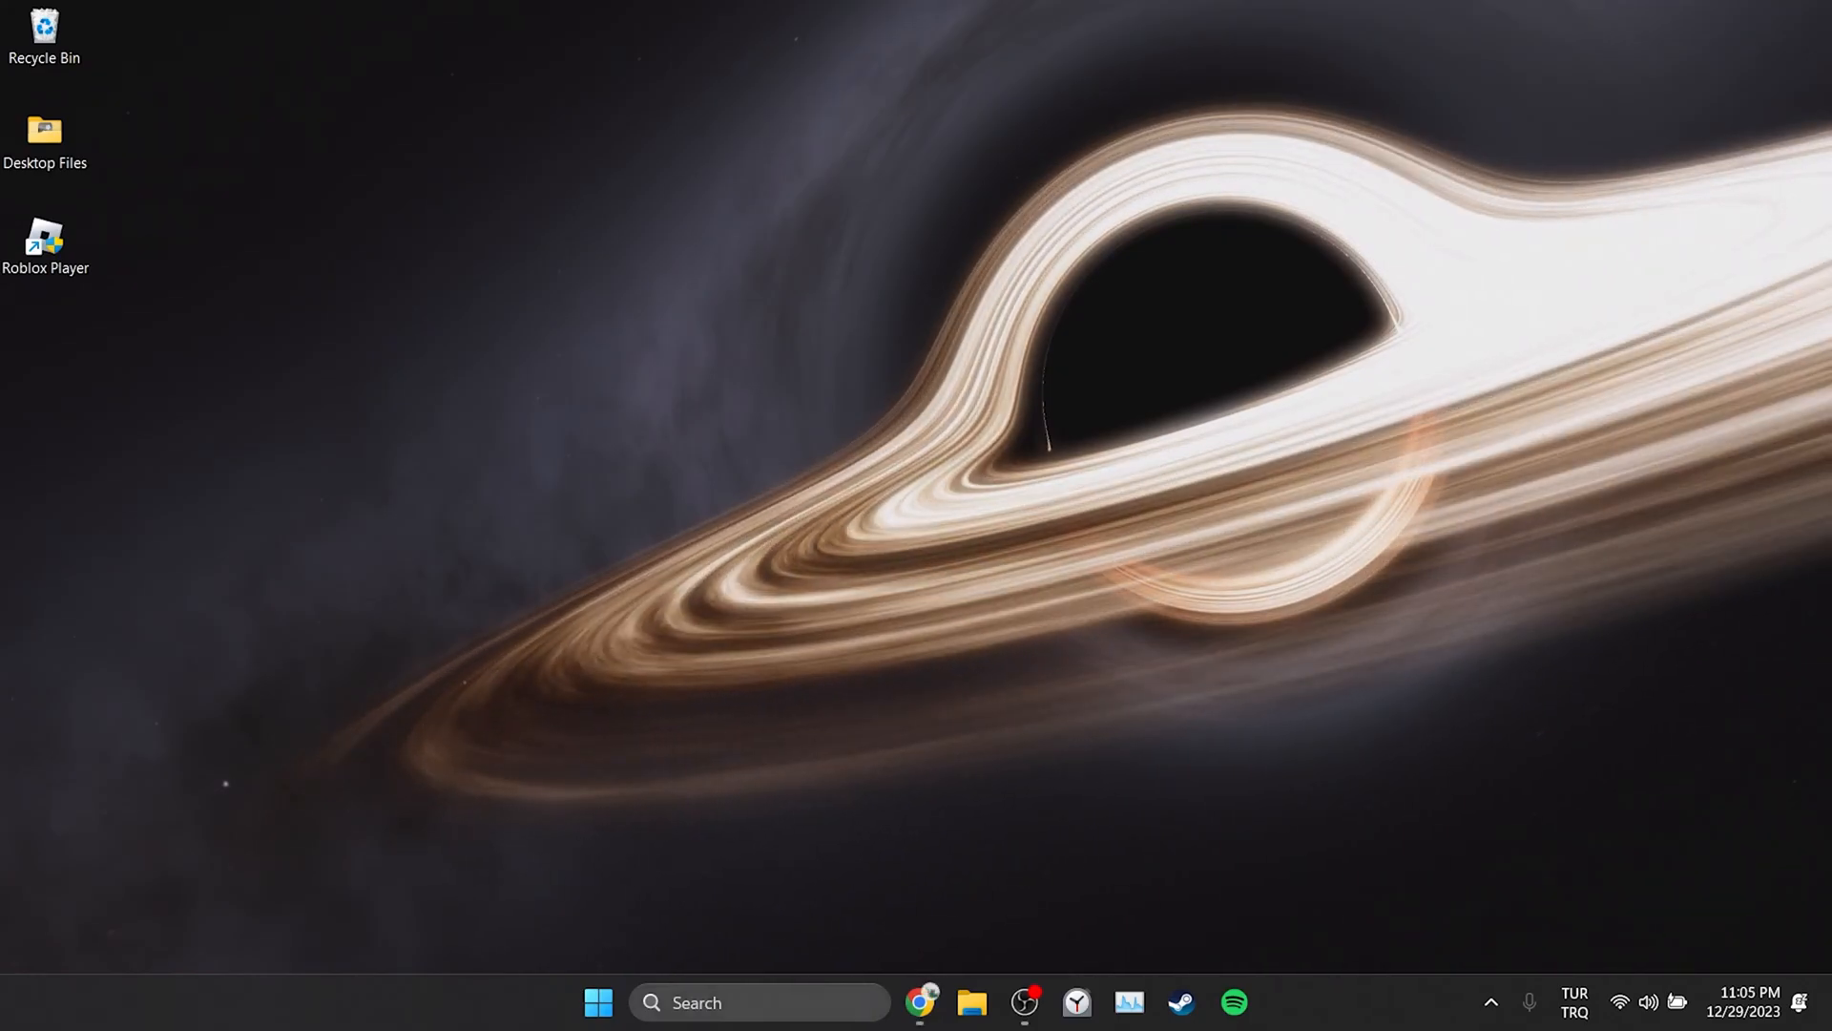
Run %localappdata% from the Windows Run dialog to open the AppData Local folder.
type("run")
type("%localappdata%")
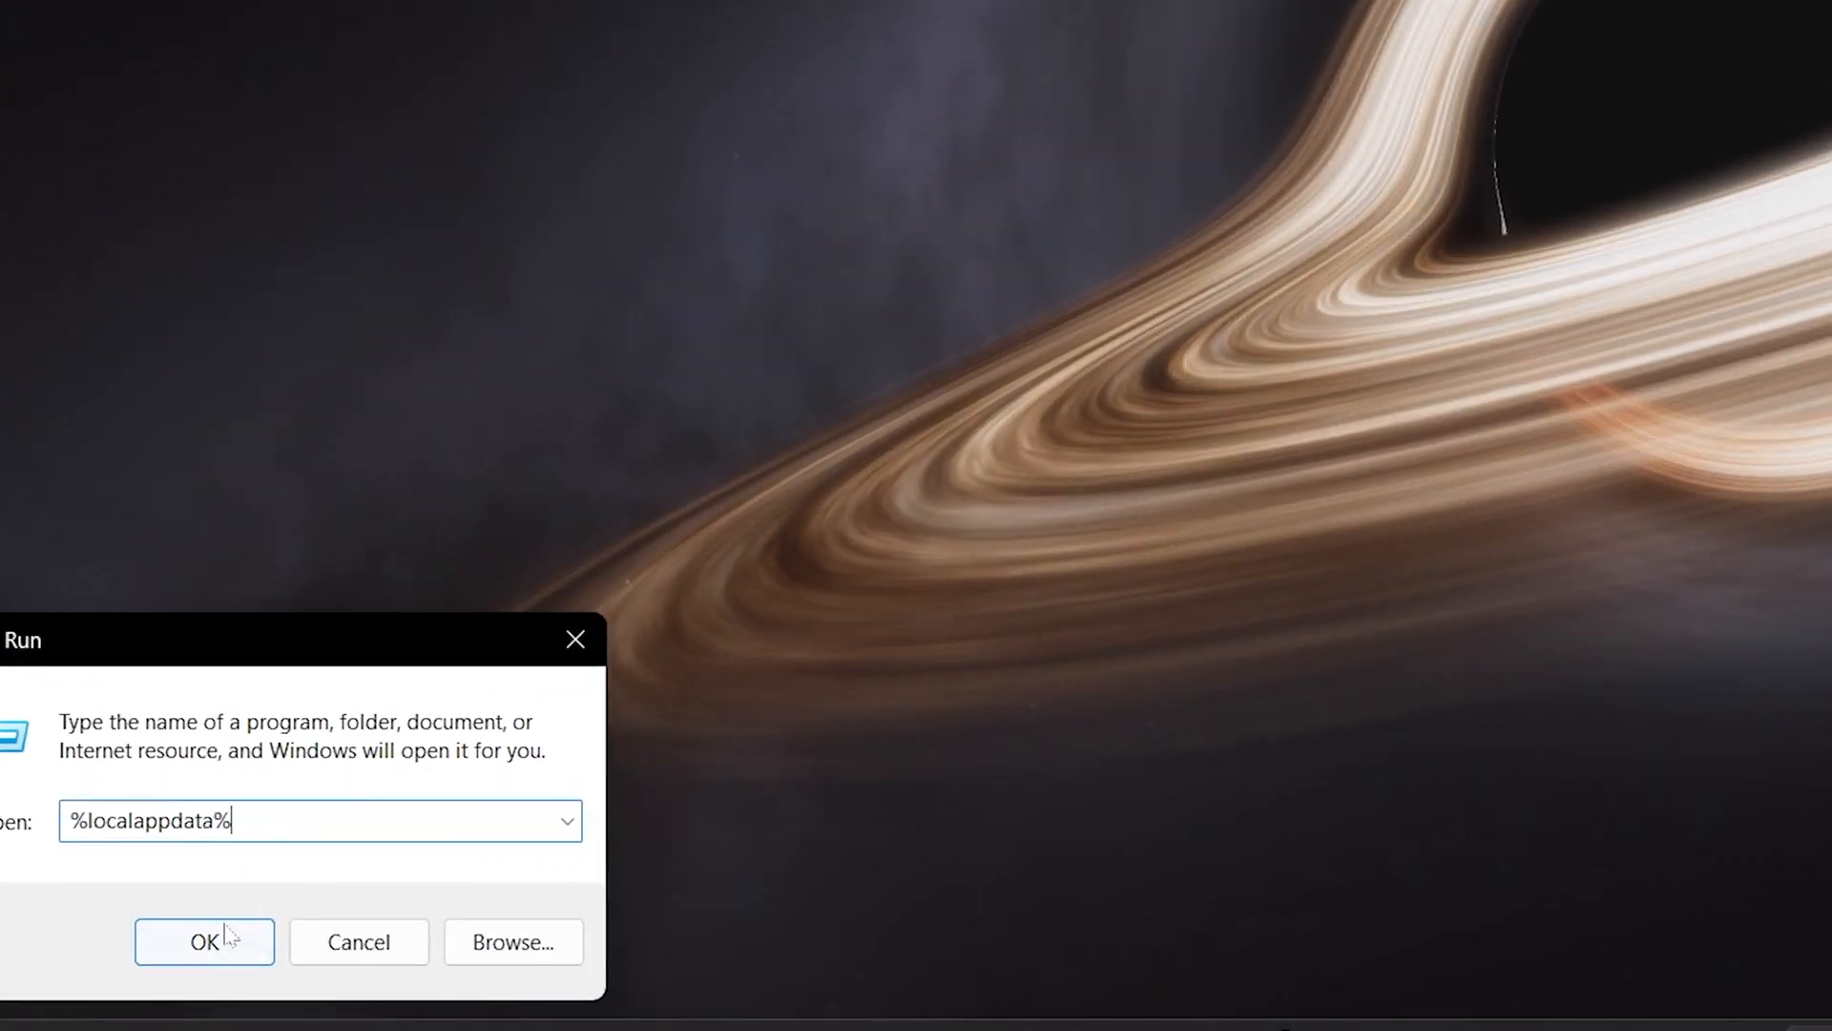
left_click(204, 941)
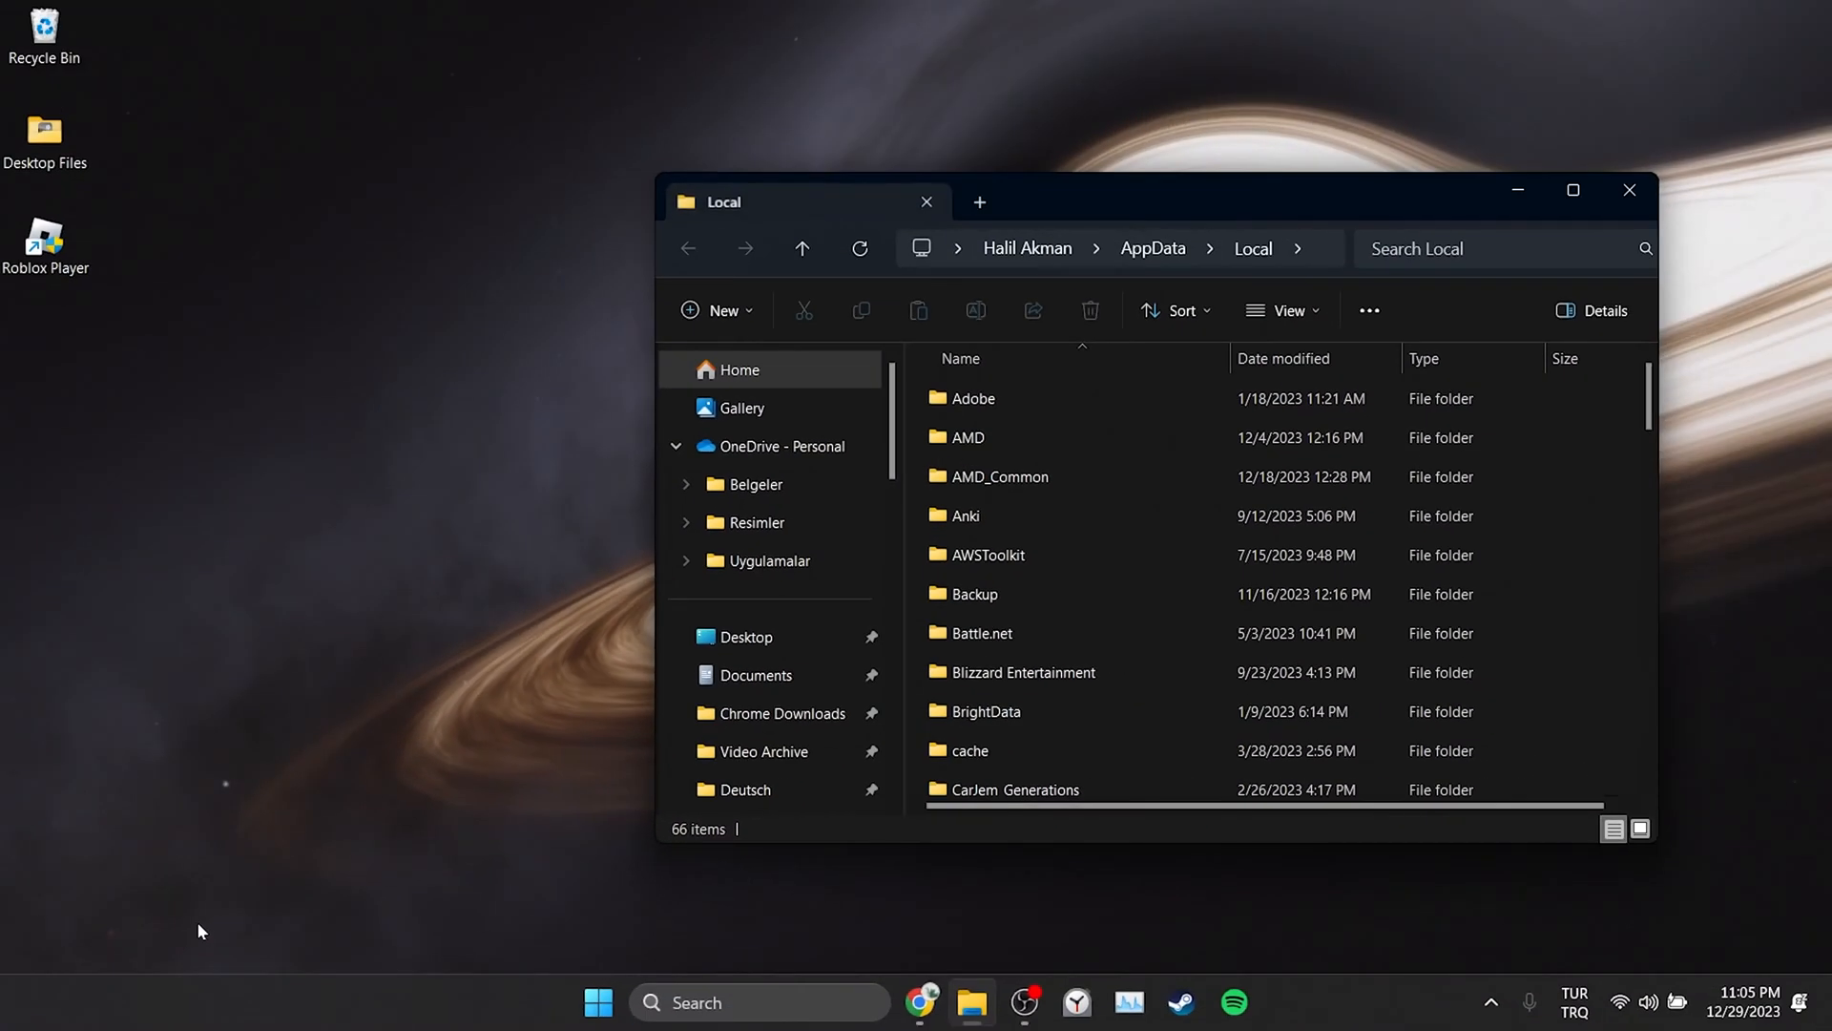
Maximize Explorer, open the Temp folder and select its Roblox folder for deletion.
left_click(1572, 189)
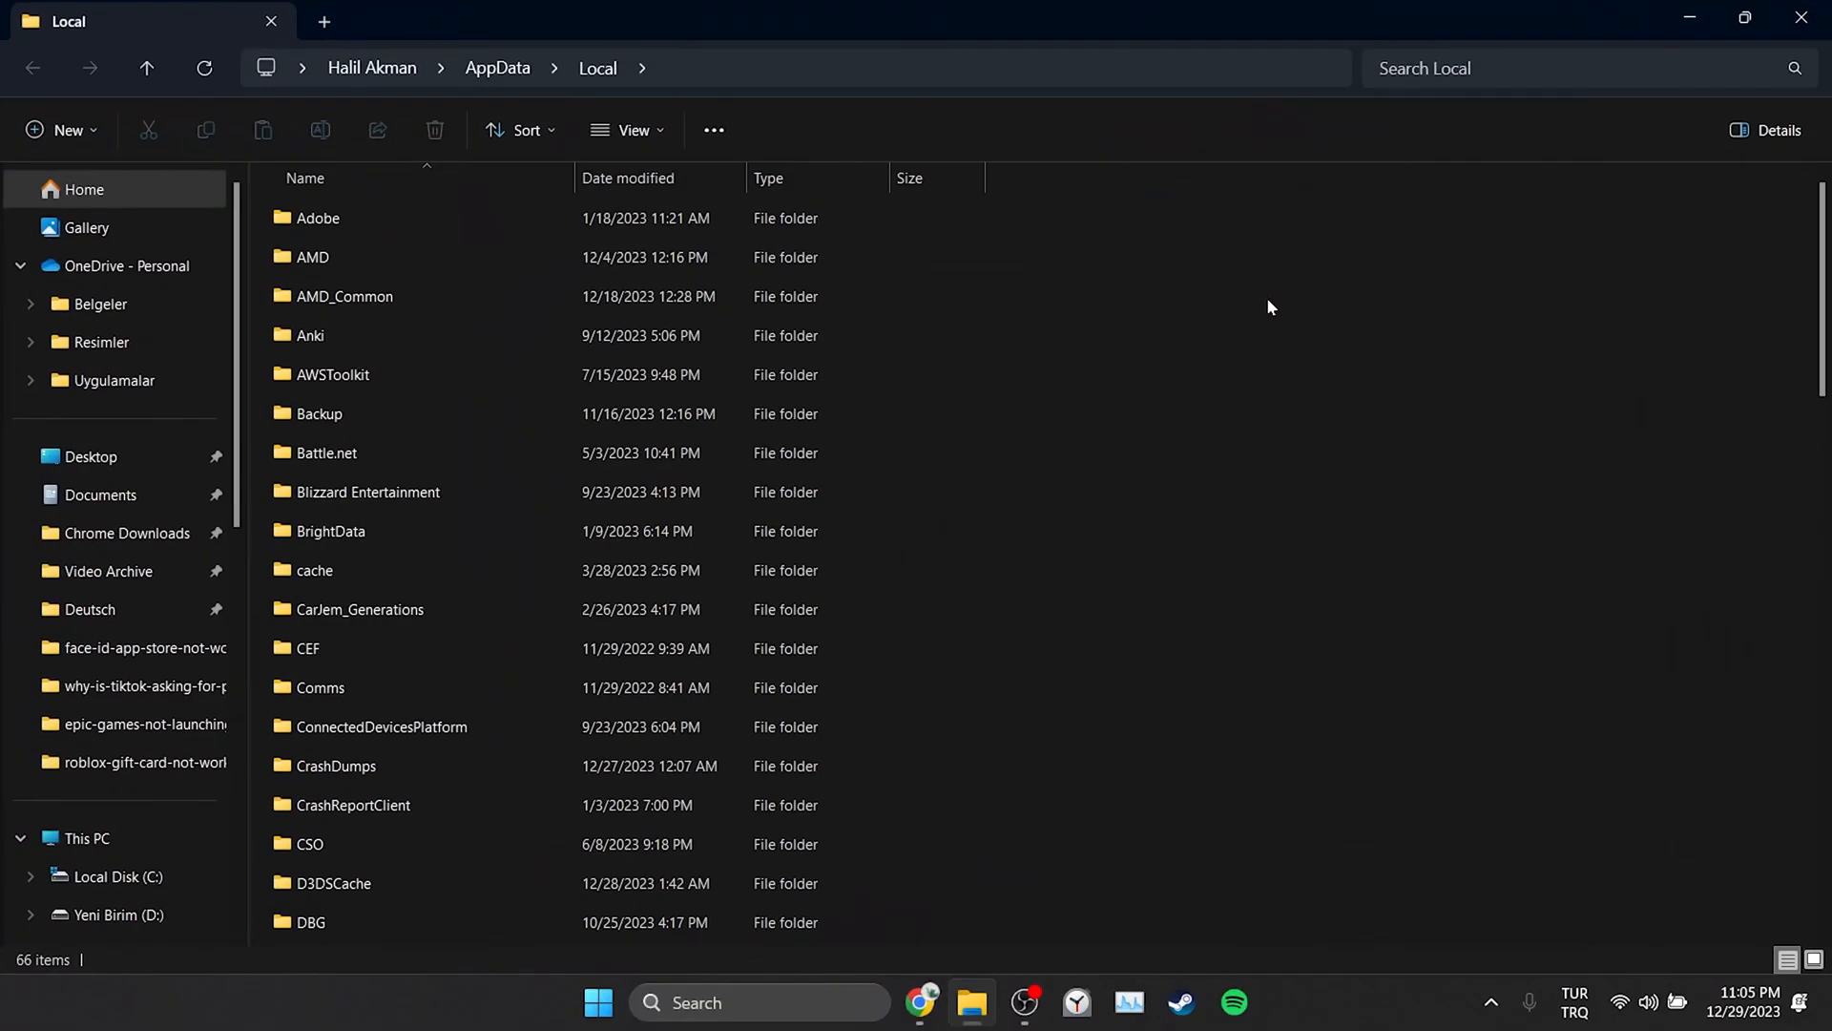
left_click(312, 499)
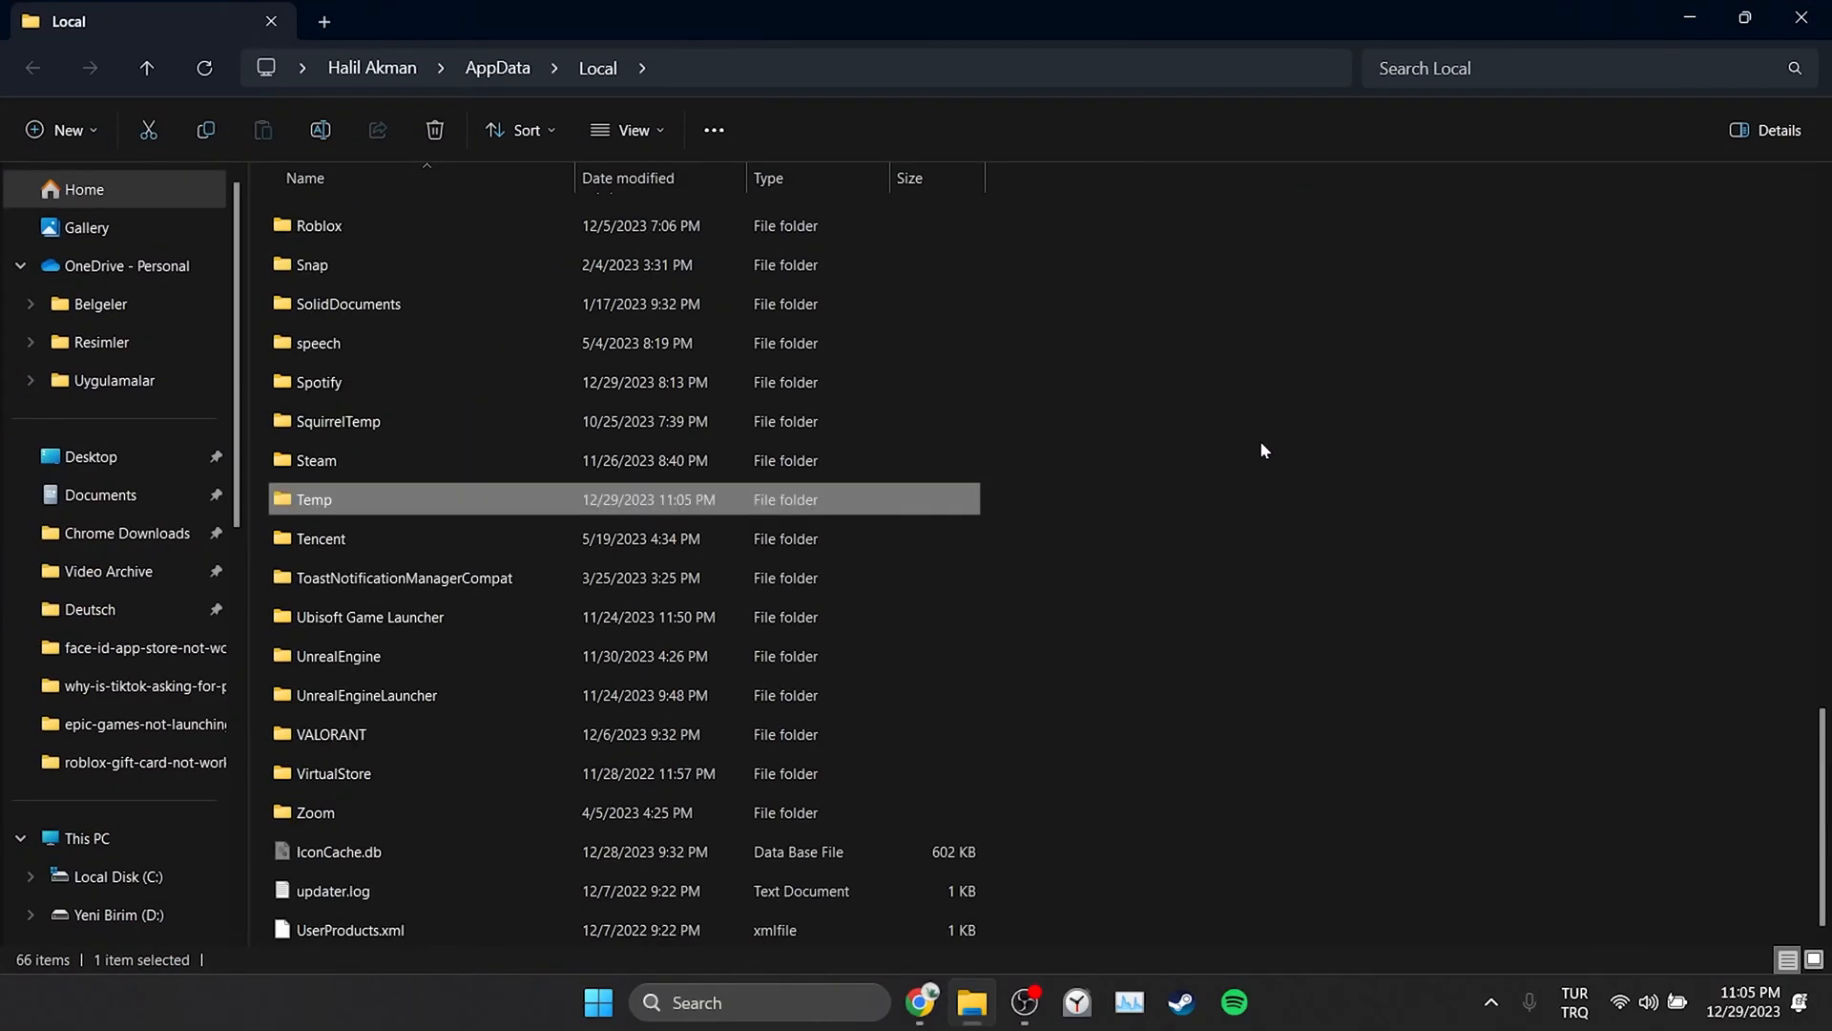
double_click(313, 499)
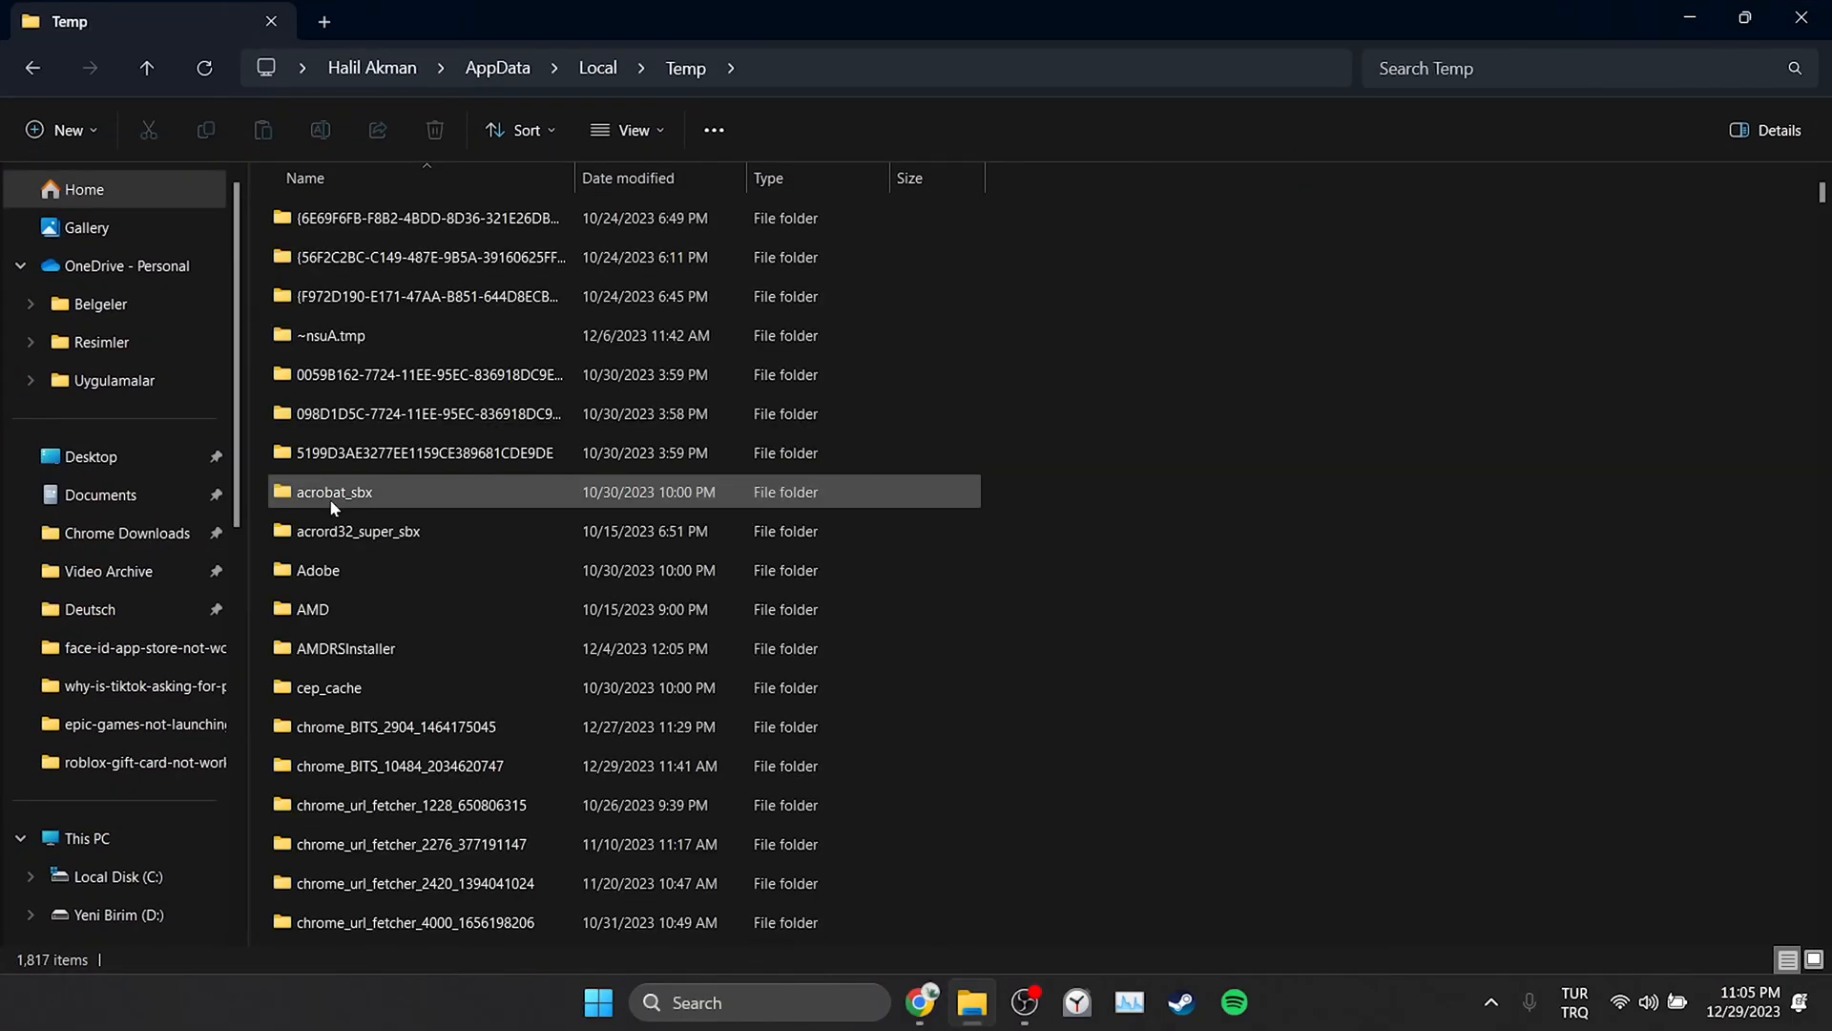
scroll("down", 3)
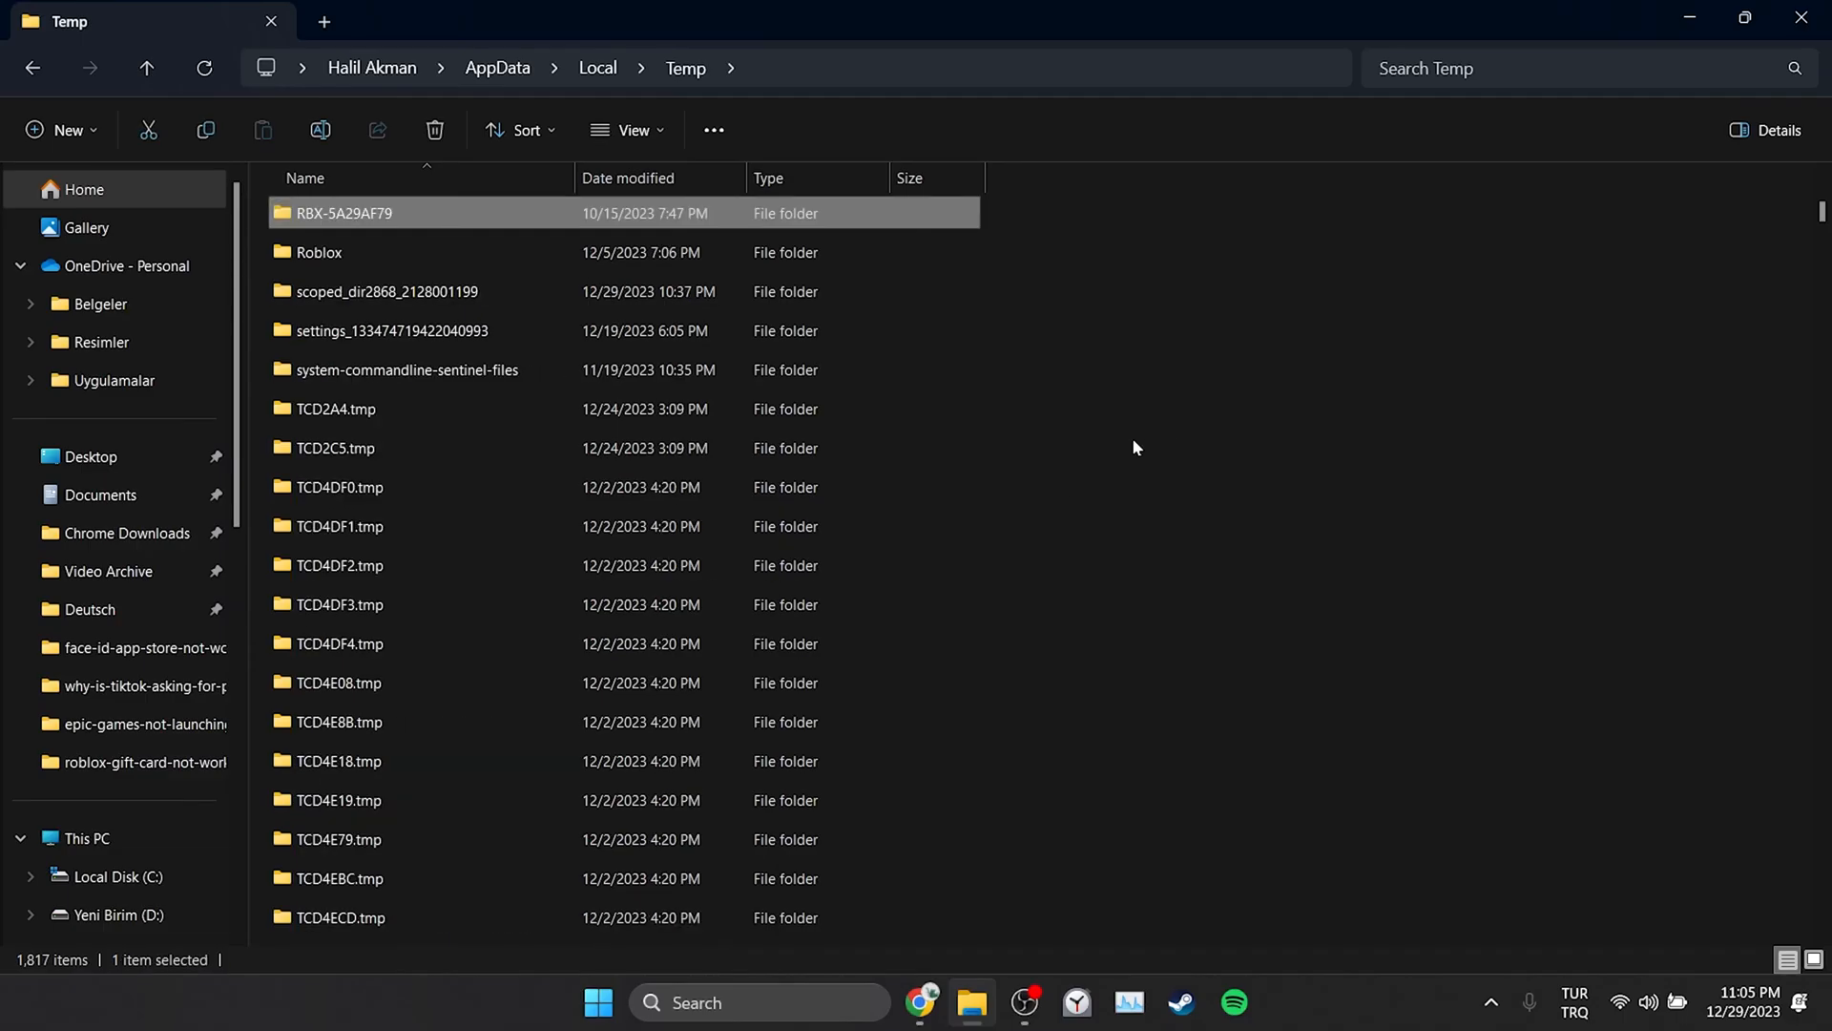
left_click(339, 251)
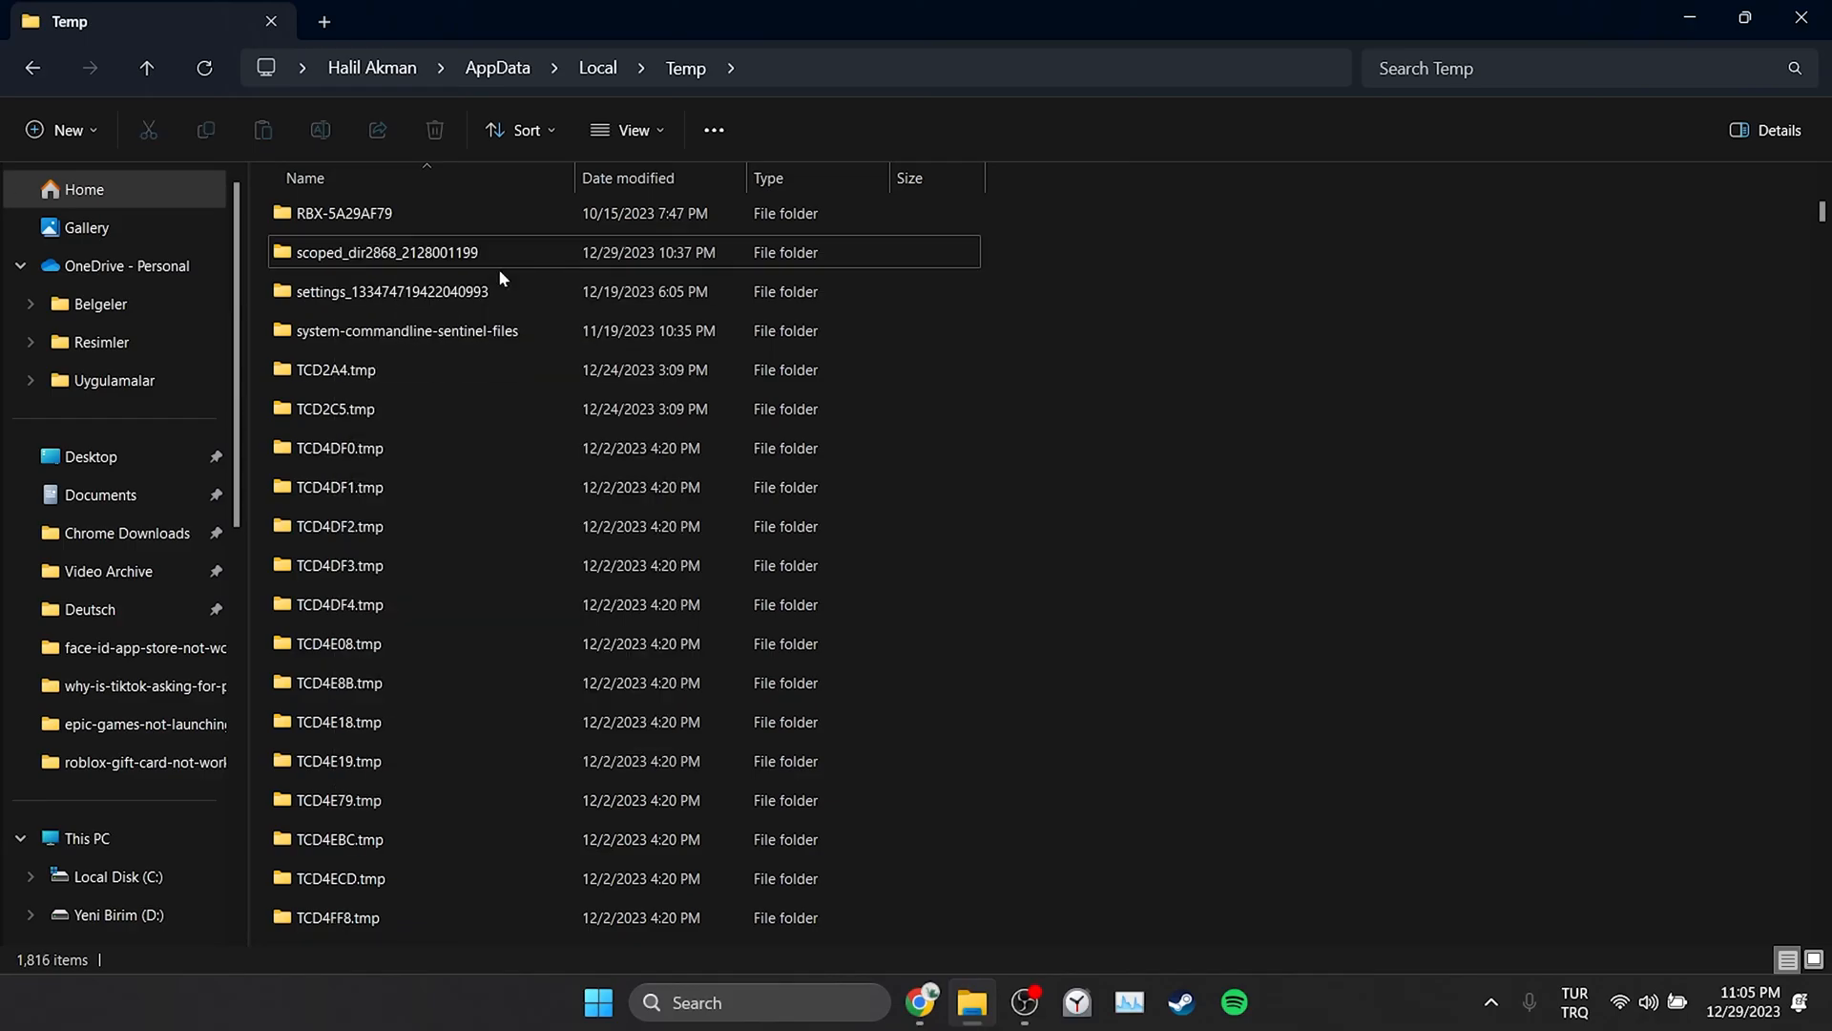
mouse_move(1143, 316)
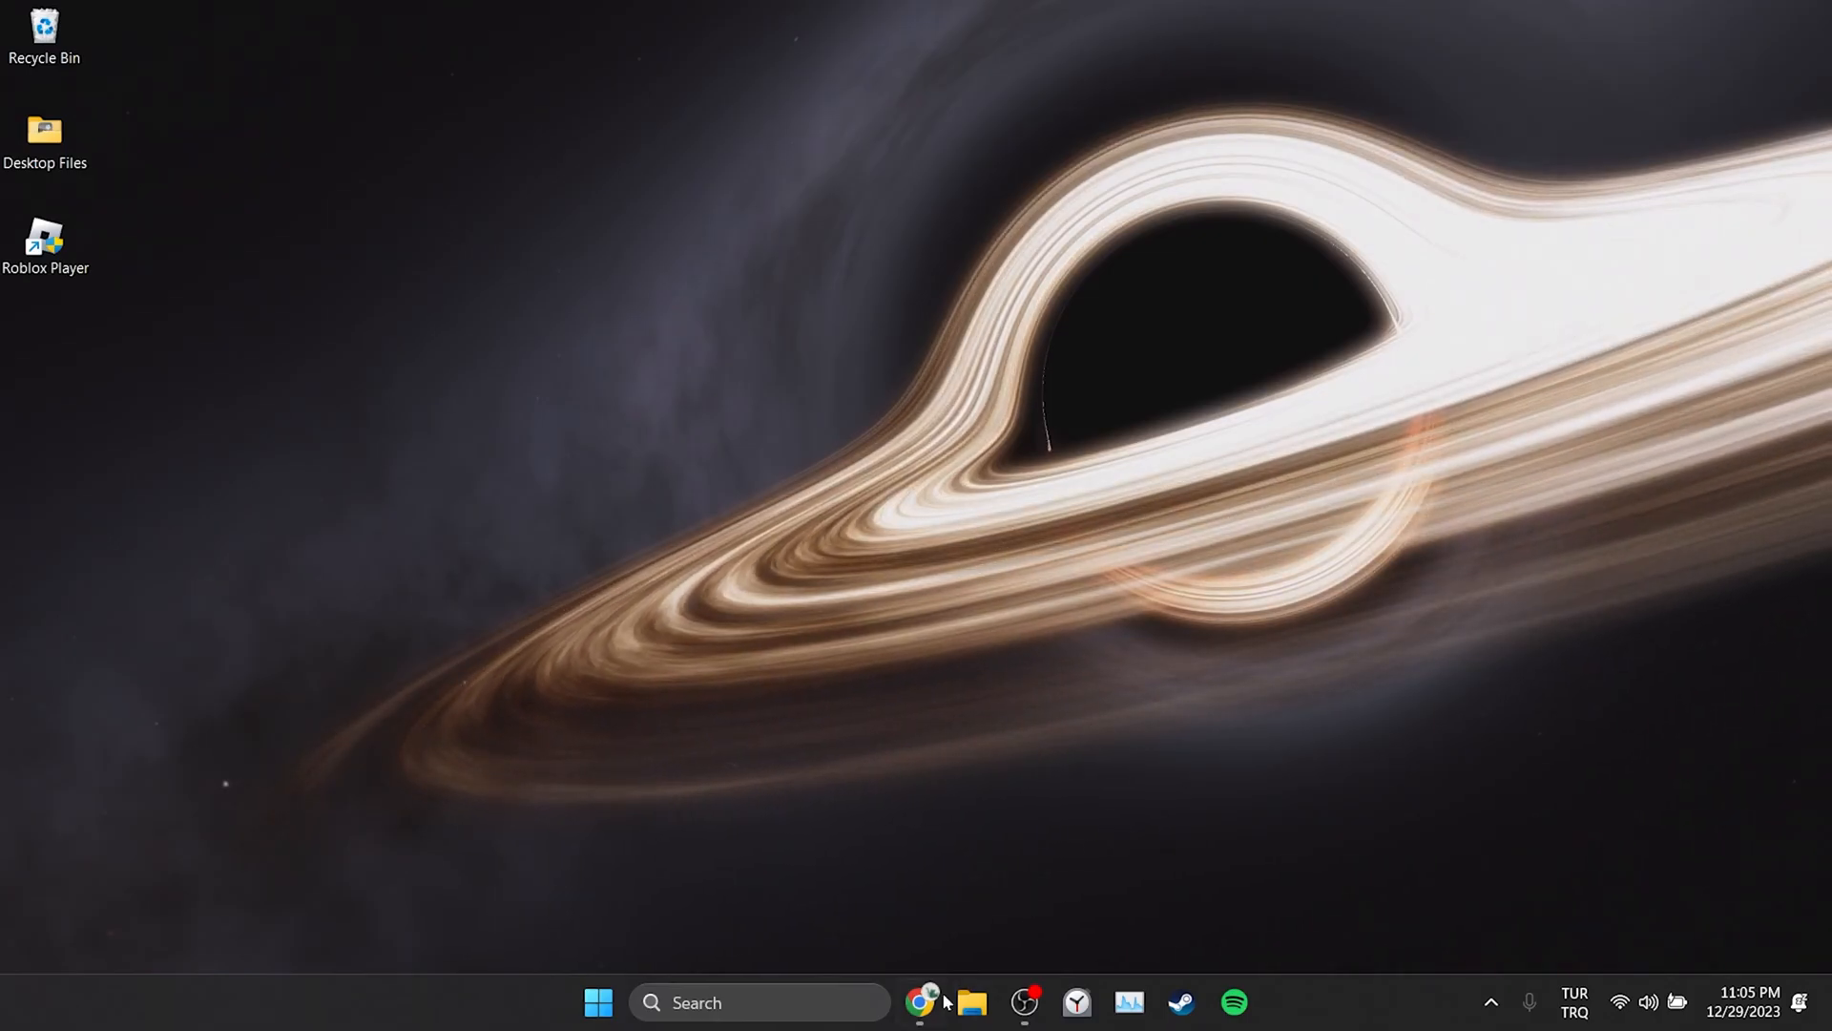
Launch Chrome and go to Settings > Privacy and security > Third-party cookies.
left_click(922, 1003)
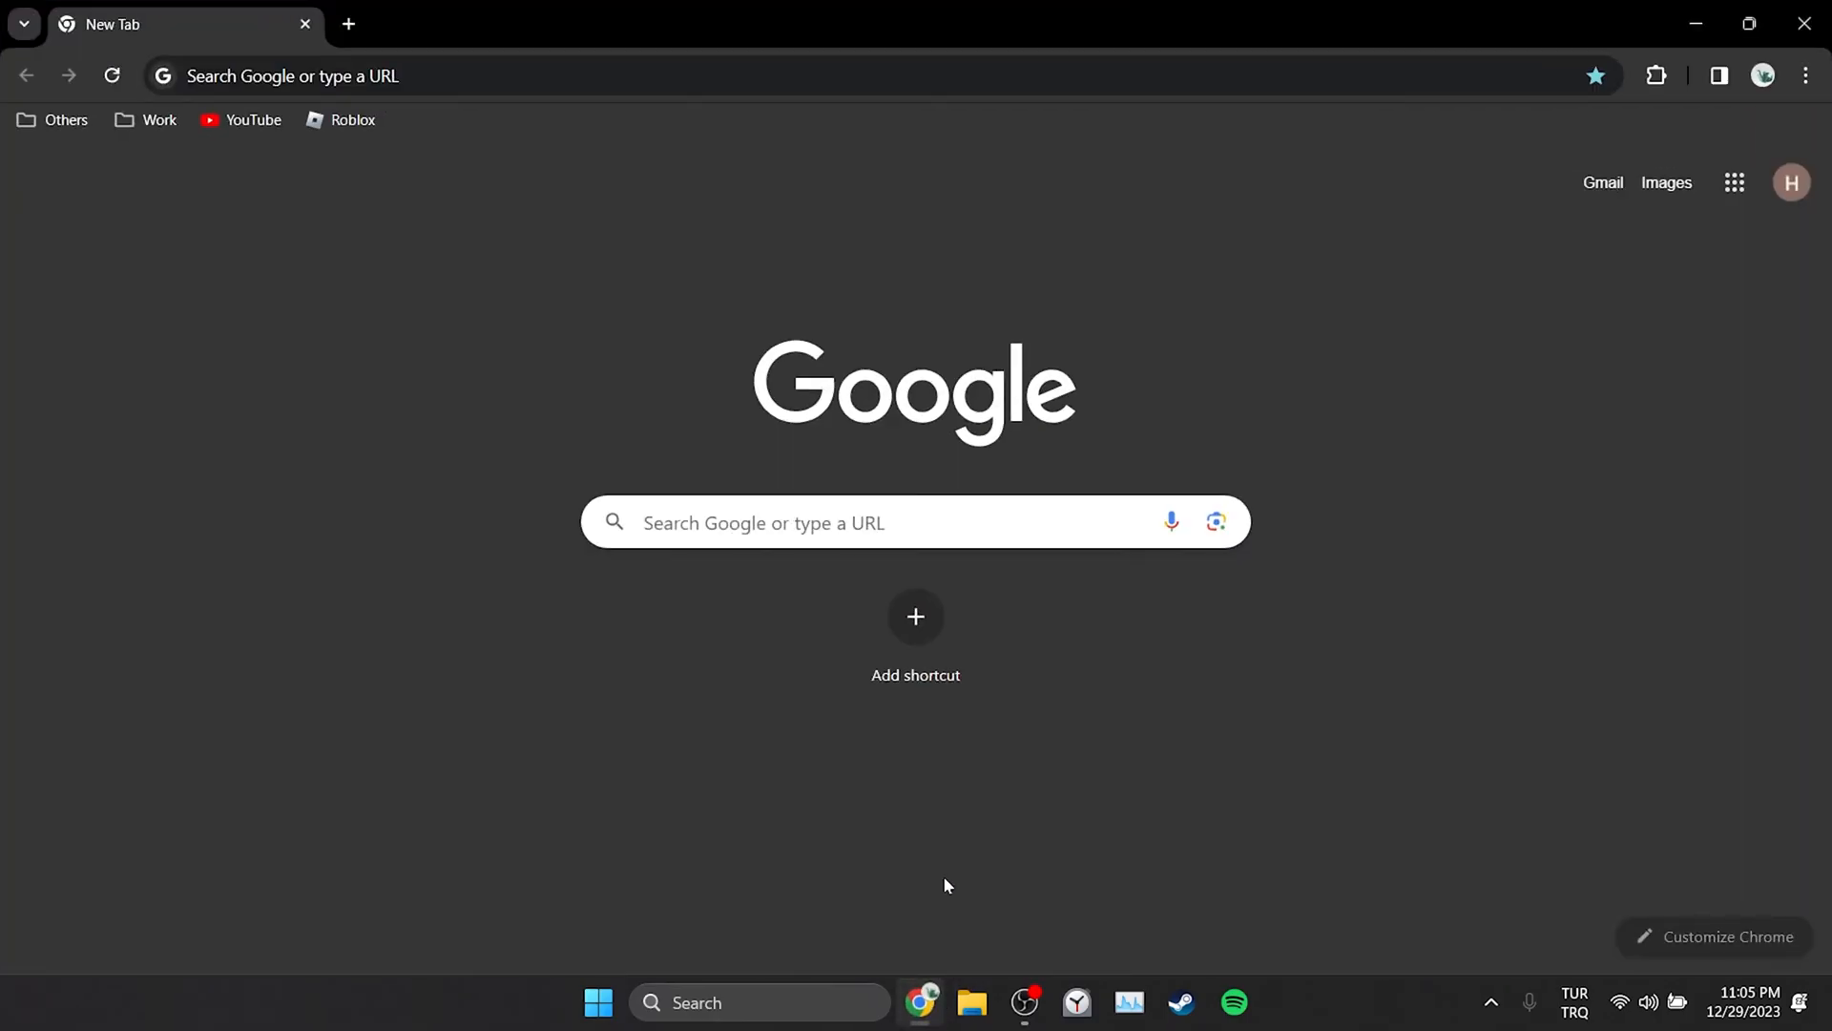
mouse_move(1807, 98)
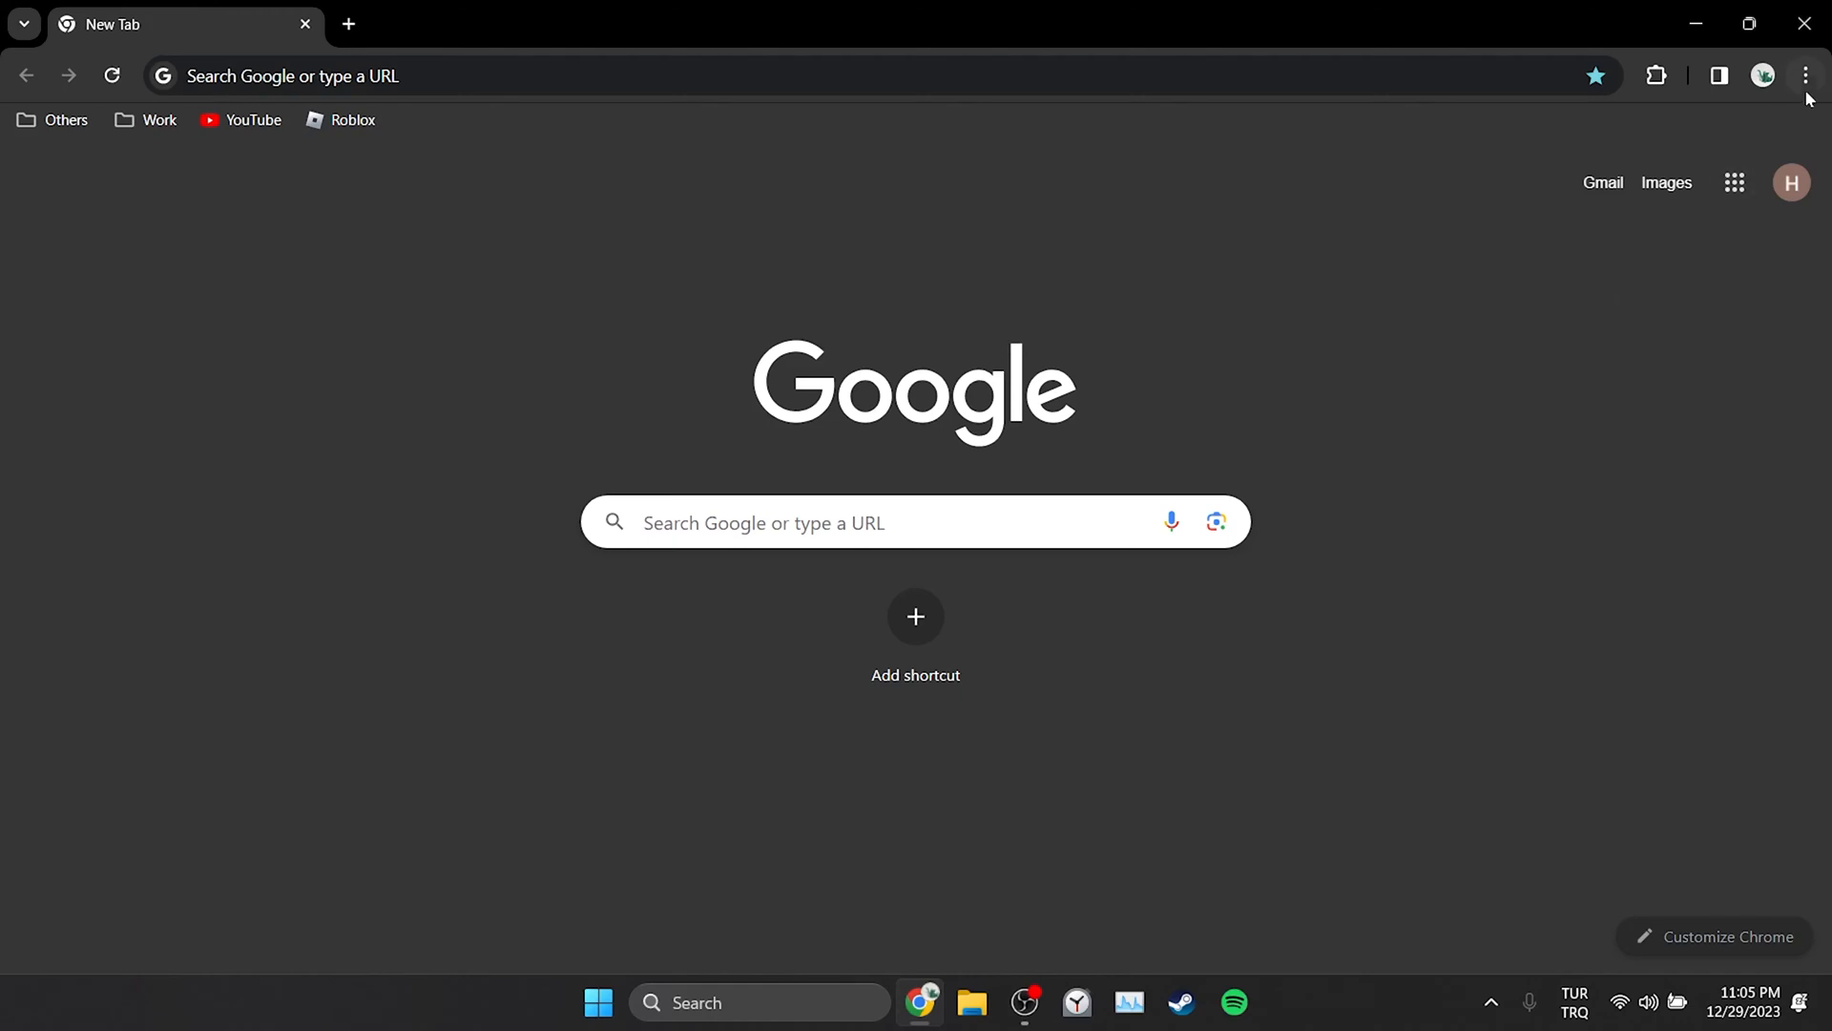
left_click(1804, 75)
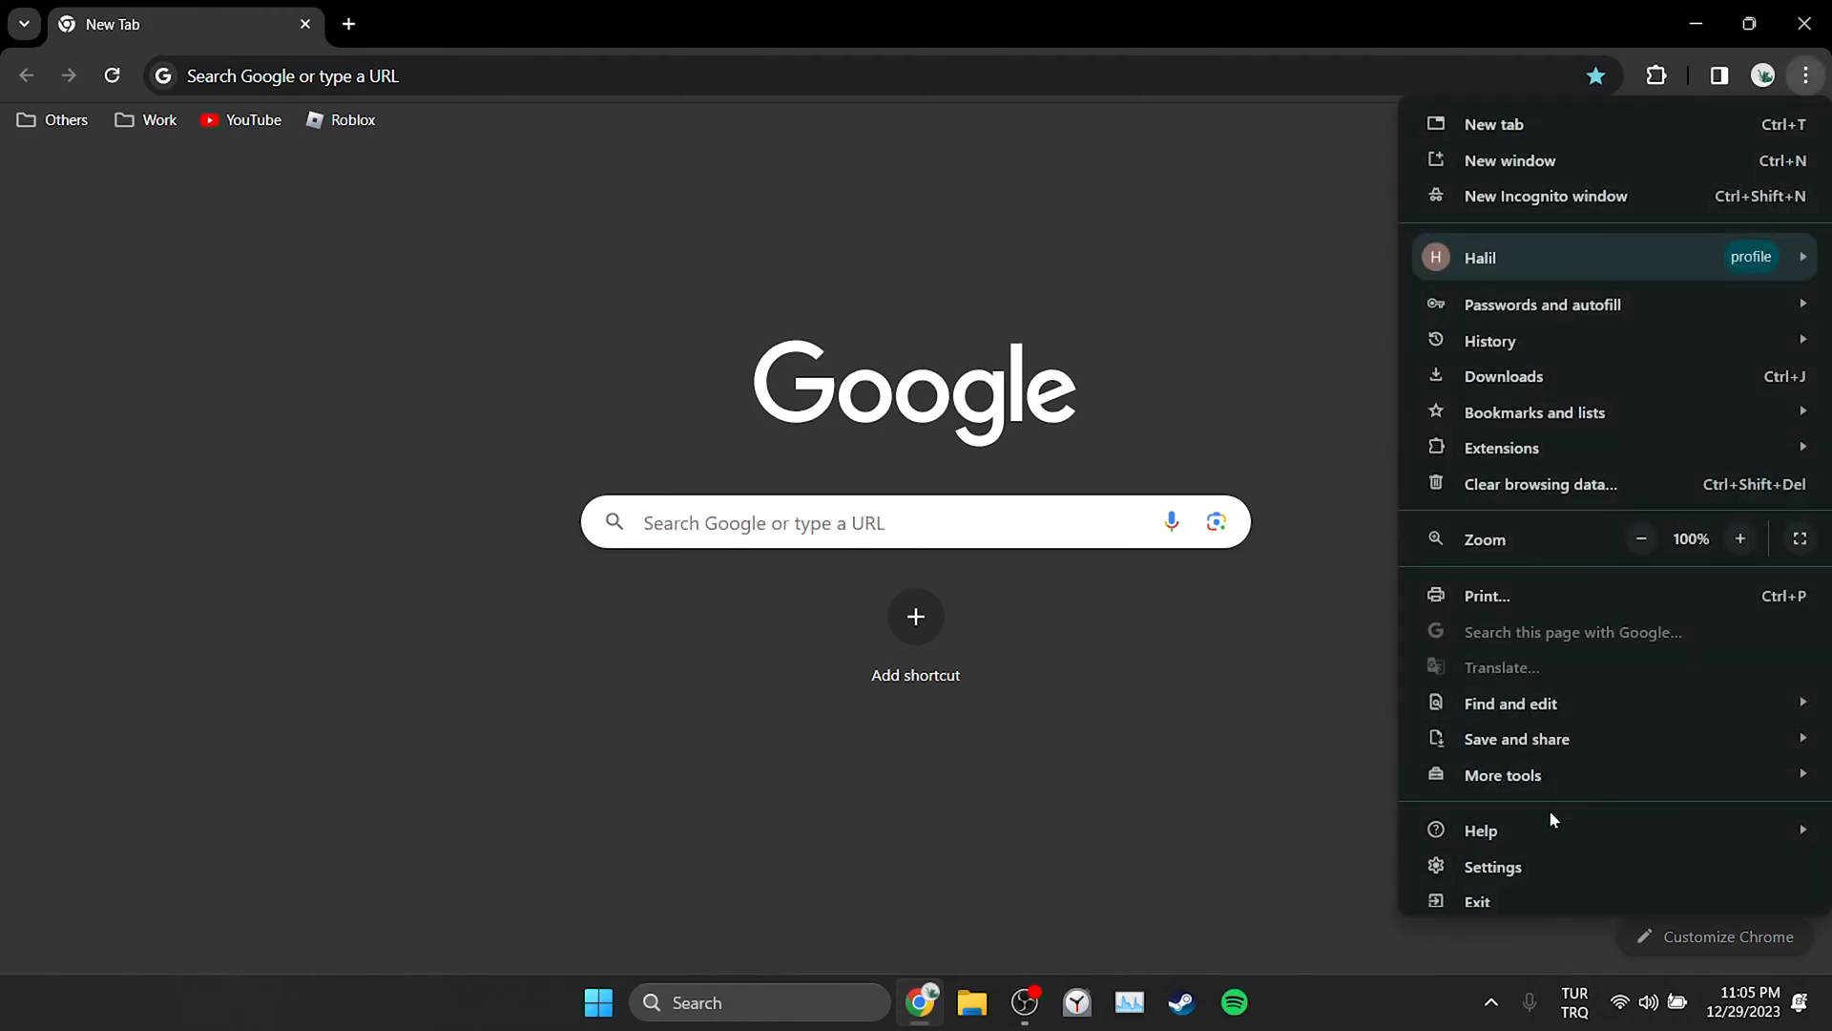
left_click(1492, 865)
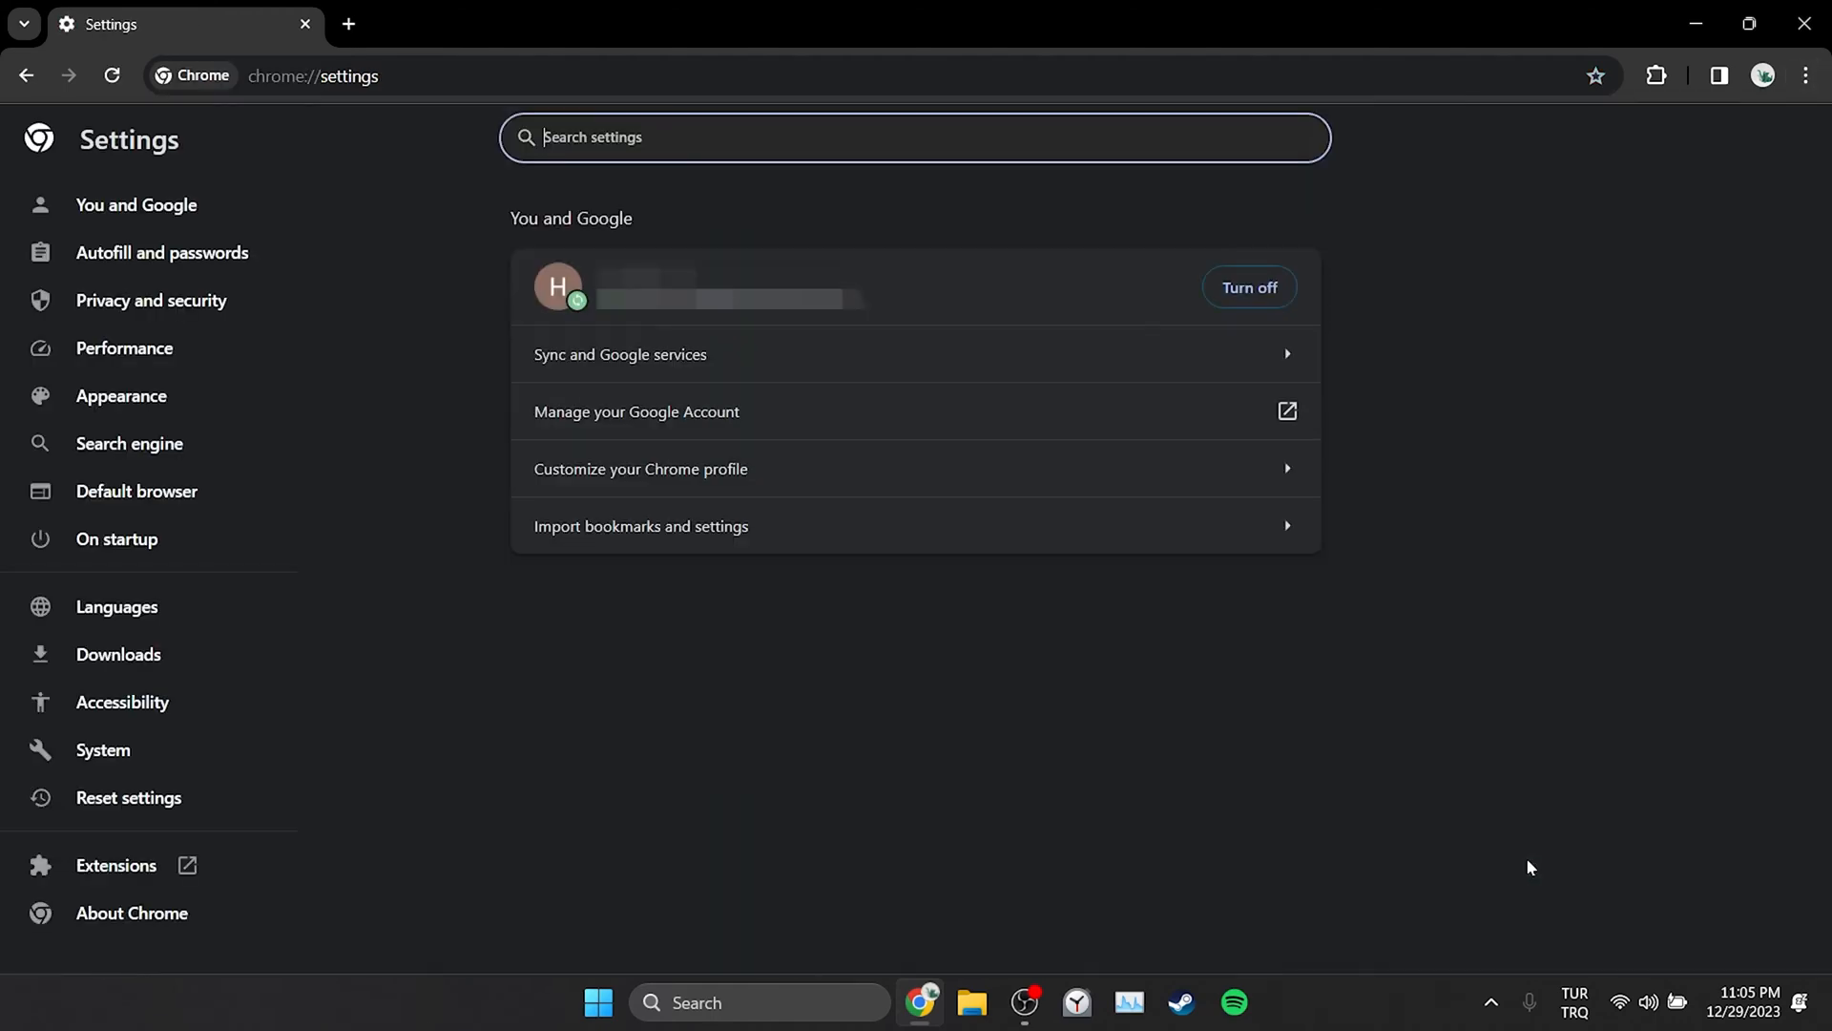
left_click(564, 573)
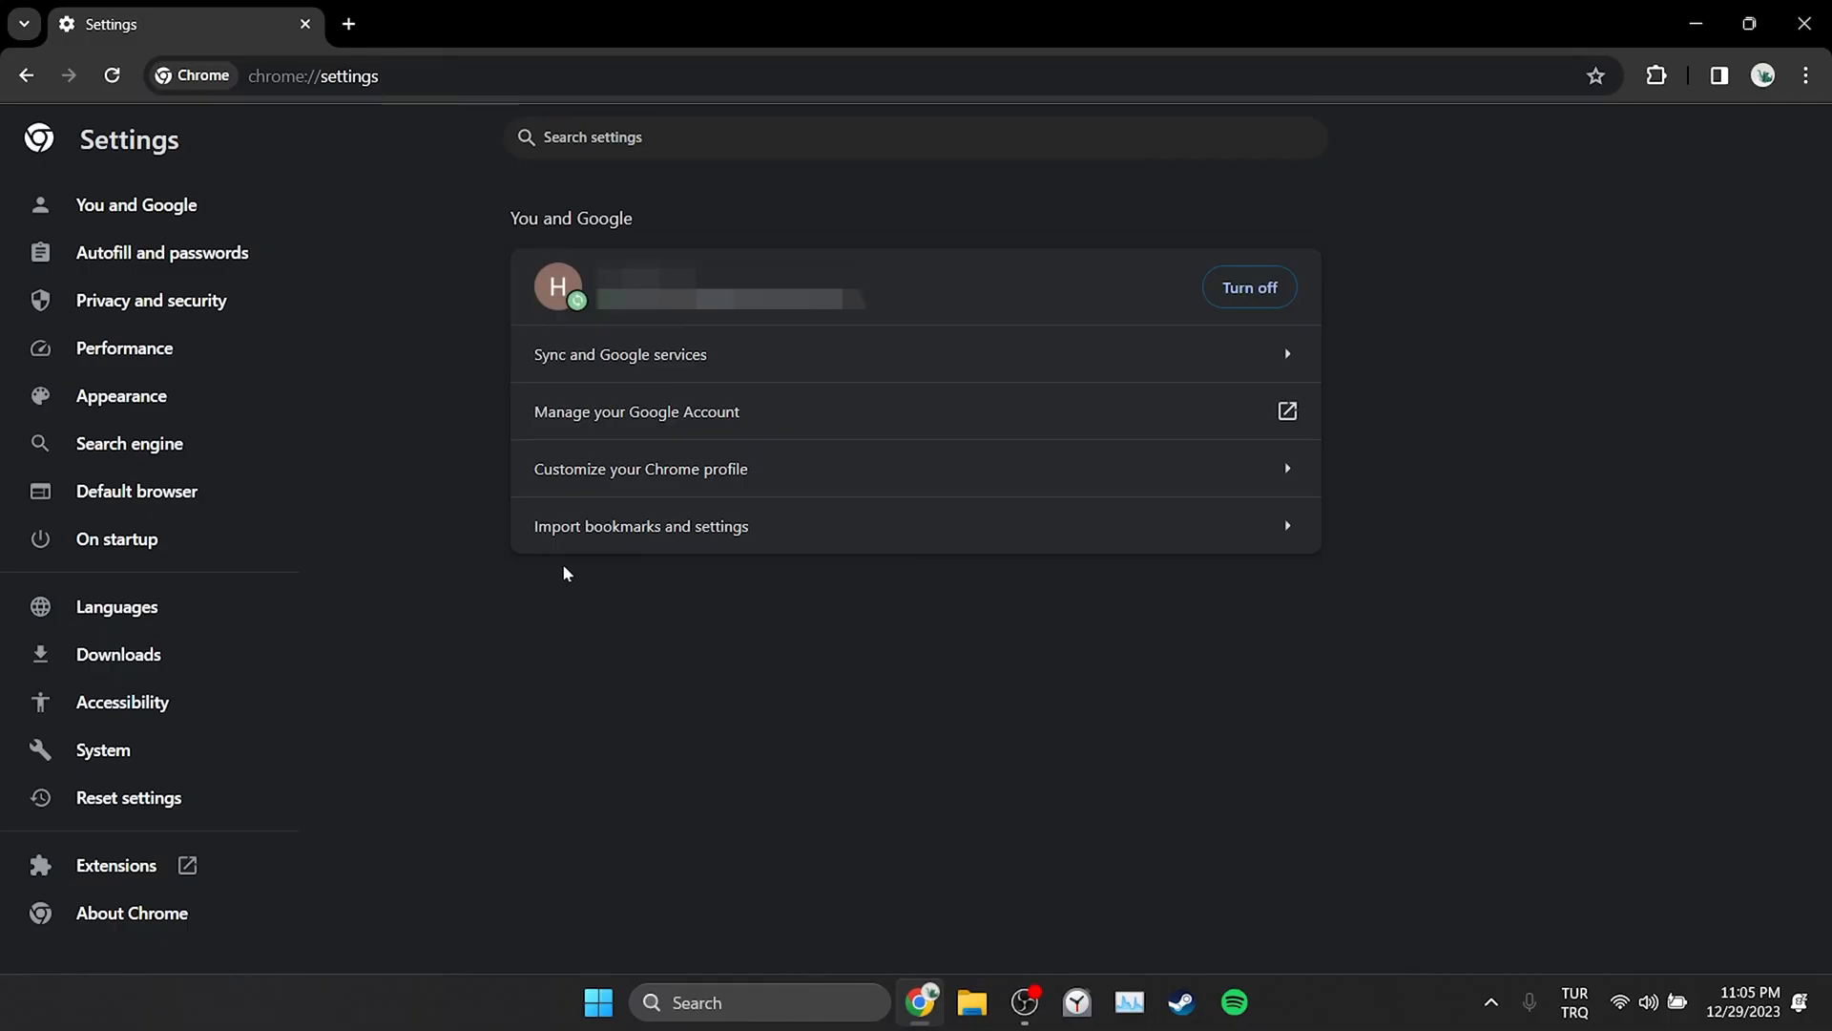
left_click(151, 301)
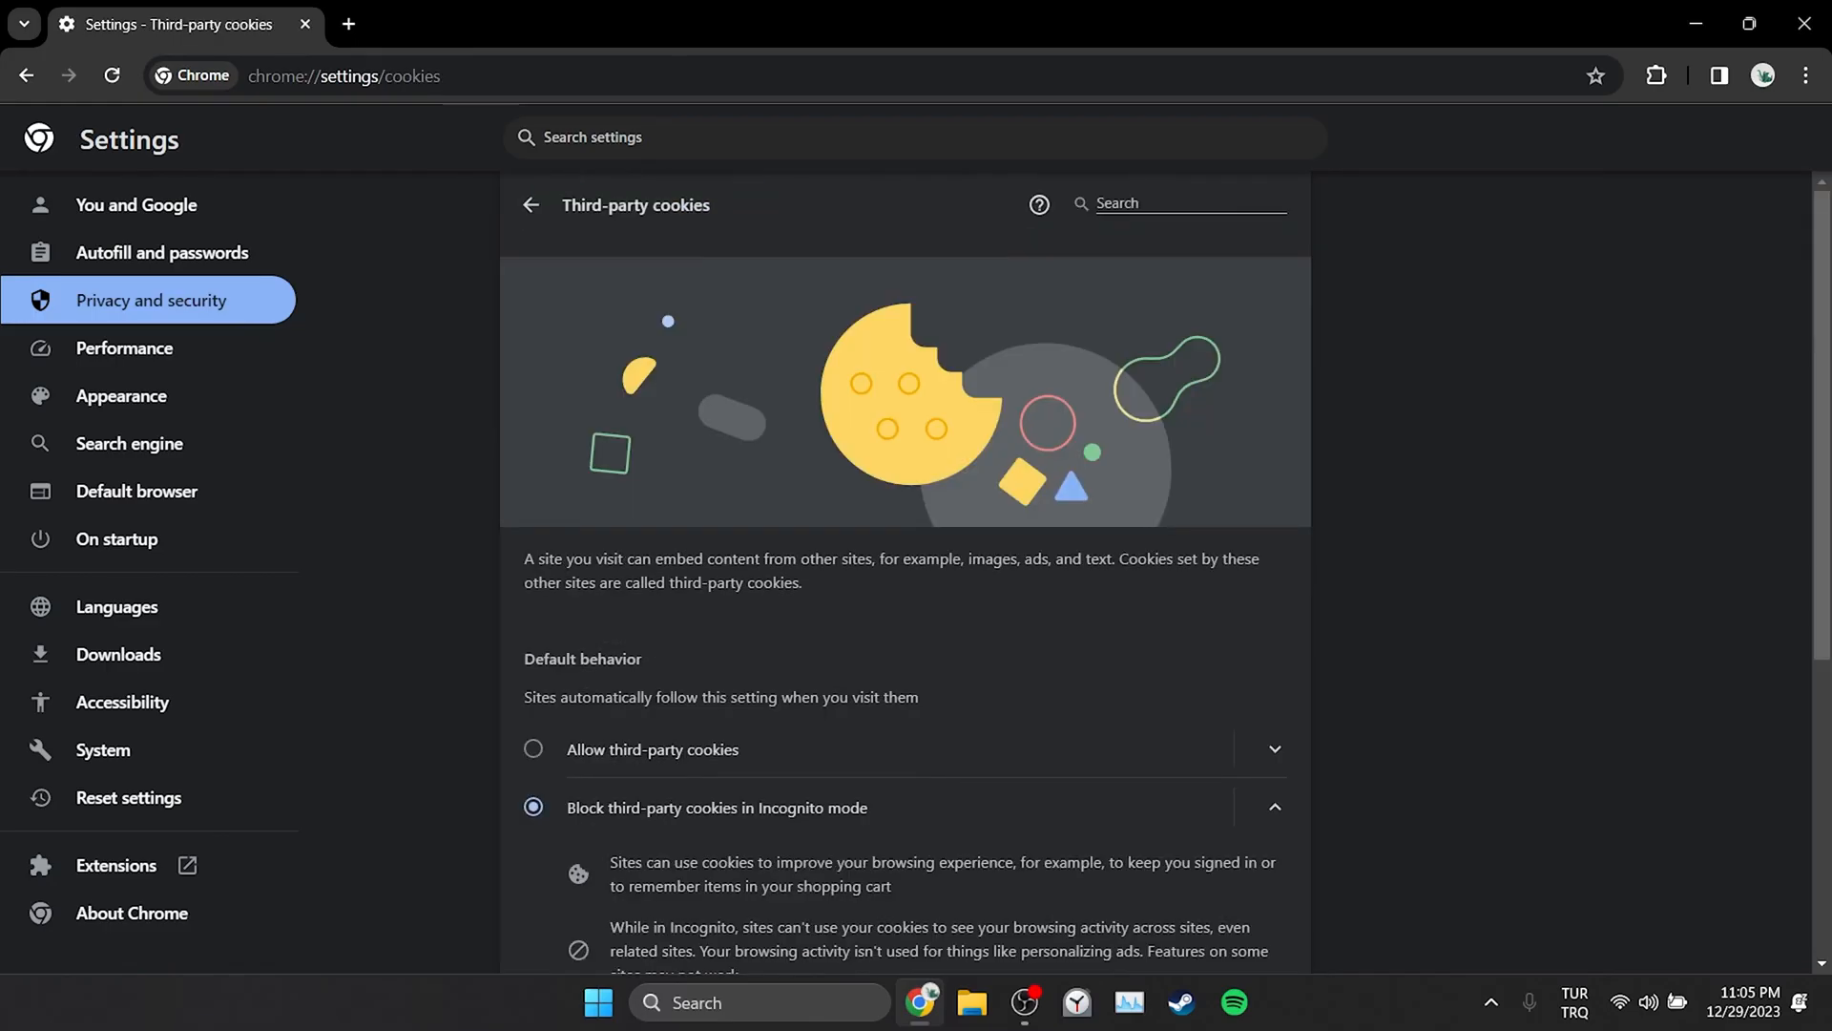
scroll("down", 3)
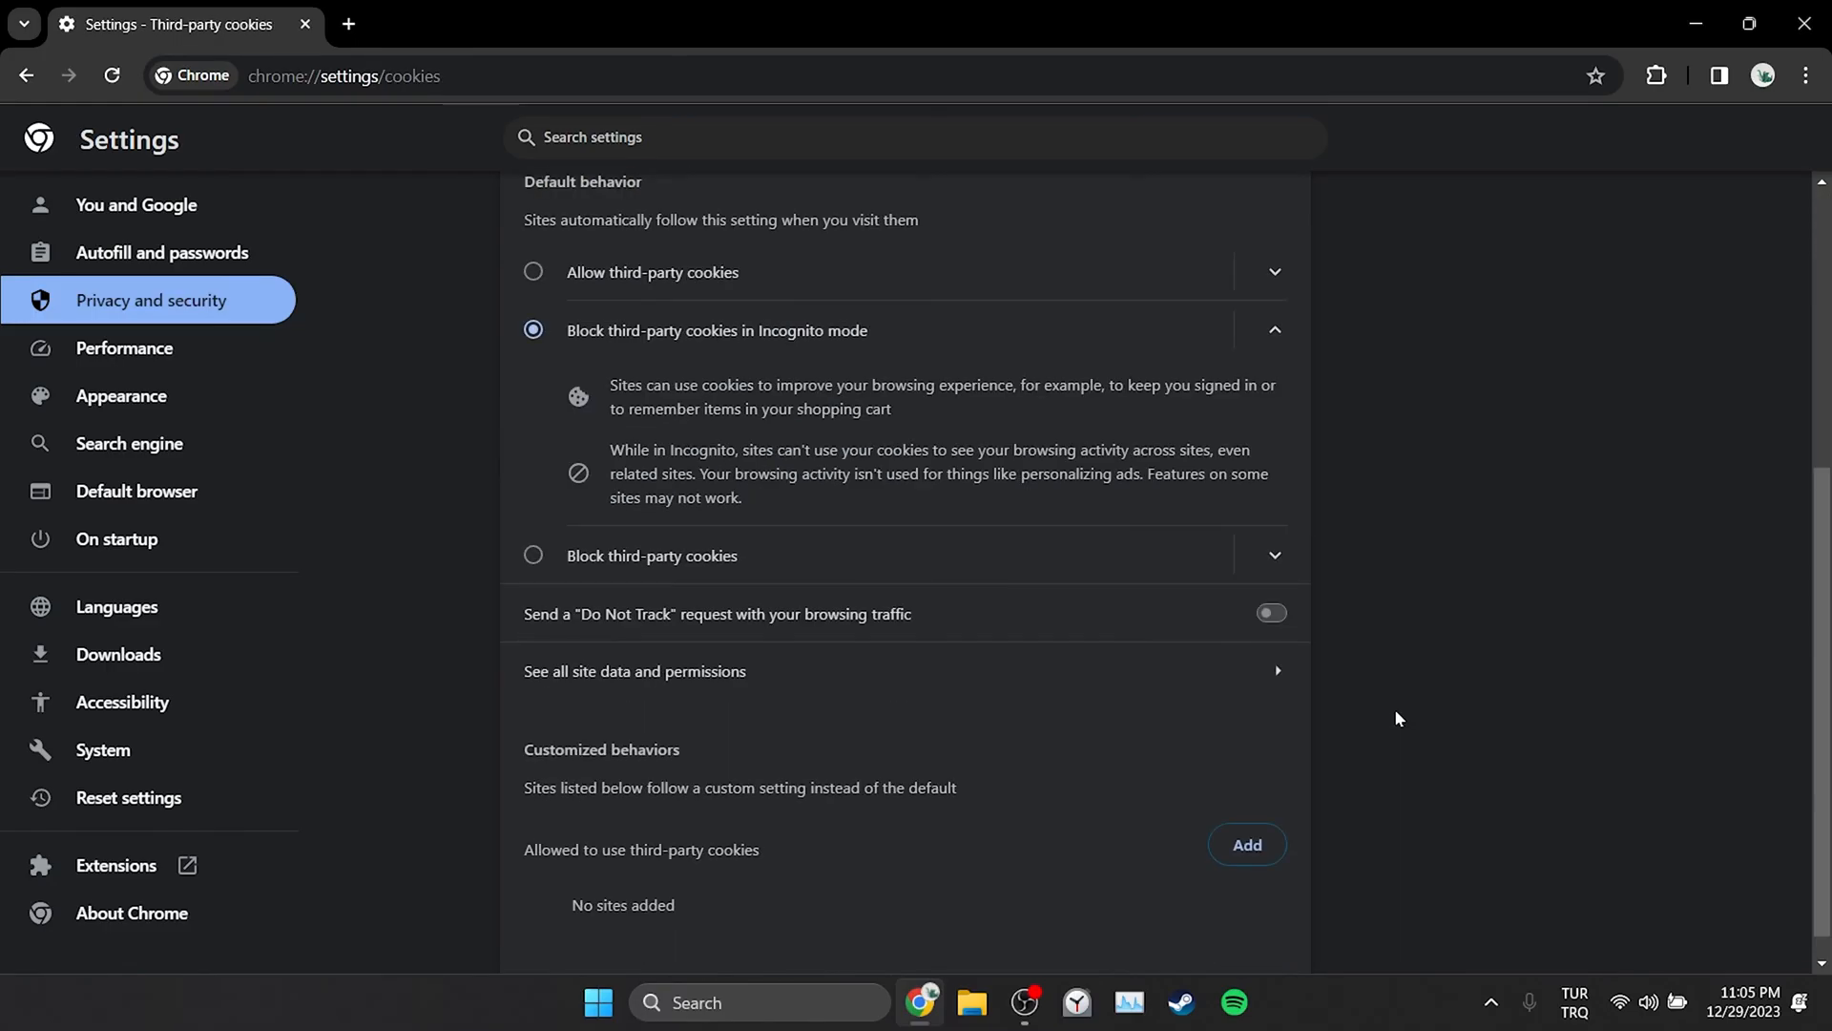
Search all site data for 'roblox' and delete roblox.com's stored data and permissions.
left_click(635, 670)
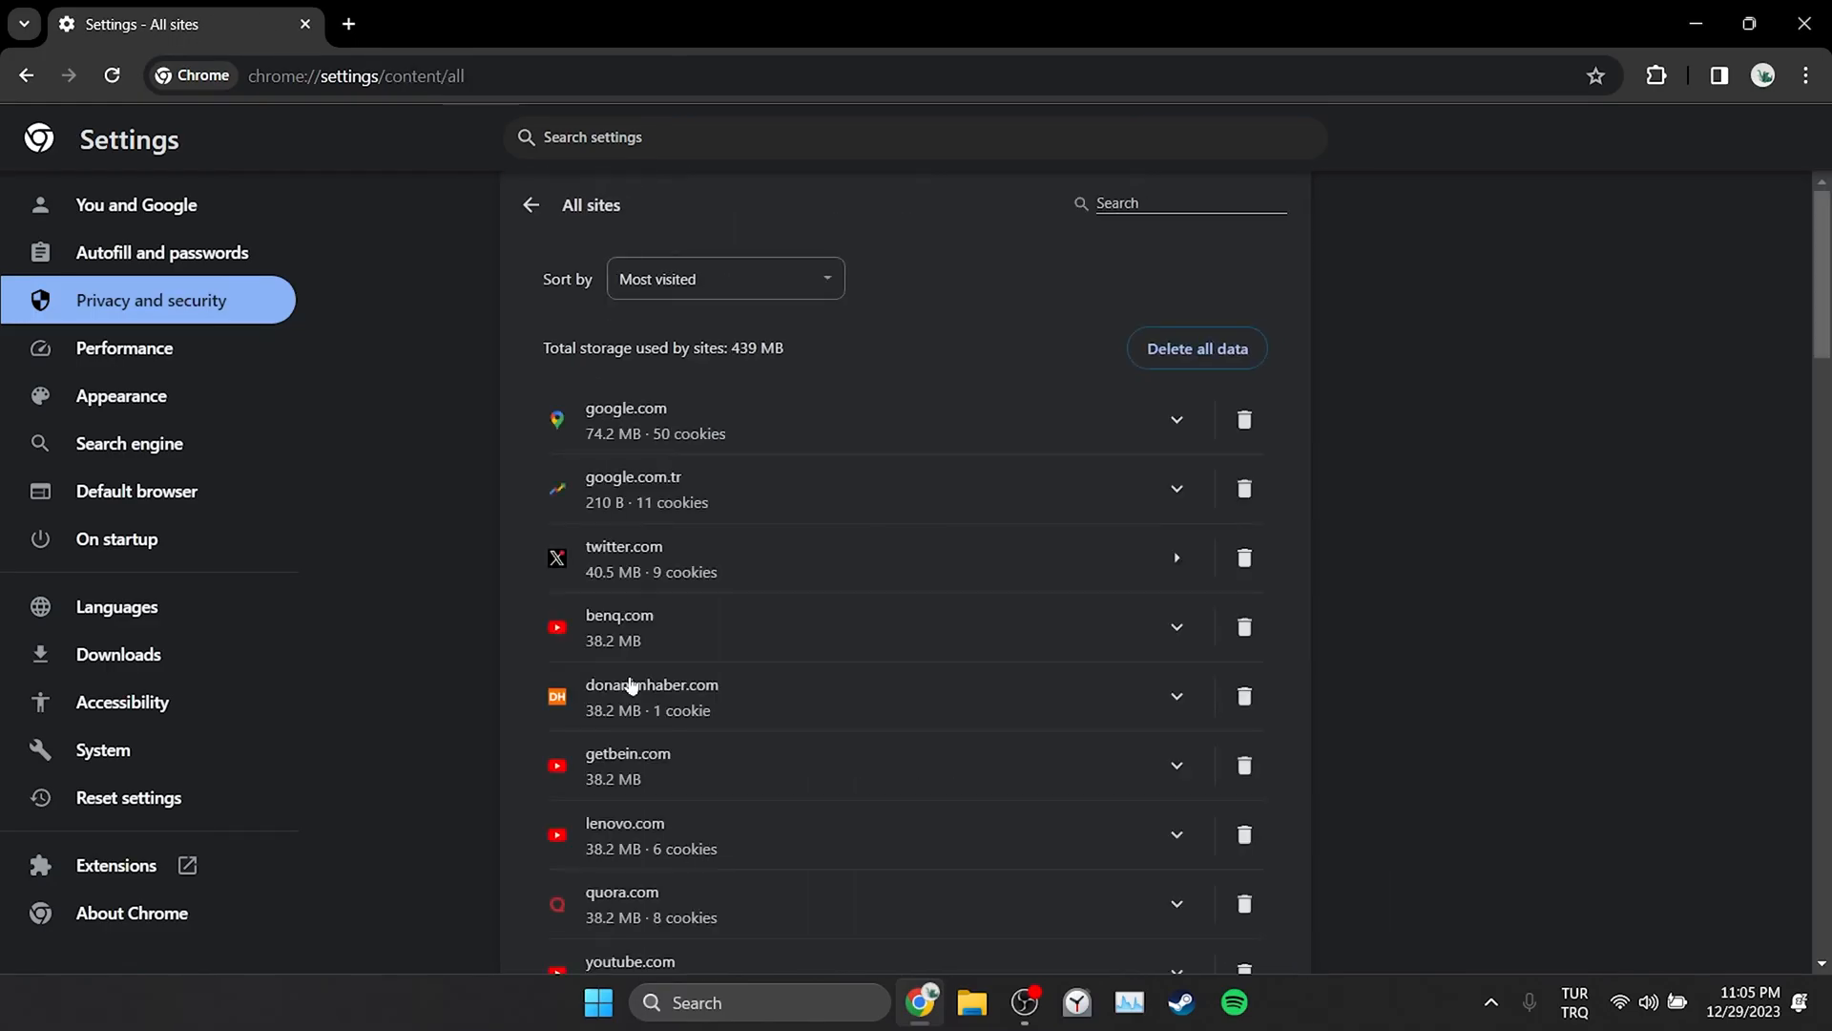
type("roblo")
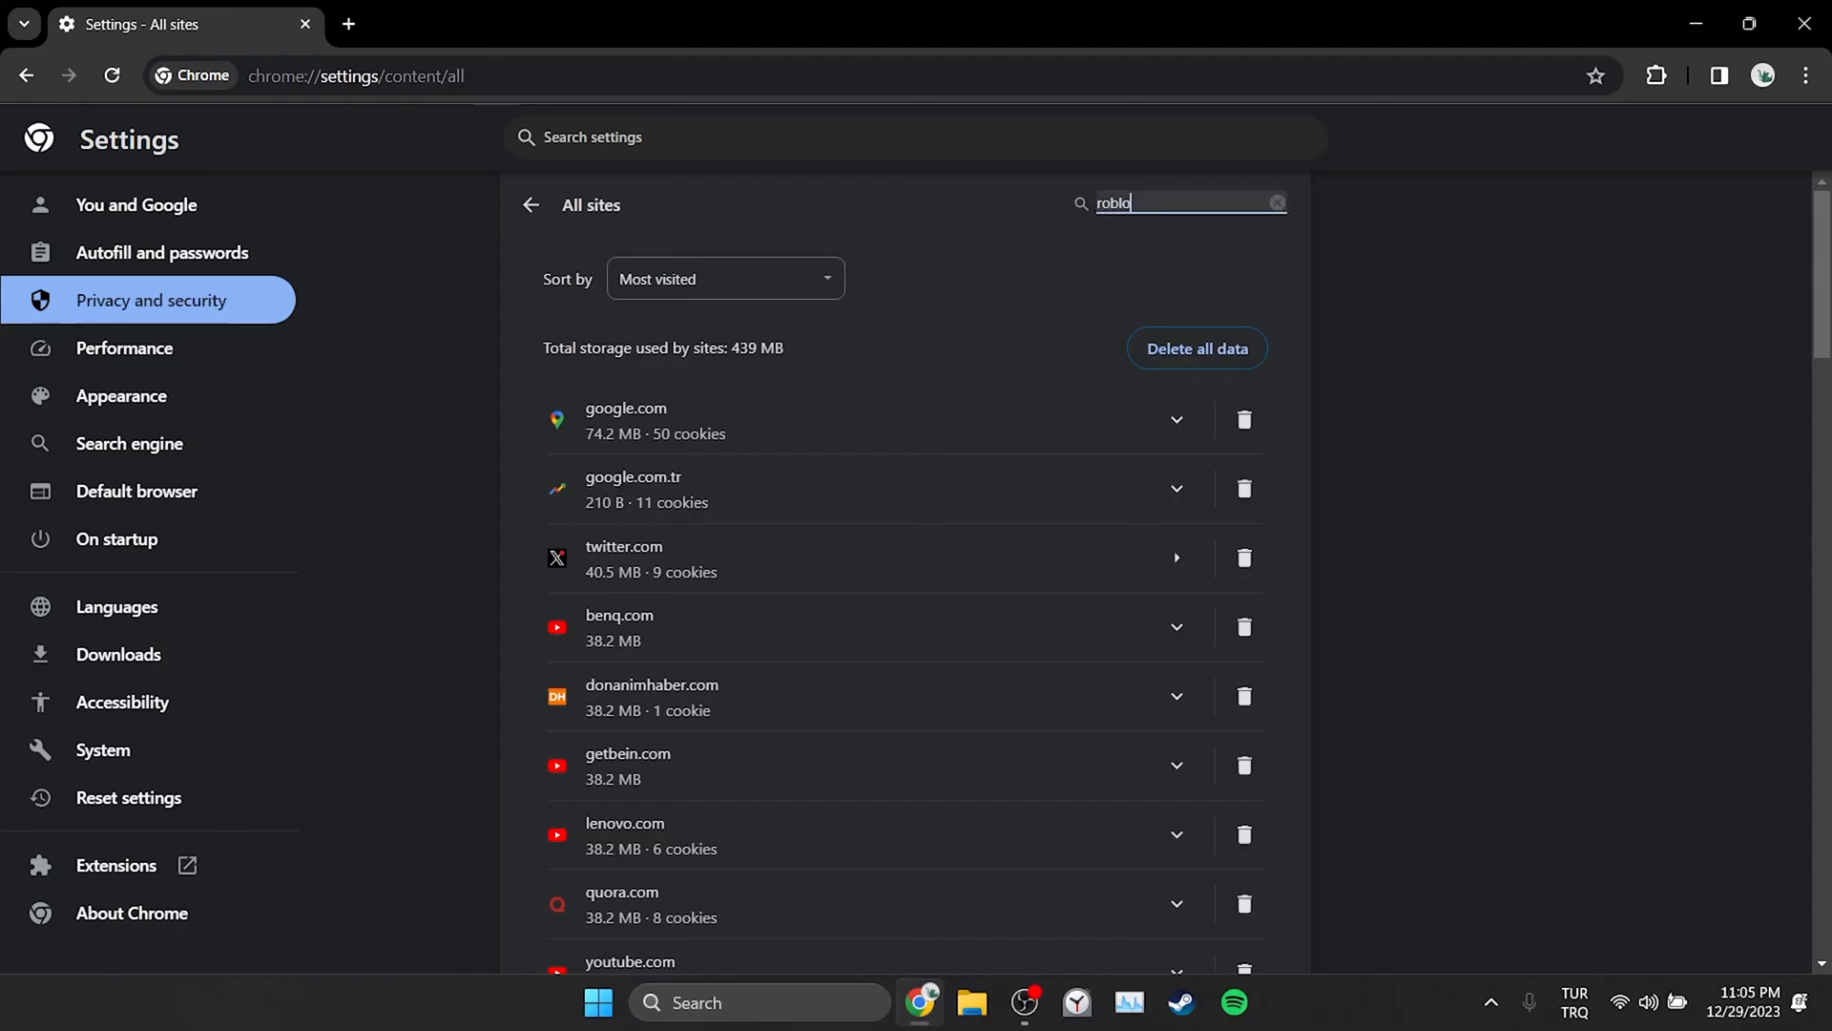
type("x")
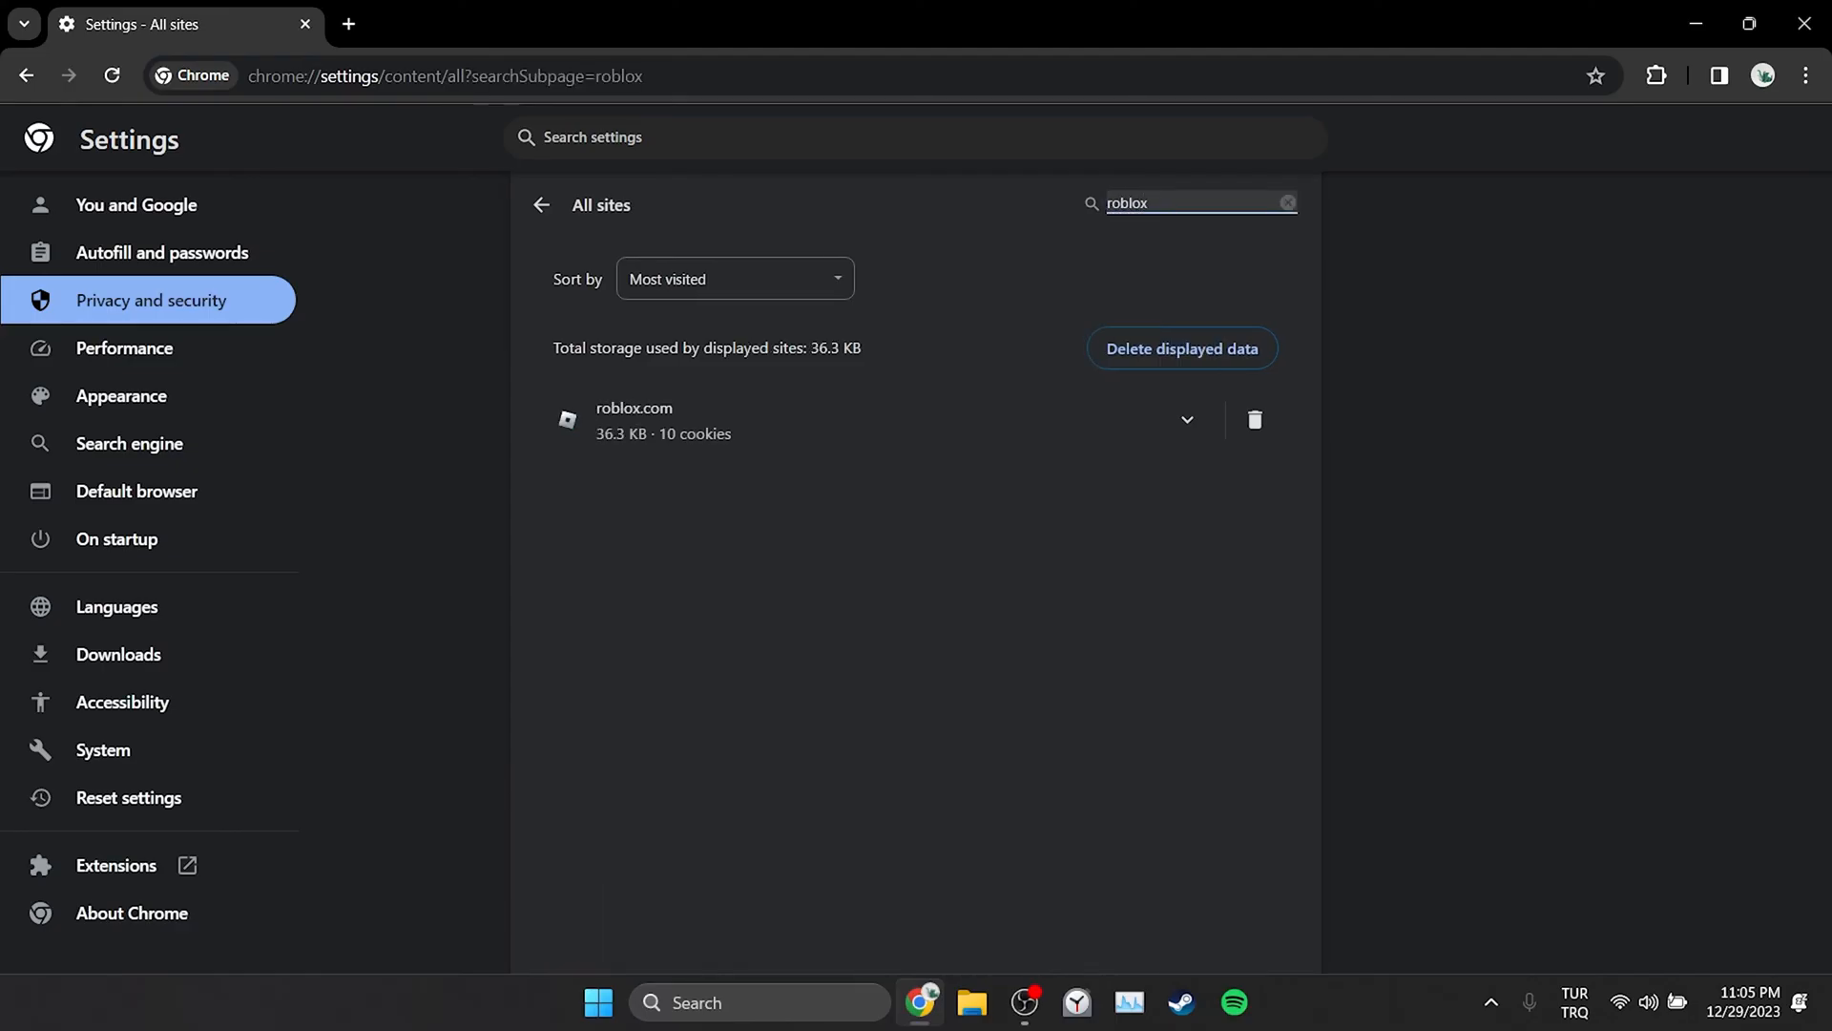
left_click(1254, 420)
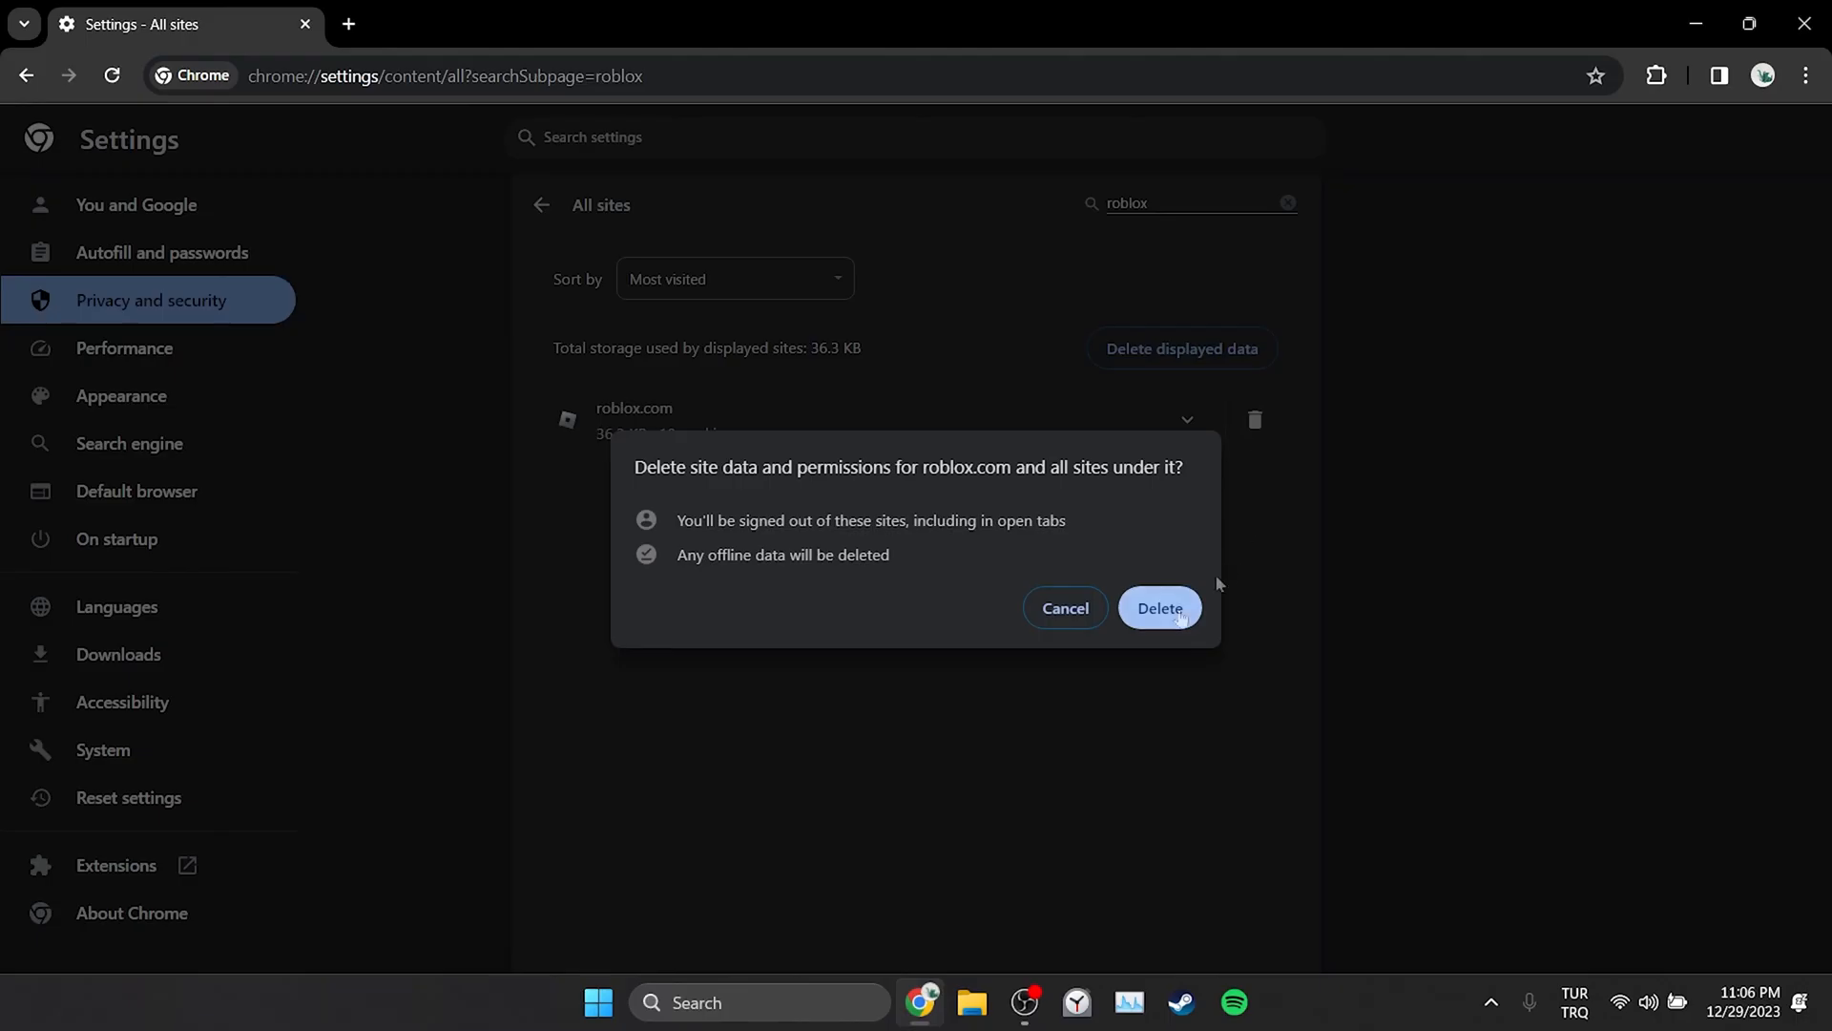
left_click(1158, 608)
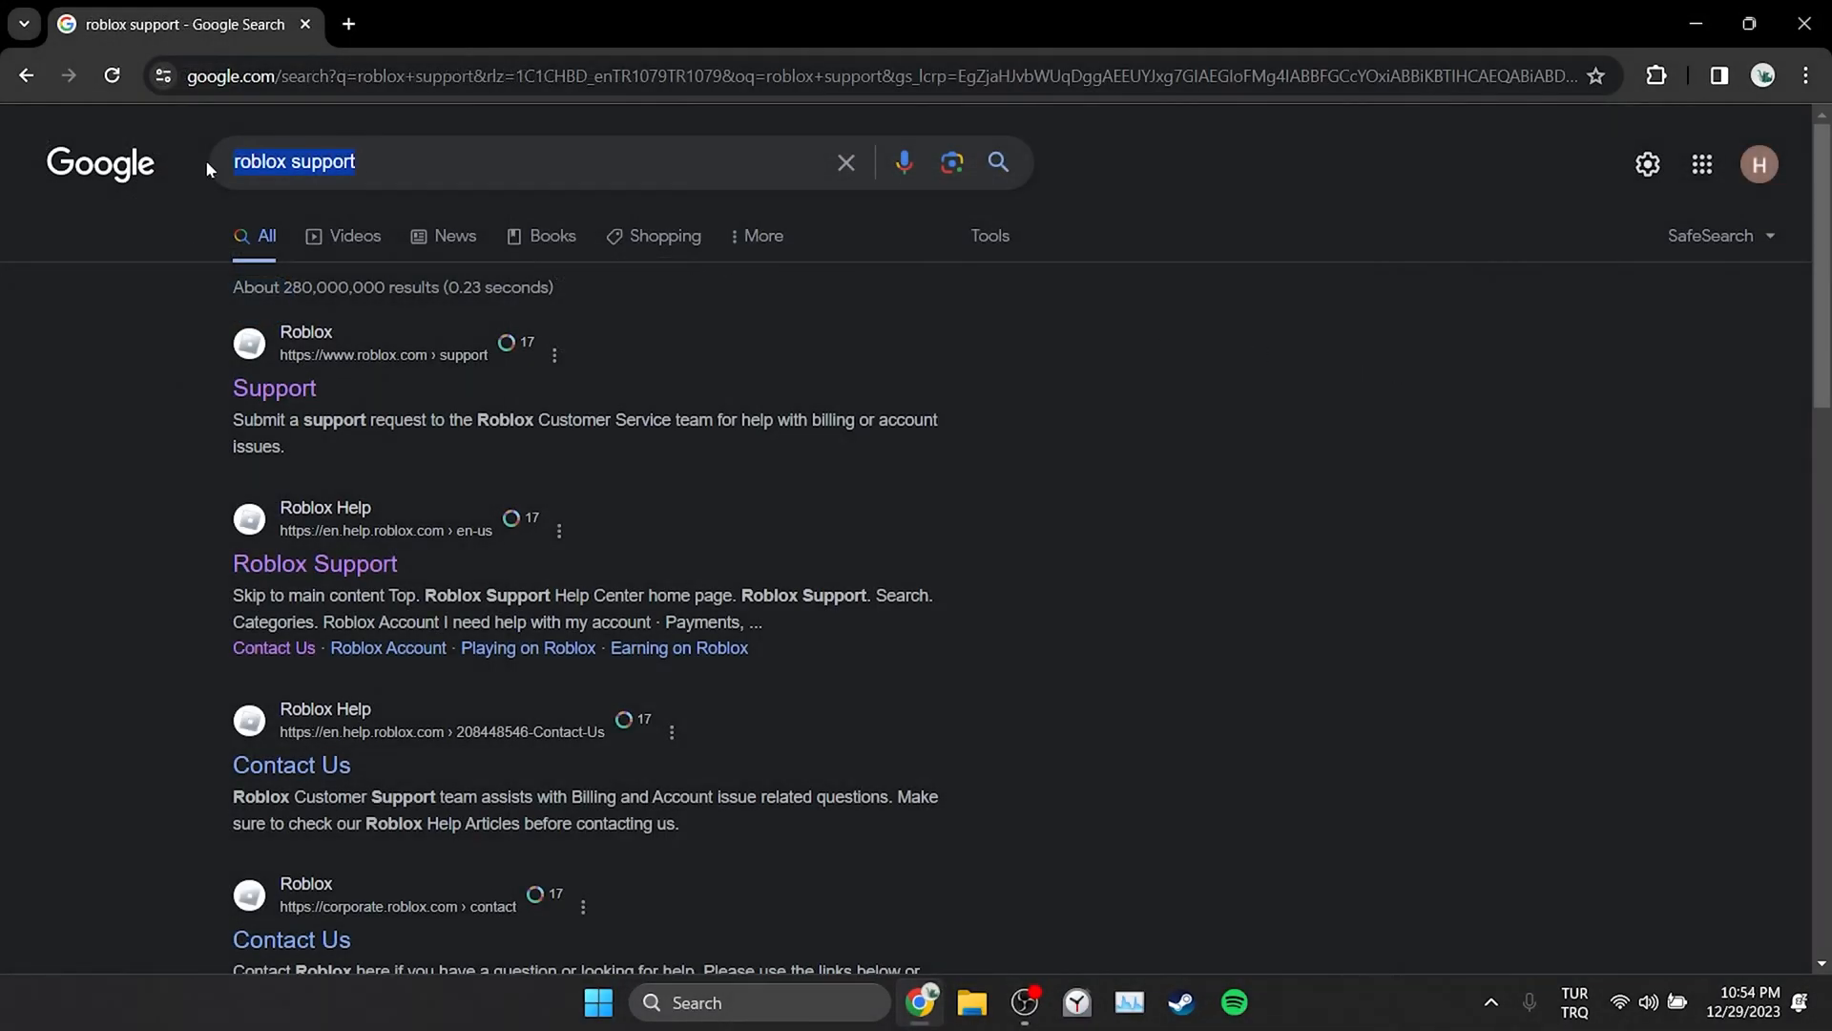
Open the Roblox Support gift card redeem article and follow its redeeming-issues 'contact us' link.
left_click(514, 161)
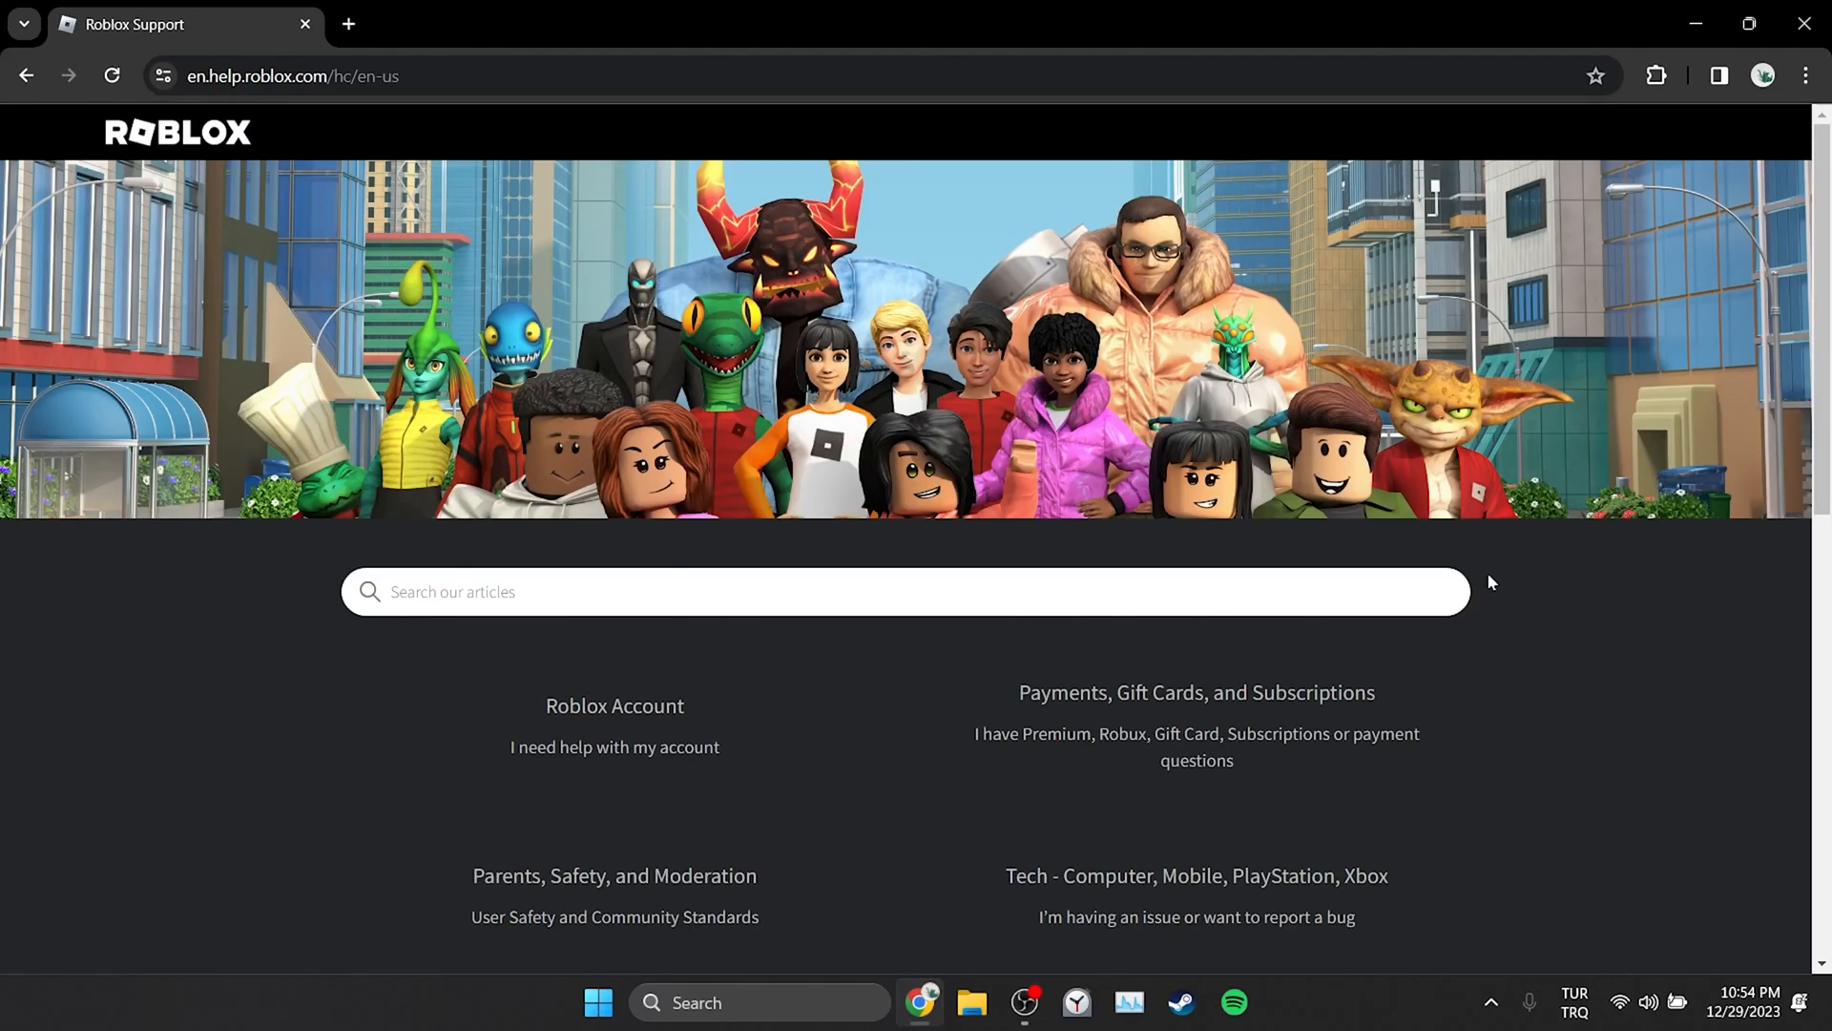
mouse_move(1197, 718)
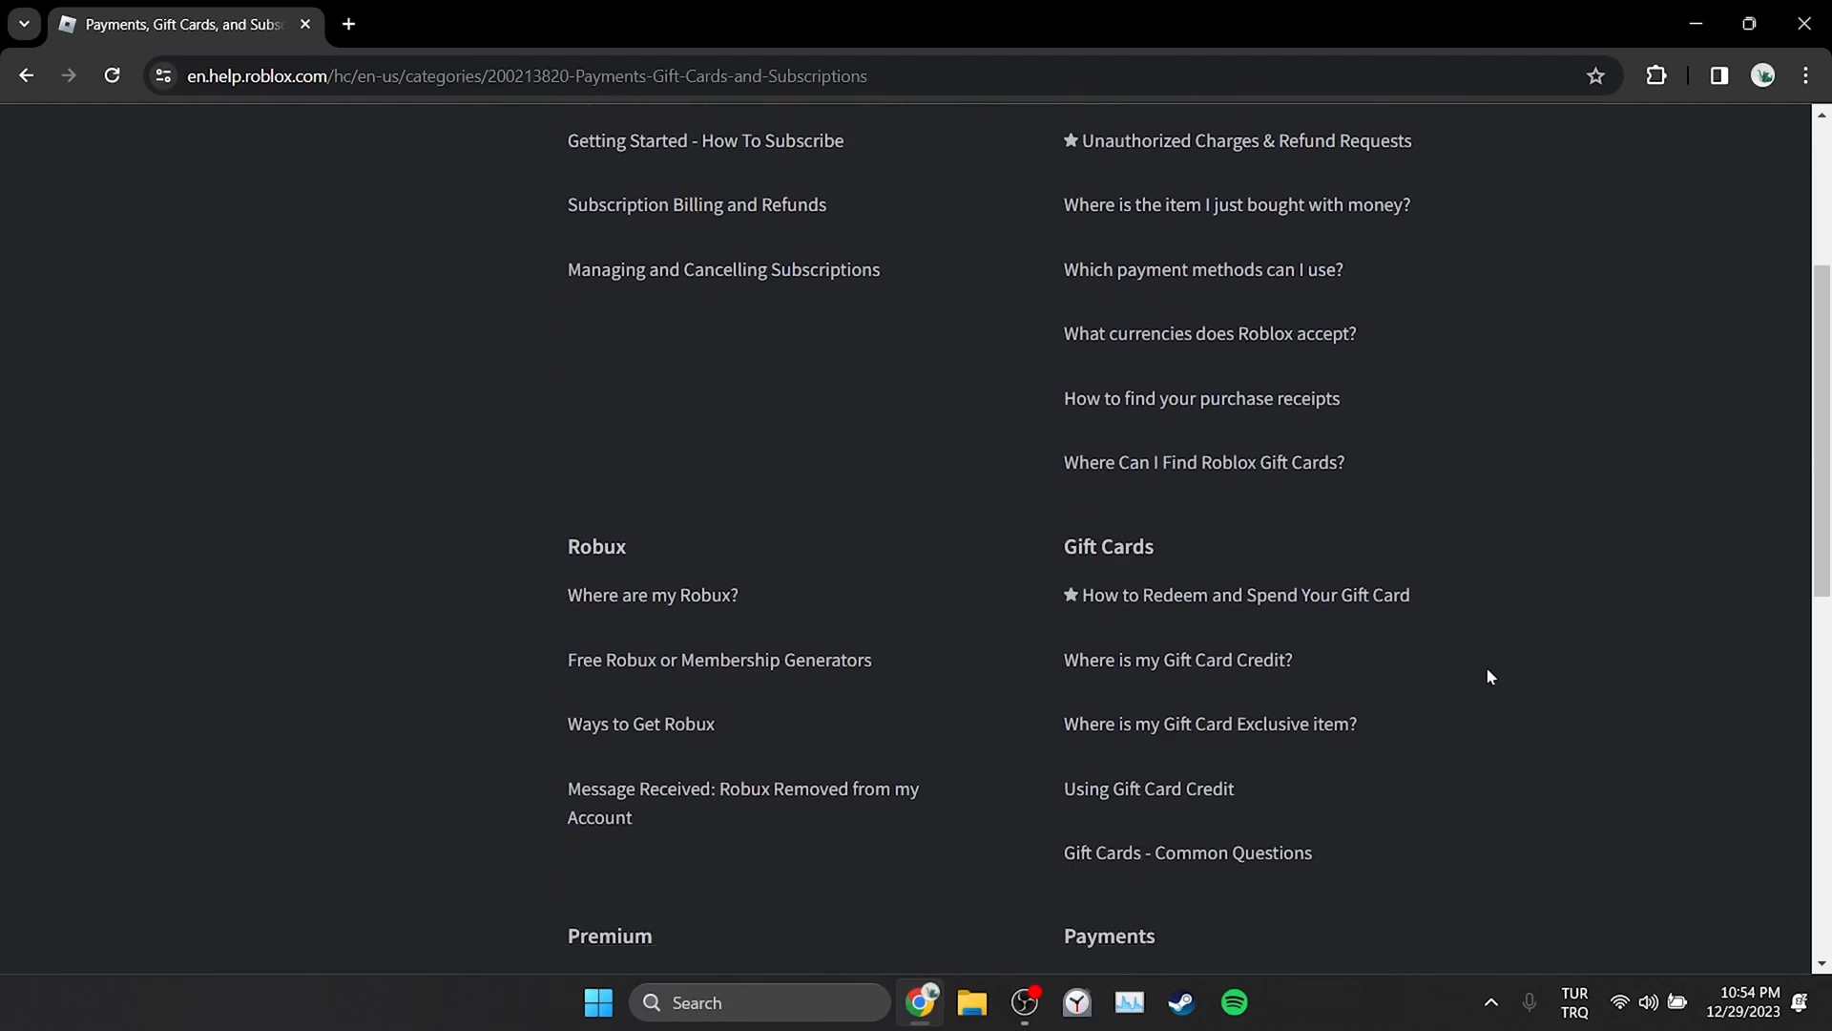
scroll("down", 3)
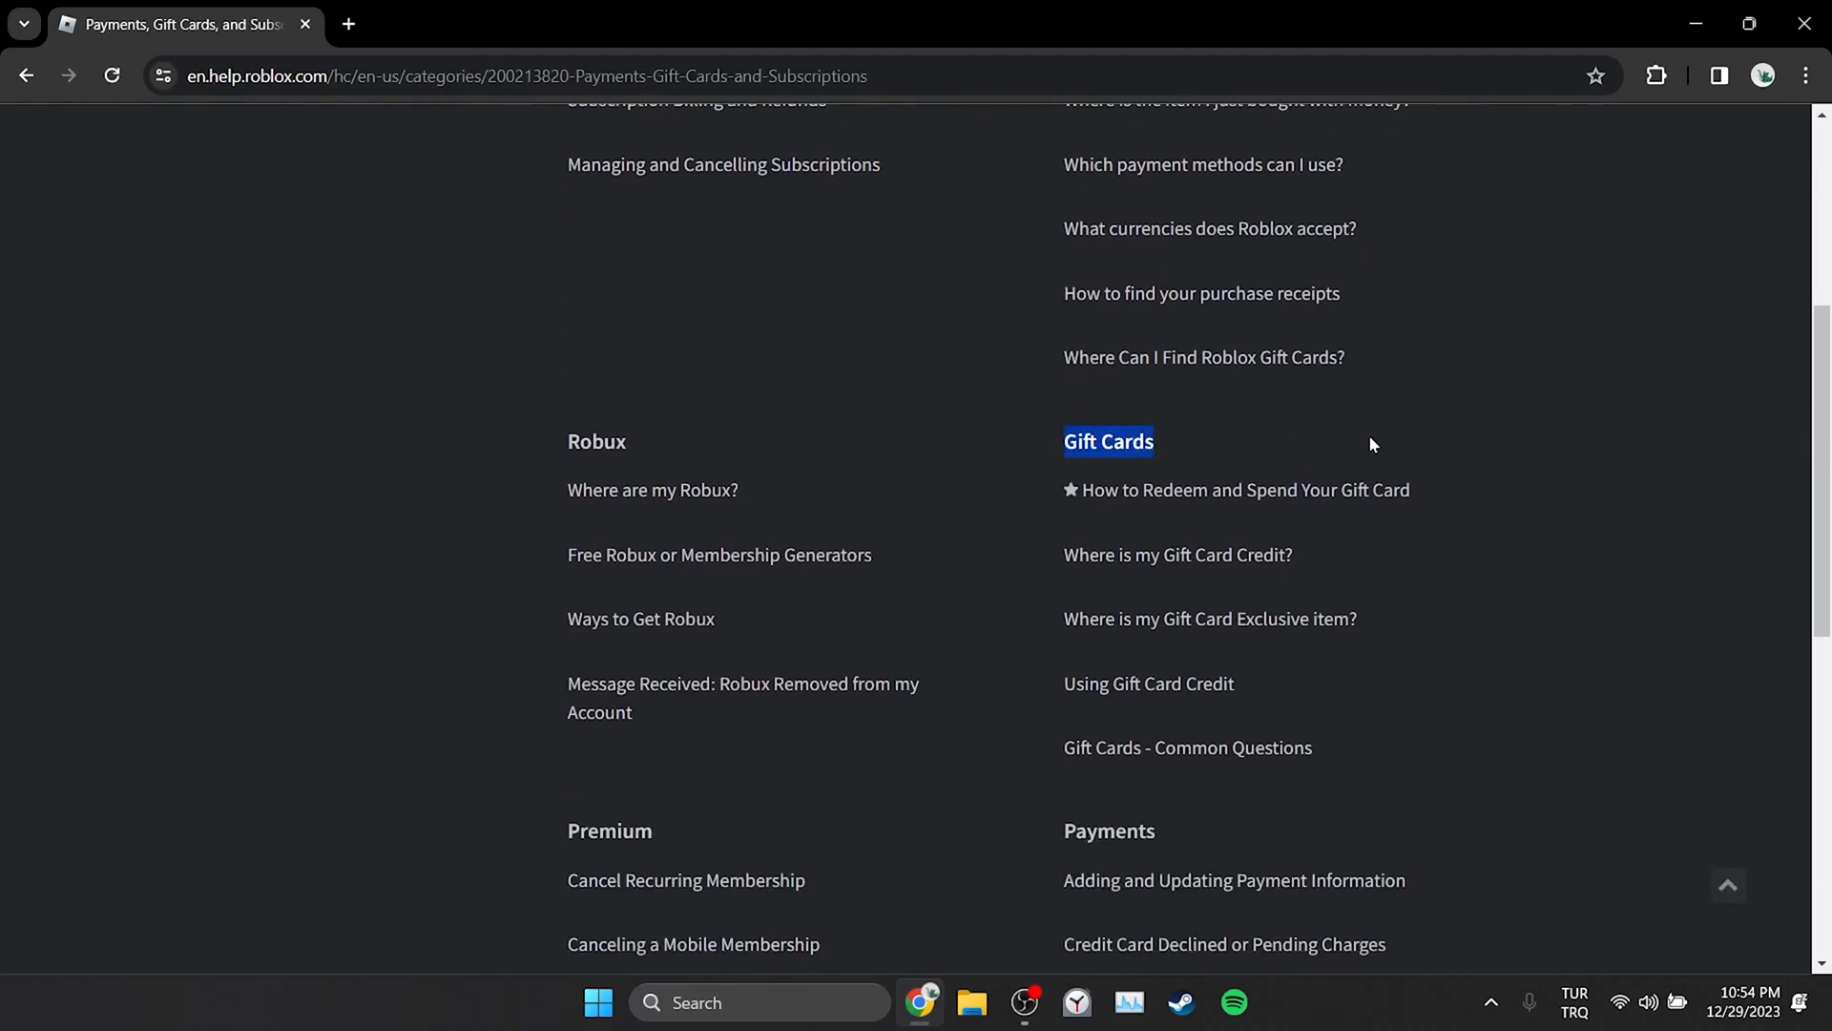
left_click(1245, 490)
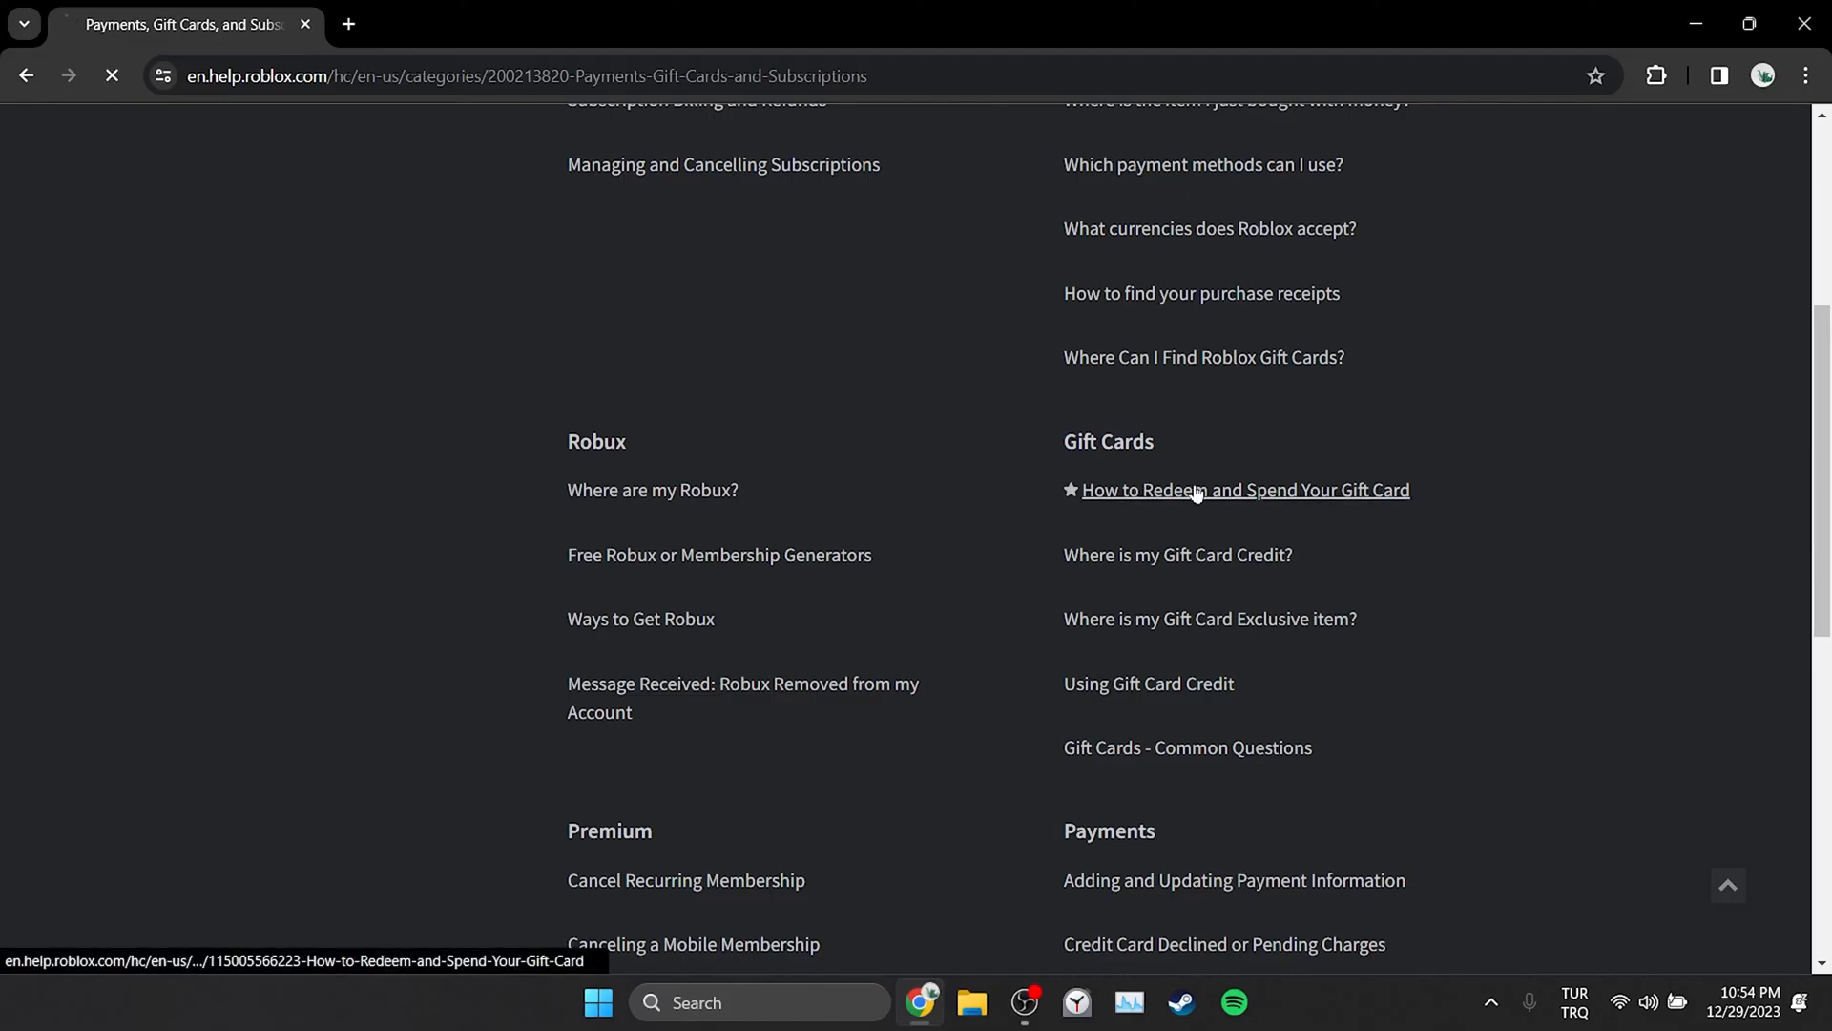
left_click(1244, 490)
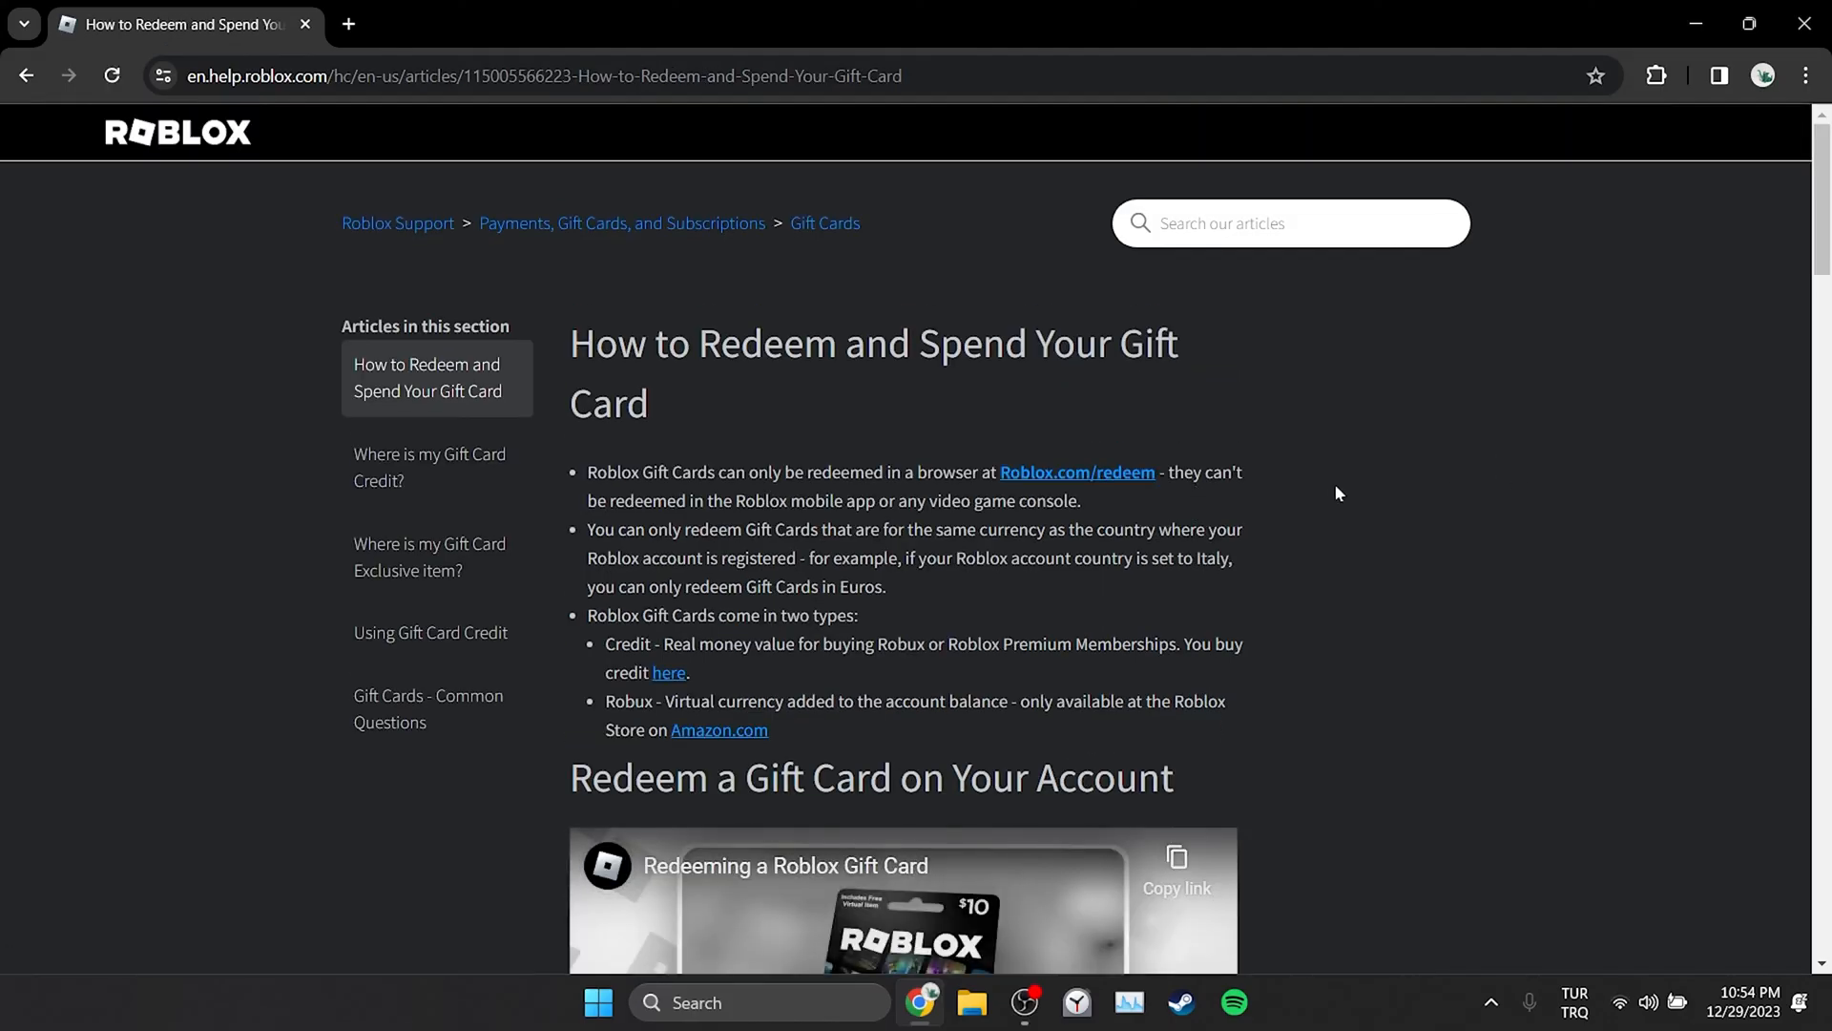
scroll("down", 3)
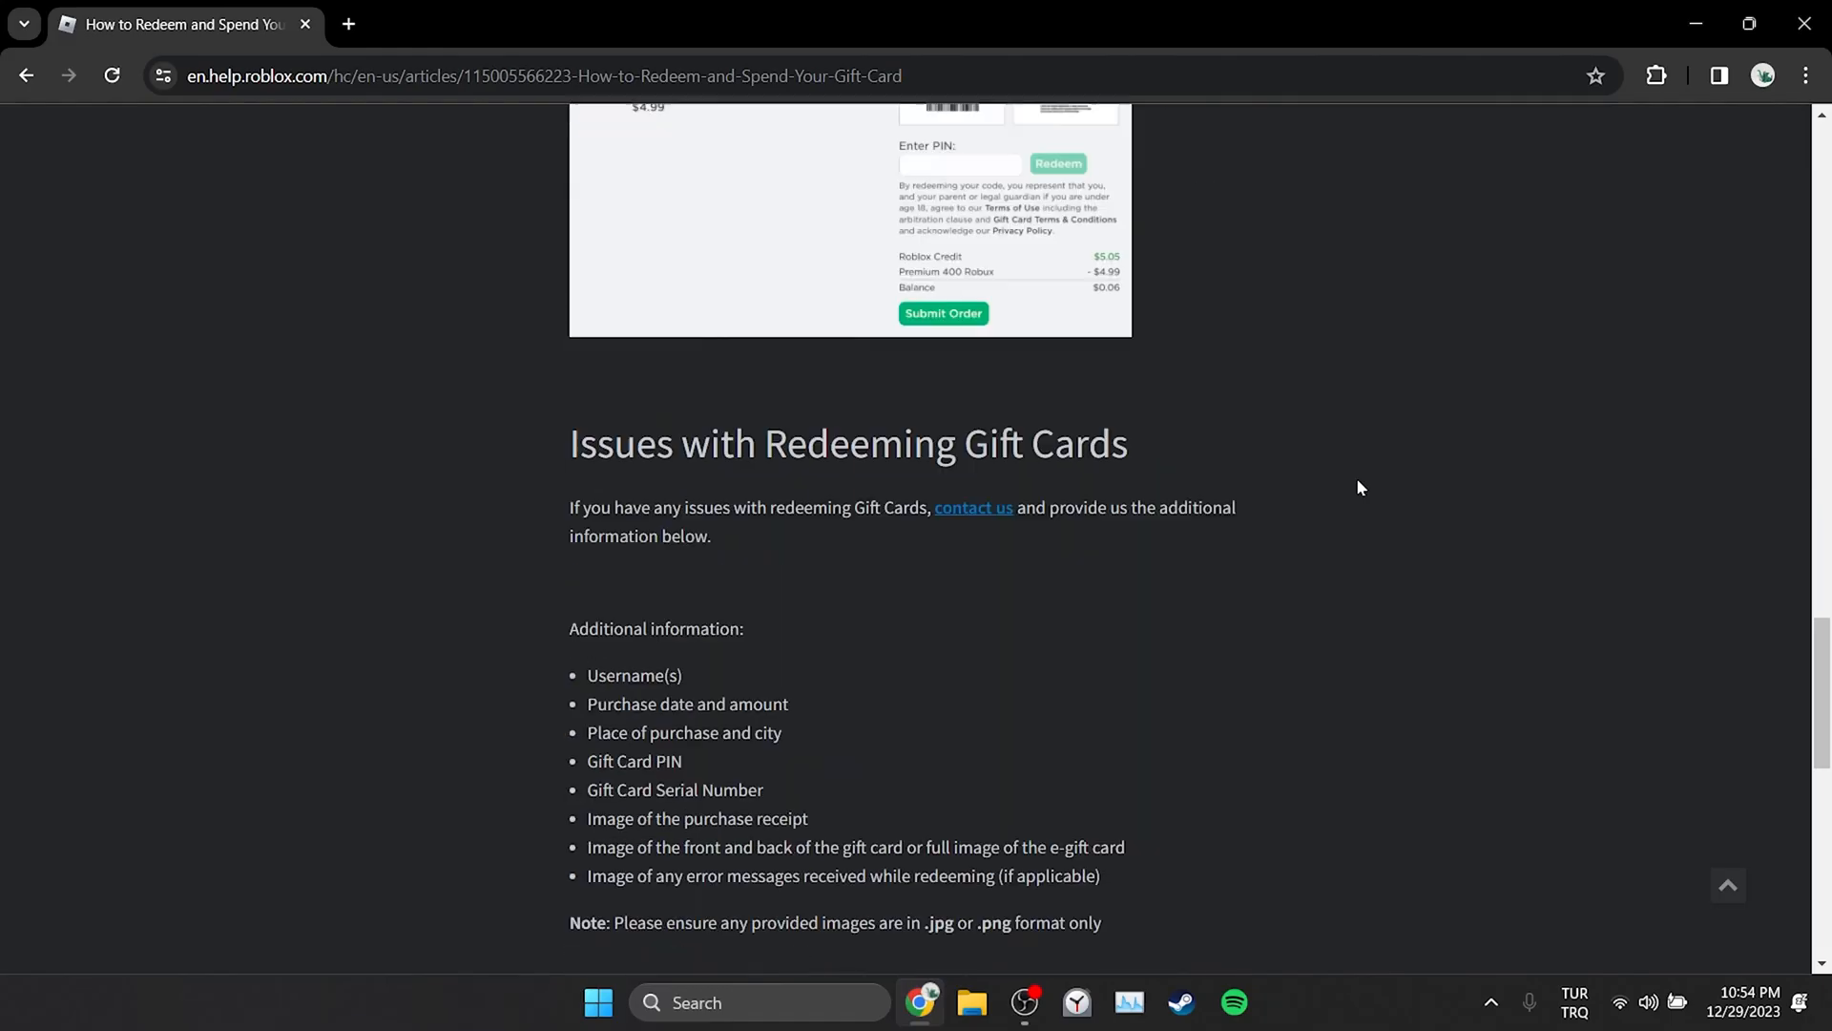
left_click(972, 506)
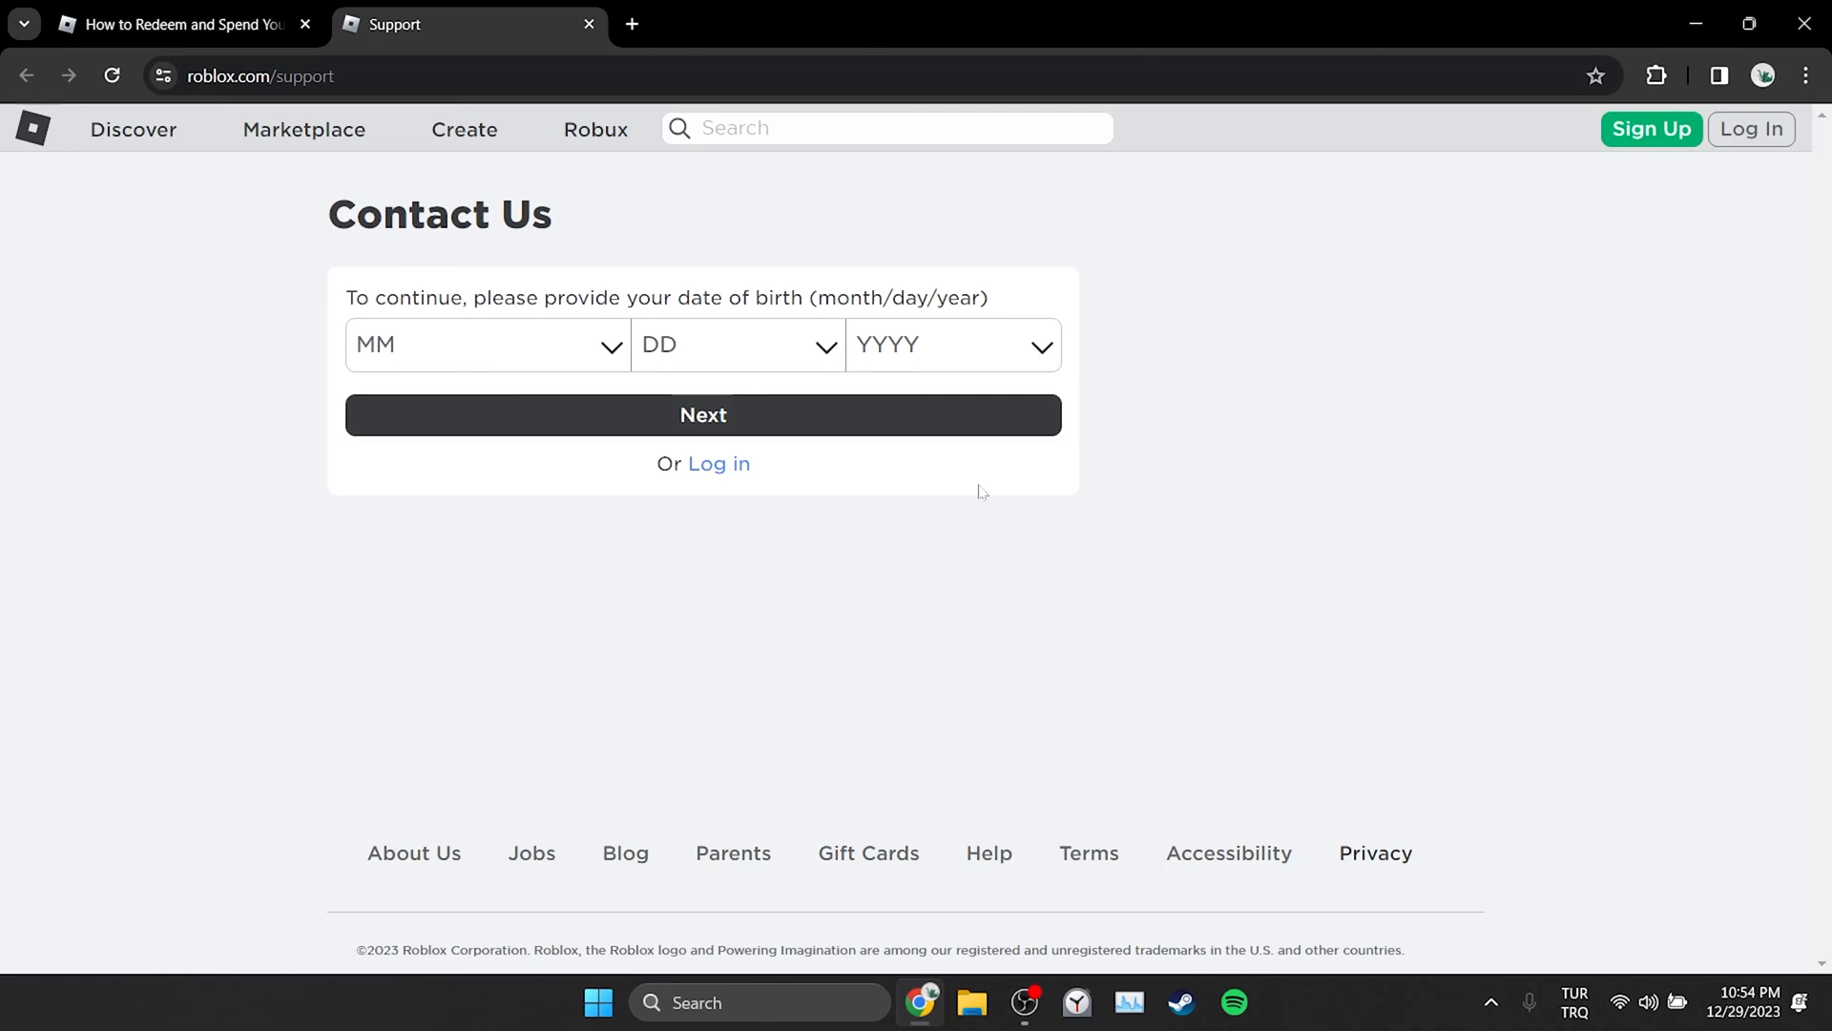
Log in to the Roblox account from the Contact Us page instead of giving a birth date.
left_click(717, 464)
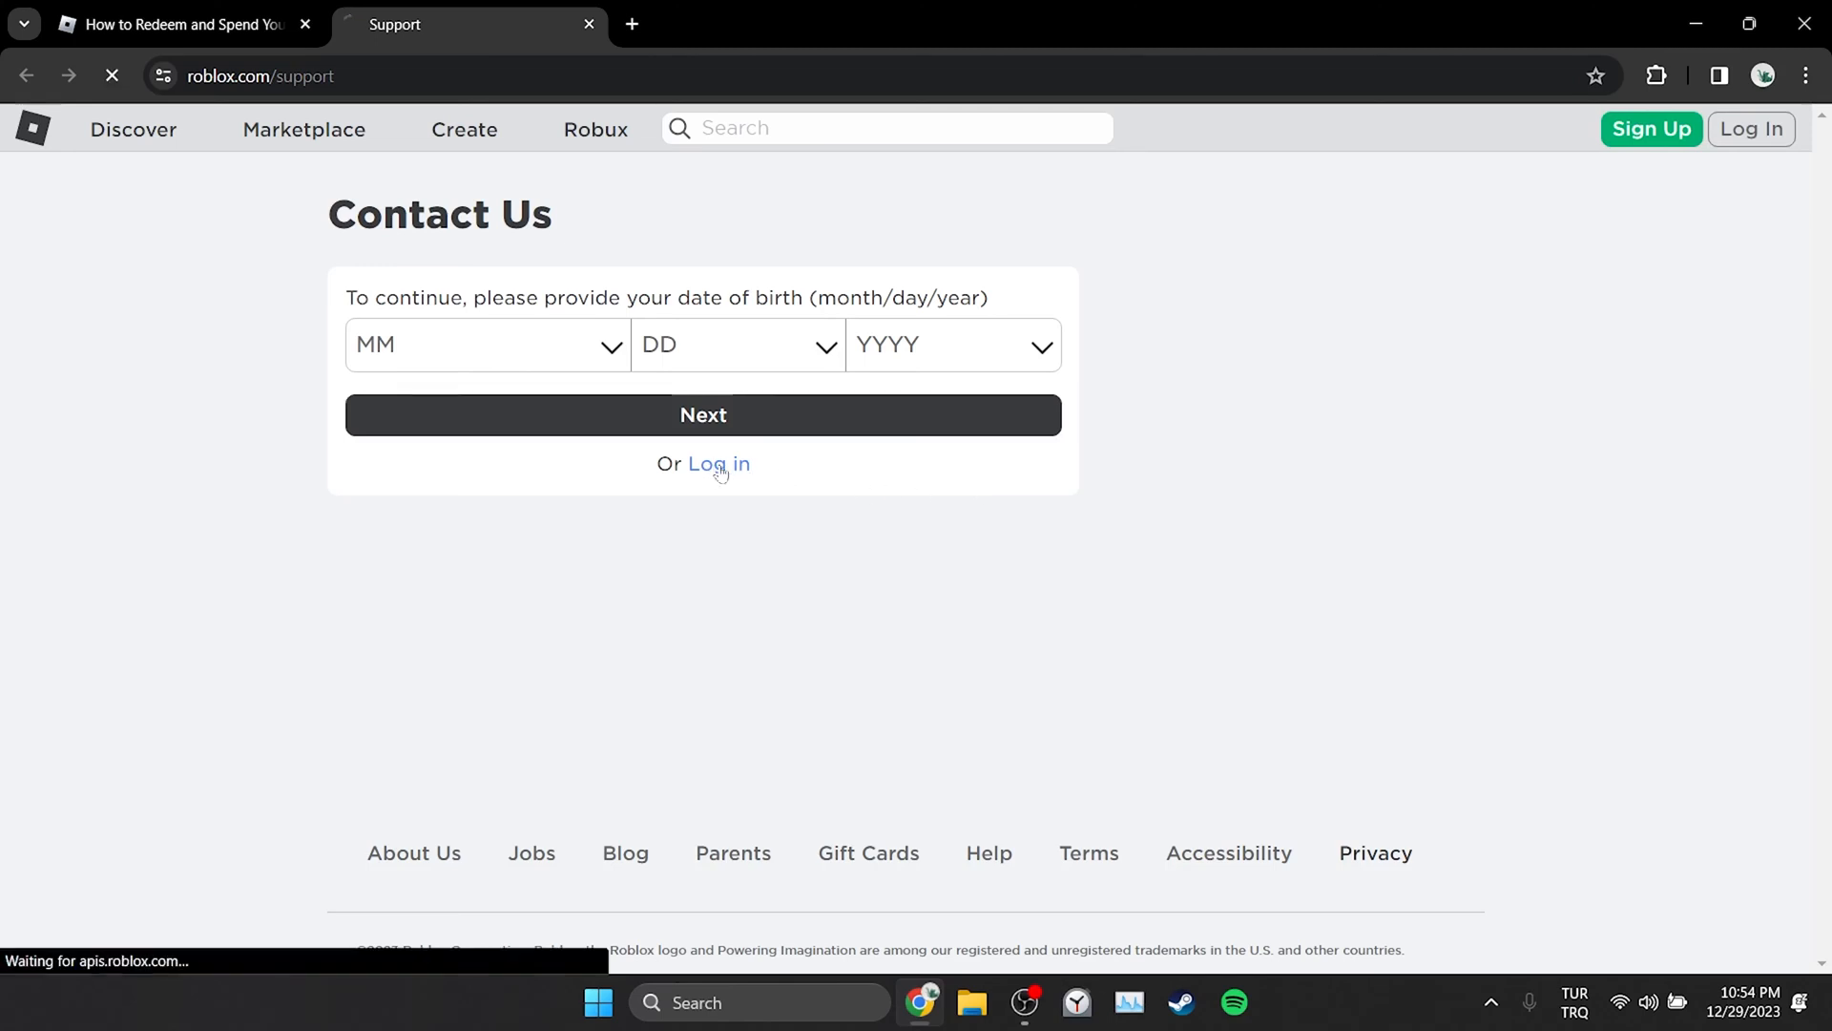
left_click(716, 464)
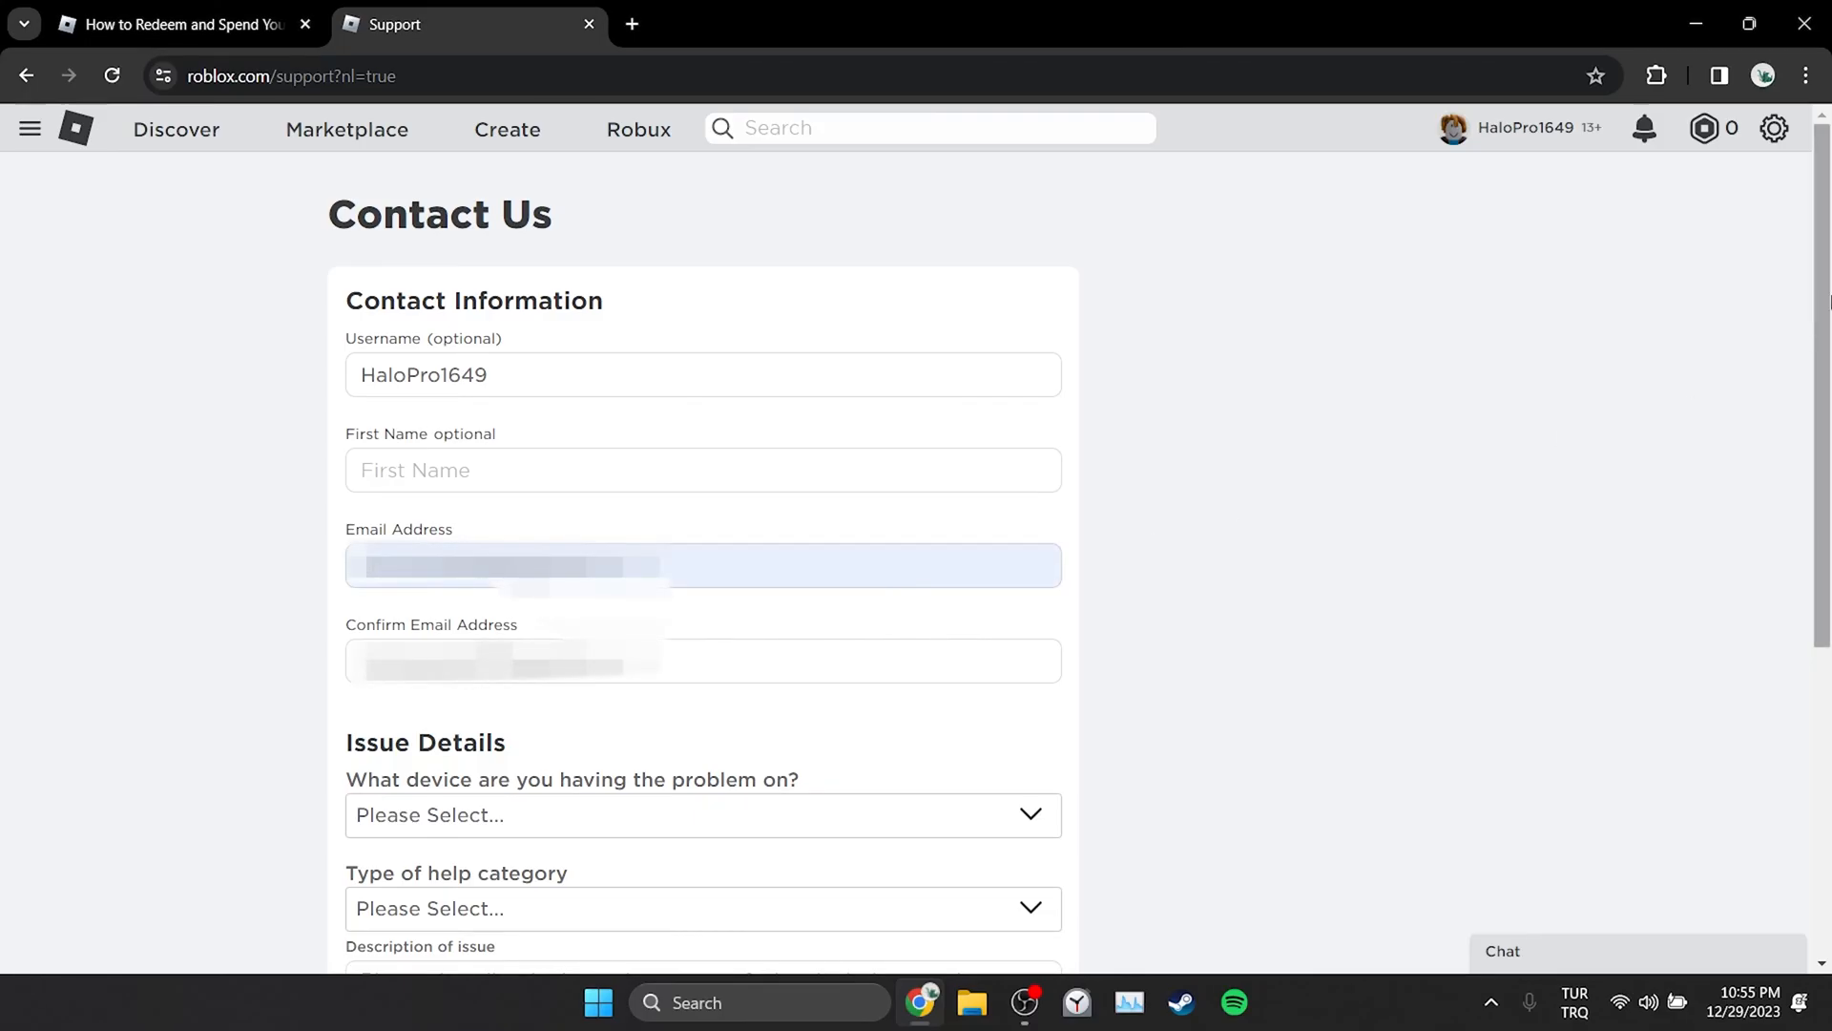
Fill the form dropdowns with device PC, category Gift Card, subcategory Gift Card - Redeem.
scroll("down", 3)
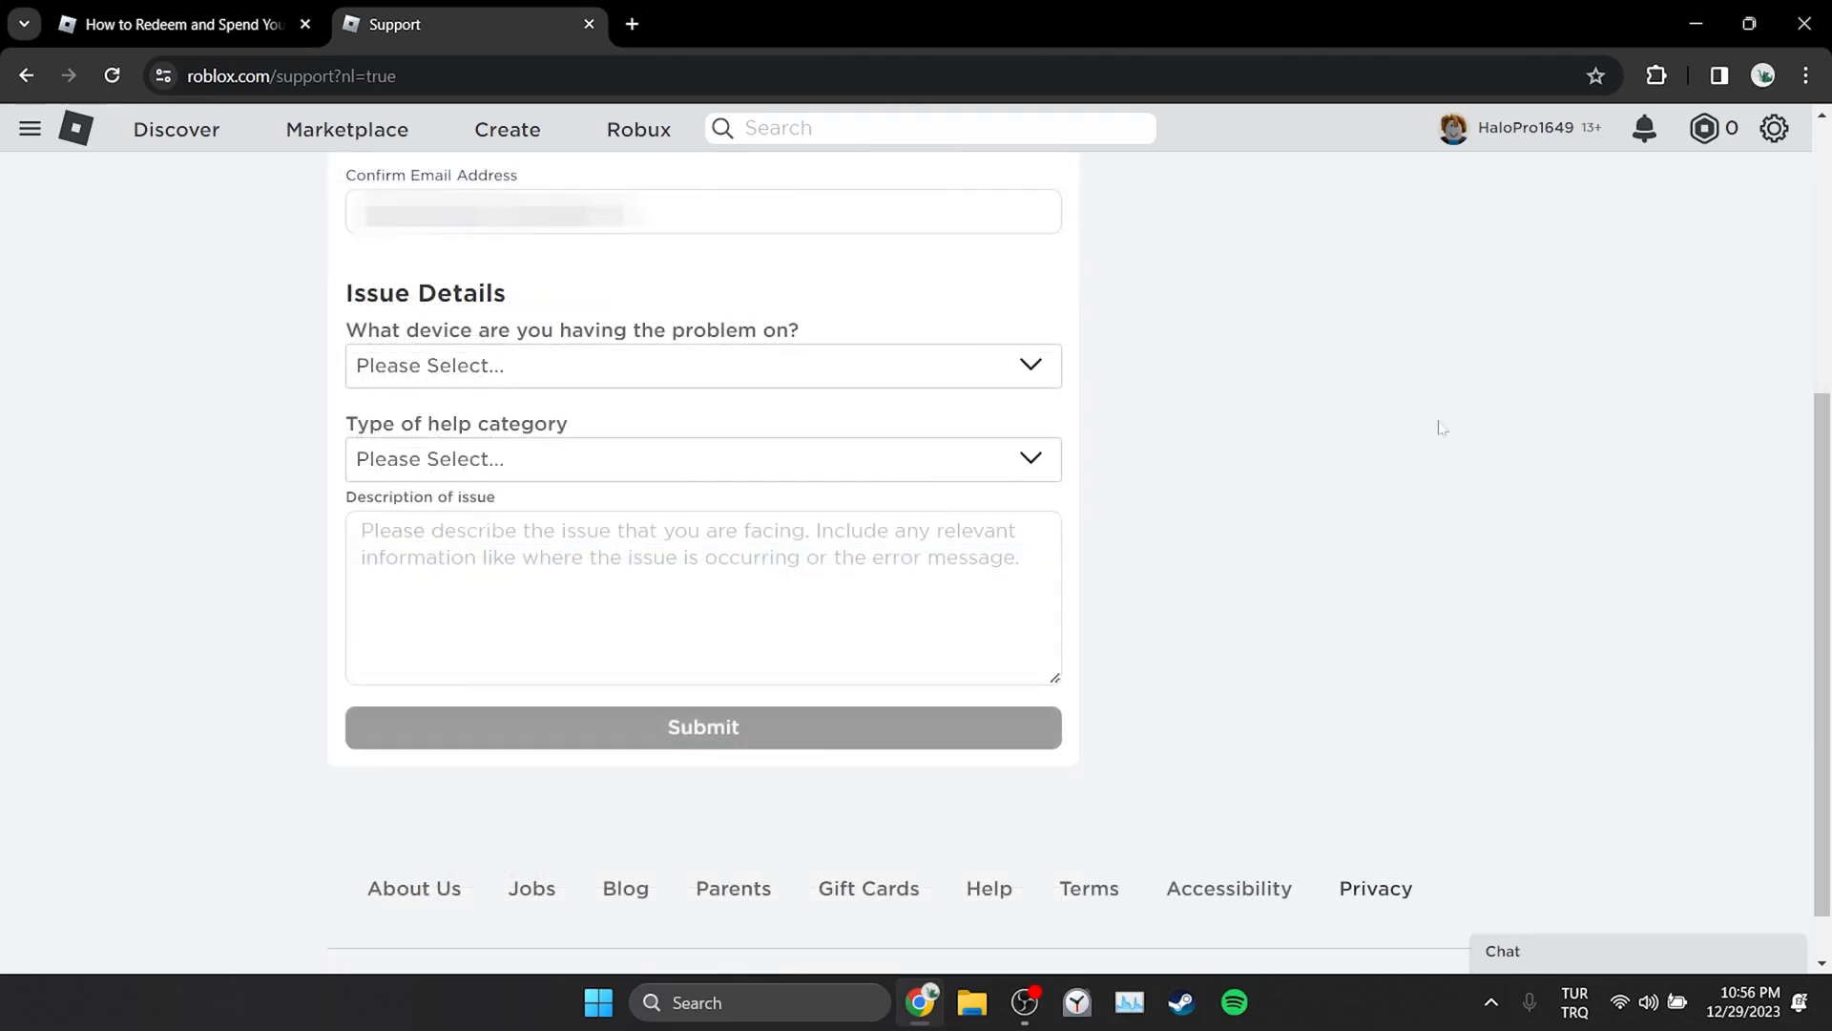
left_click(702, 365)
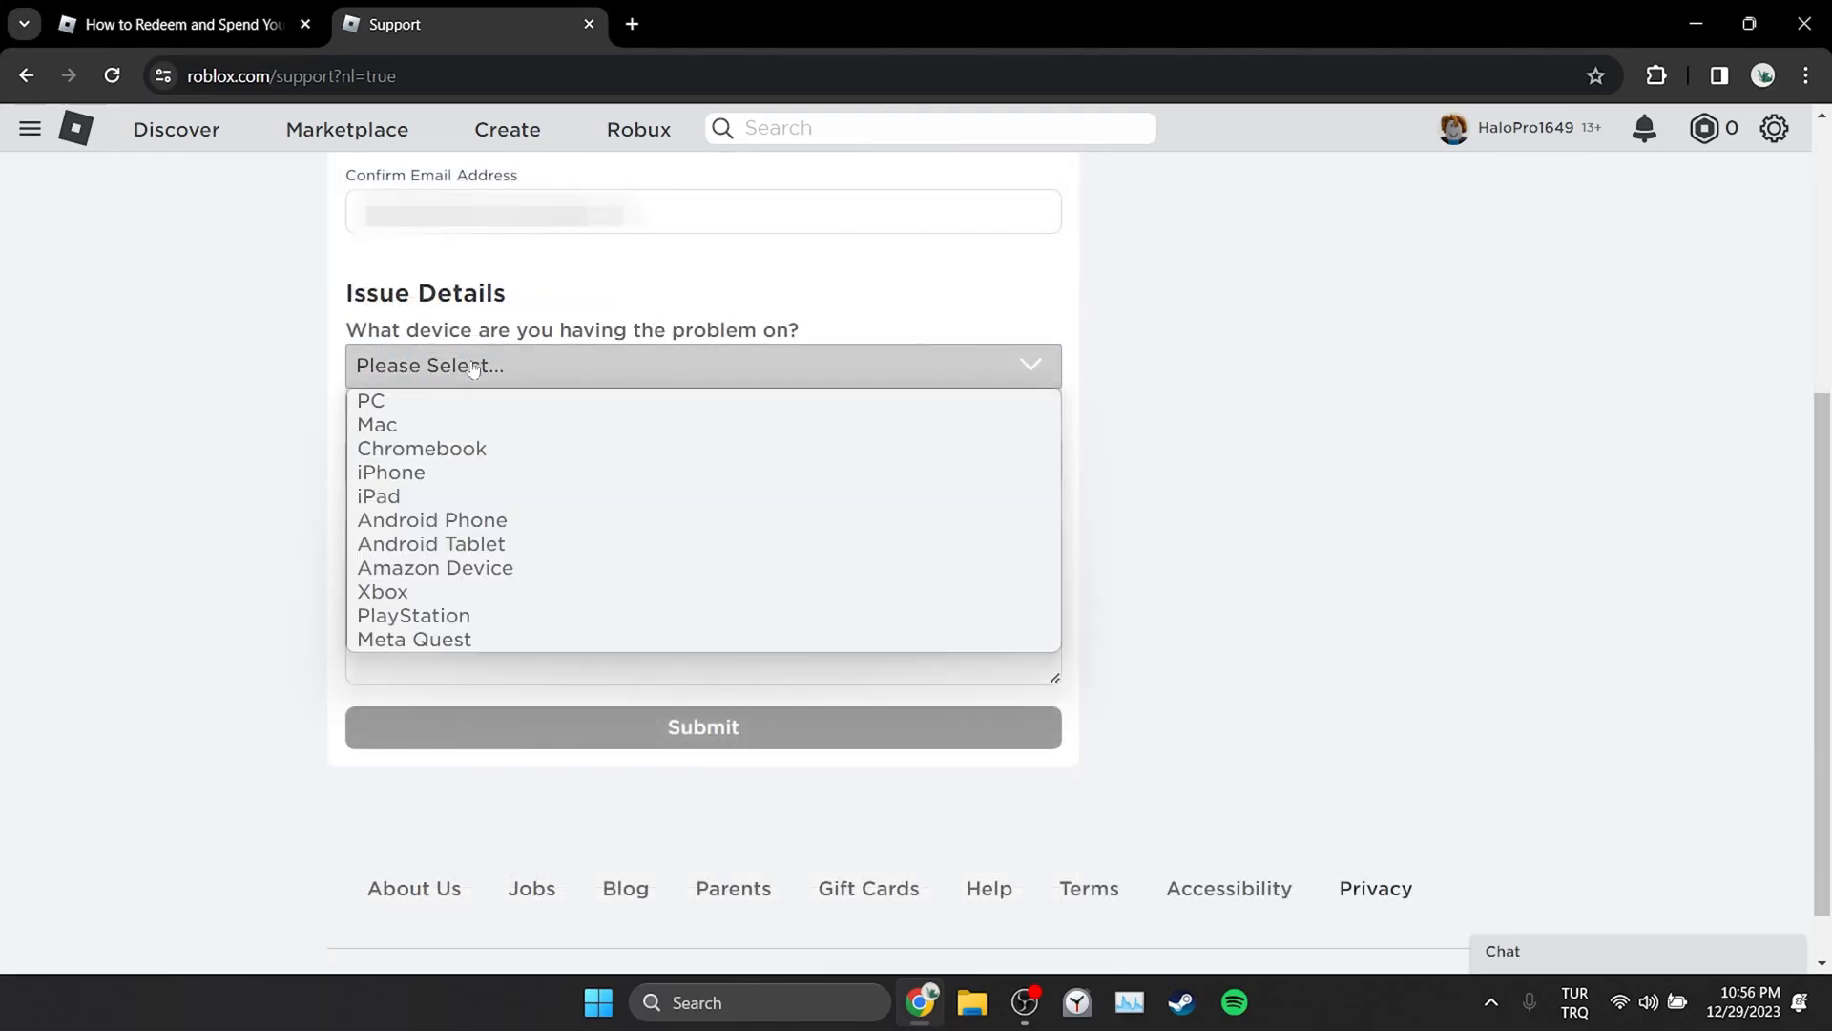
mouse_move(371, 401)
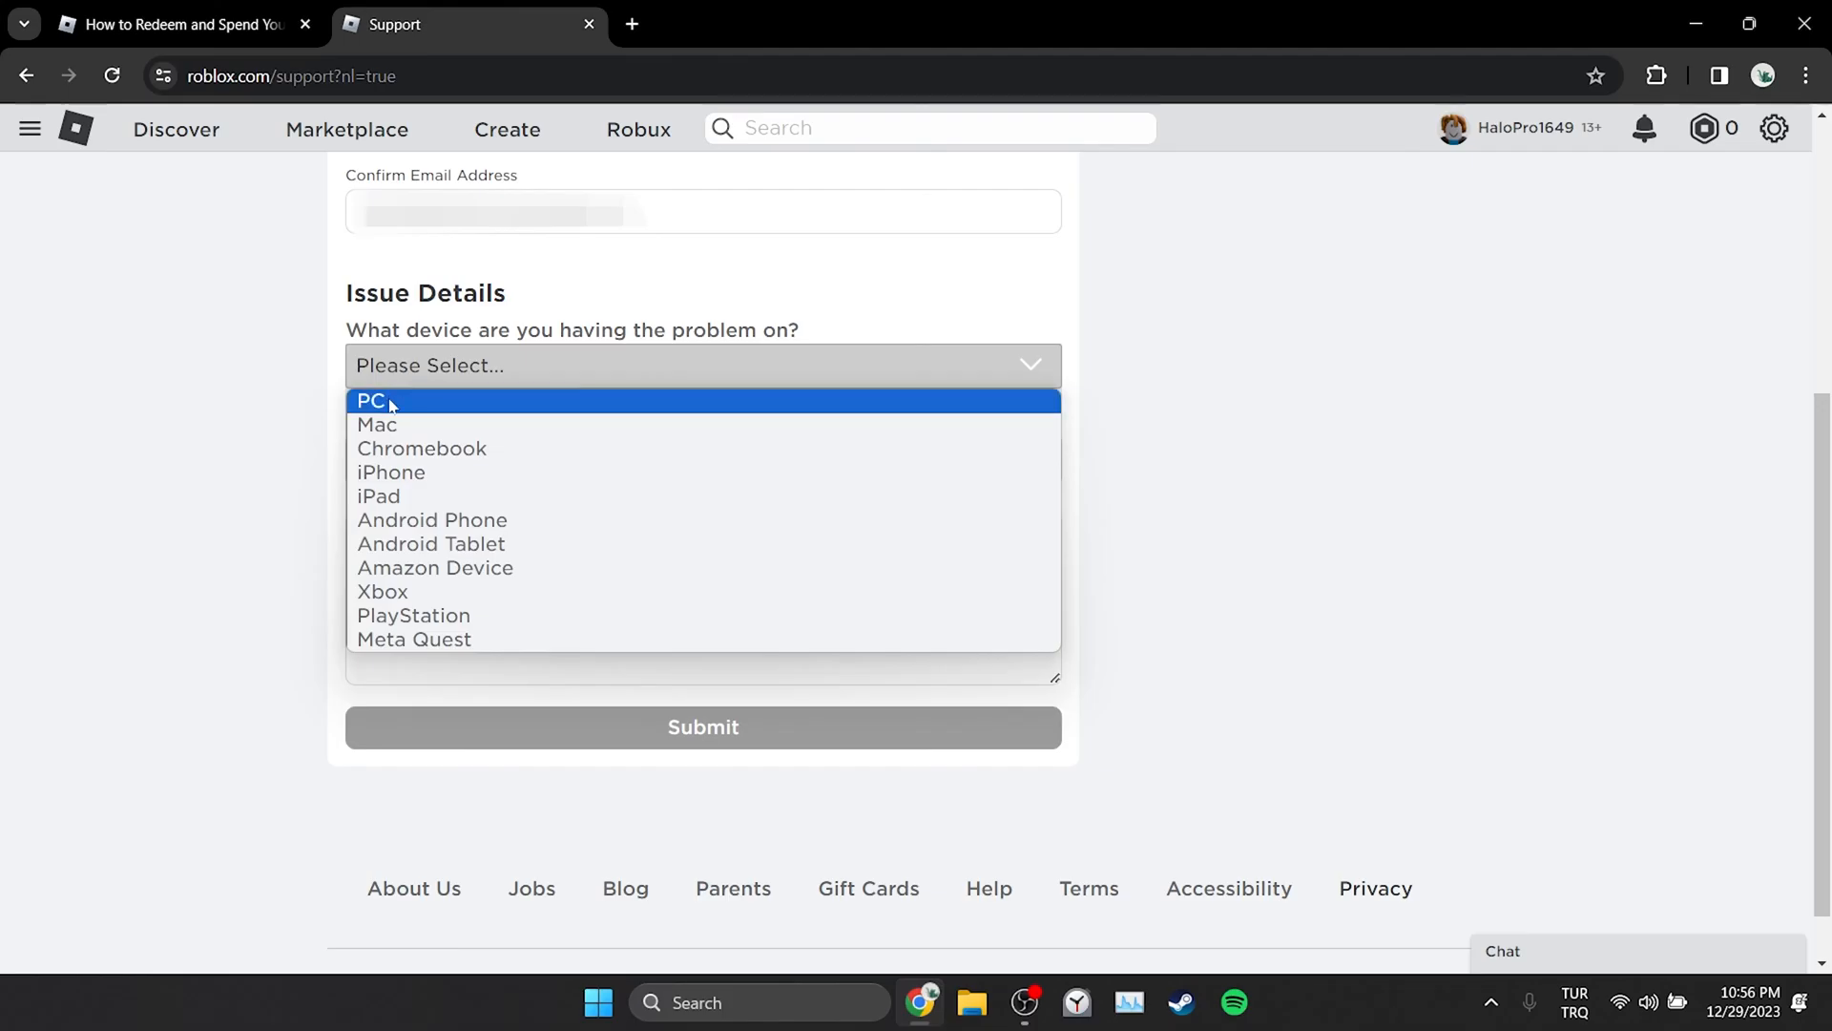
mouse_move(422, 448)
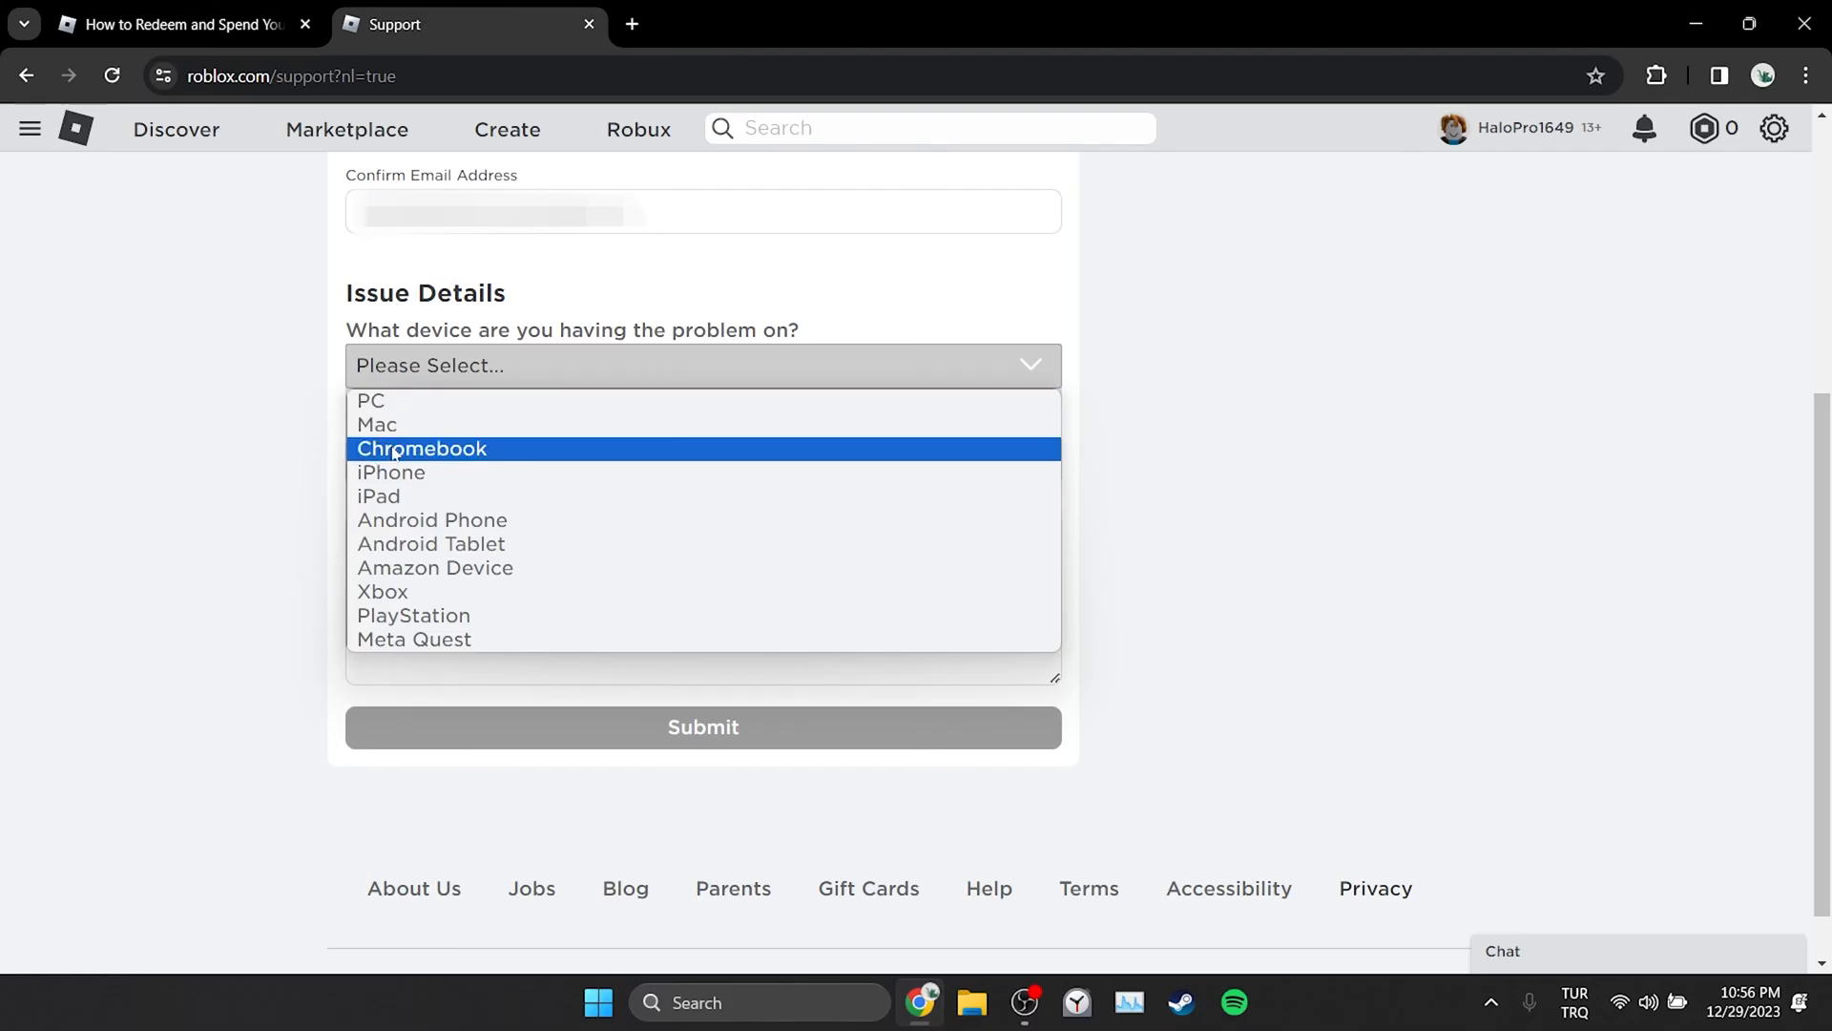
left_click(371, 399)
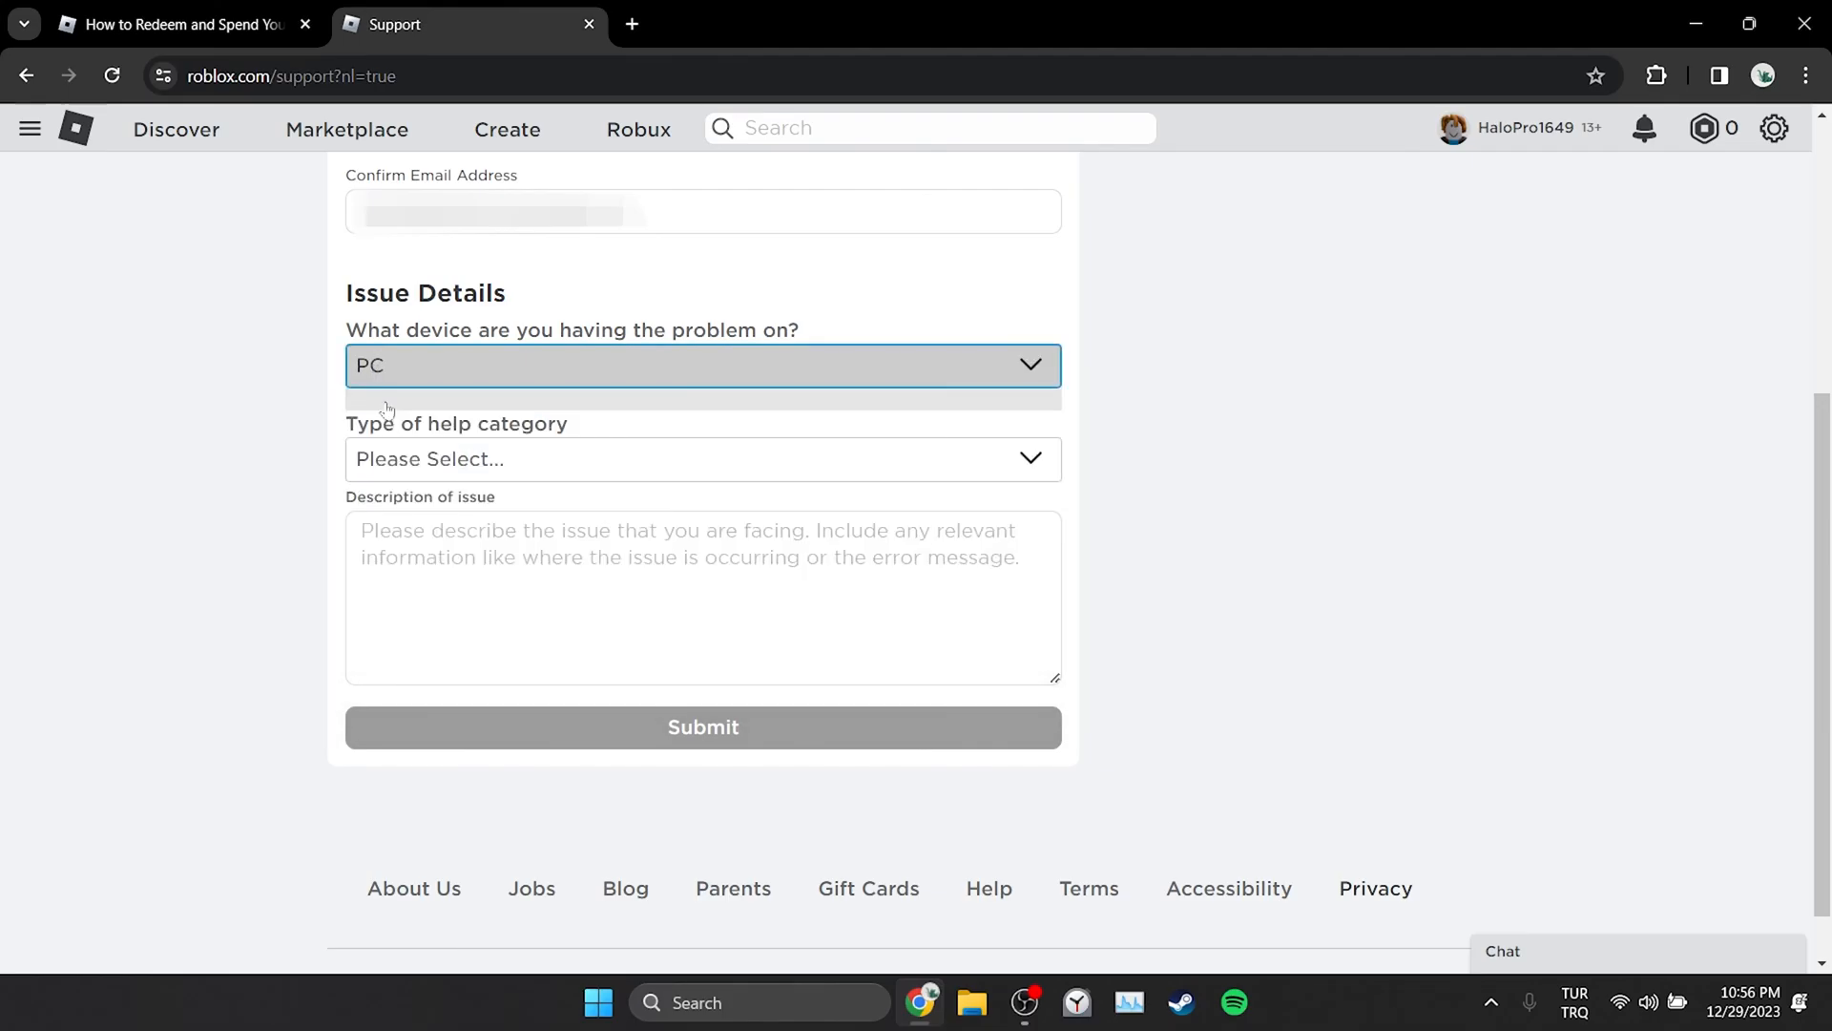
left_click(703, 458)
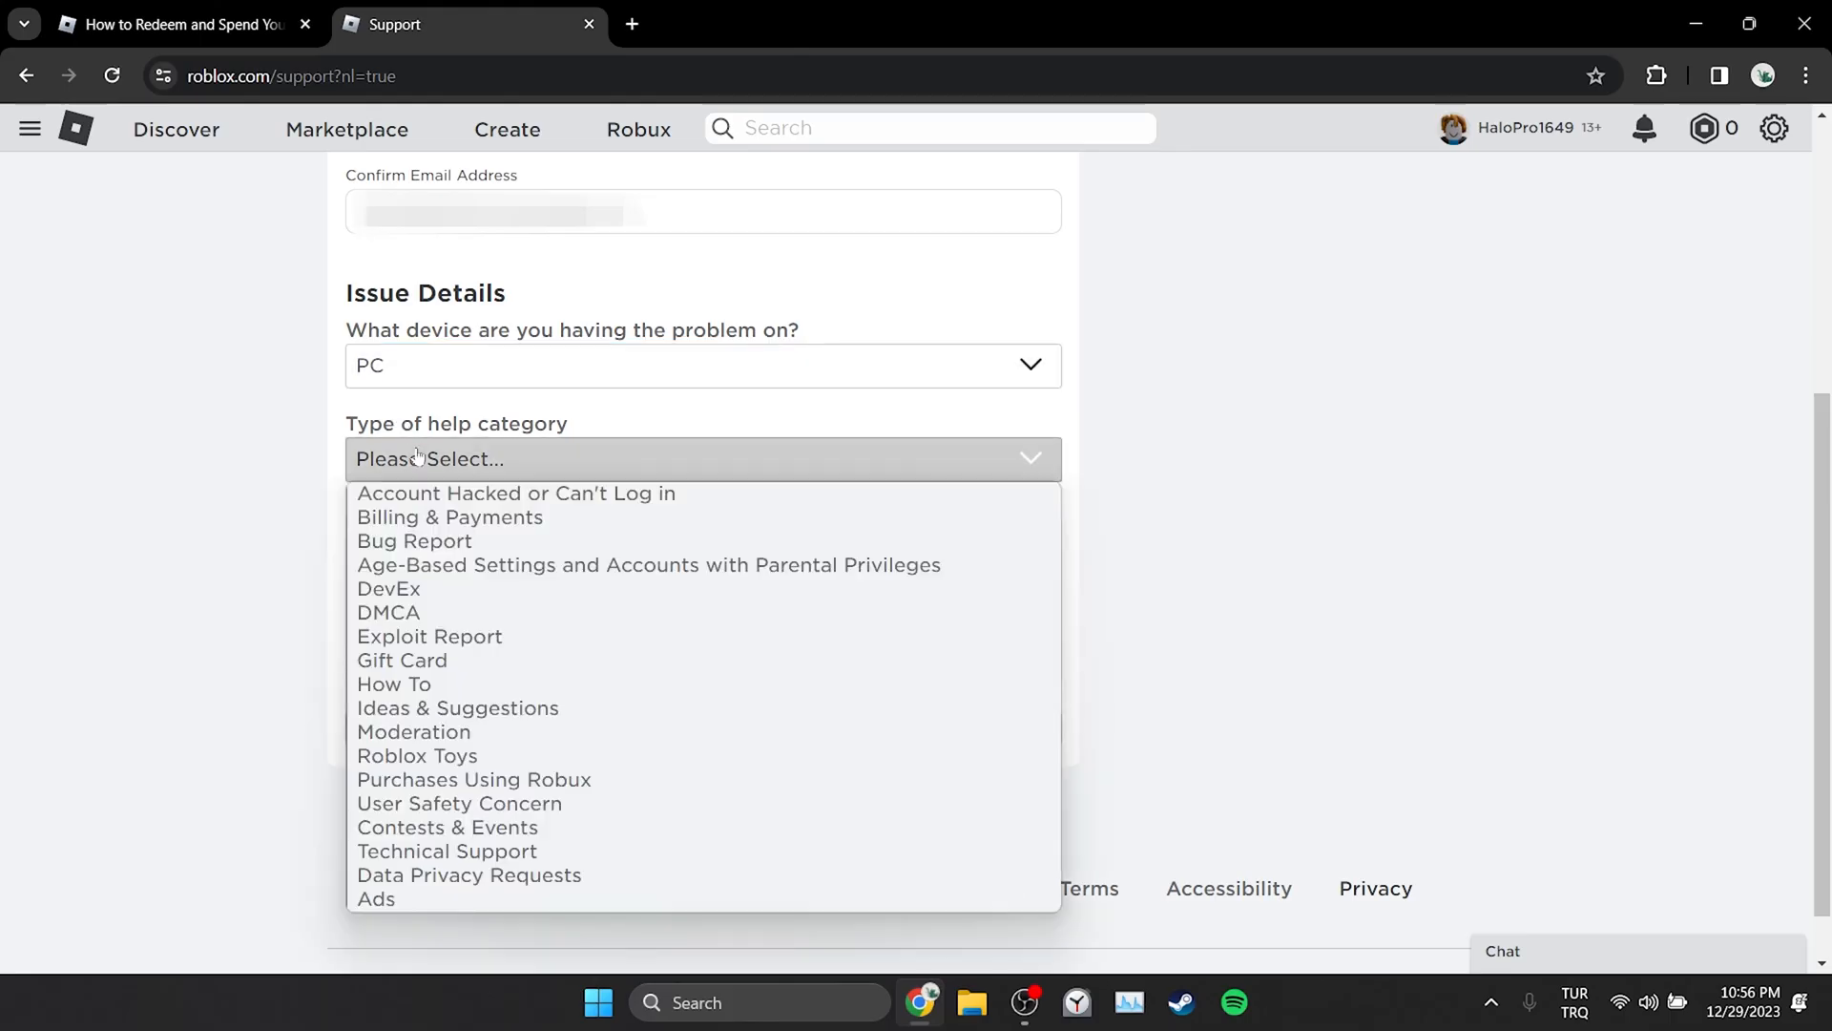
mouse_move(401, 661)
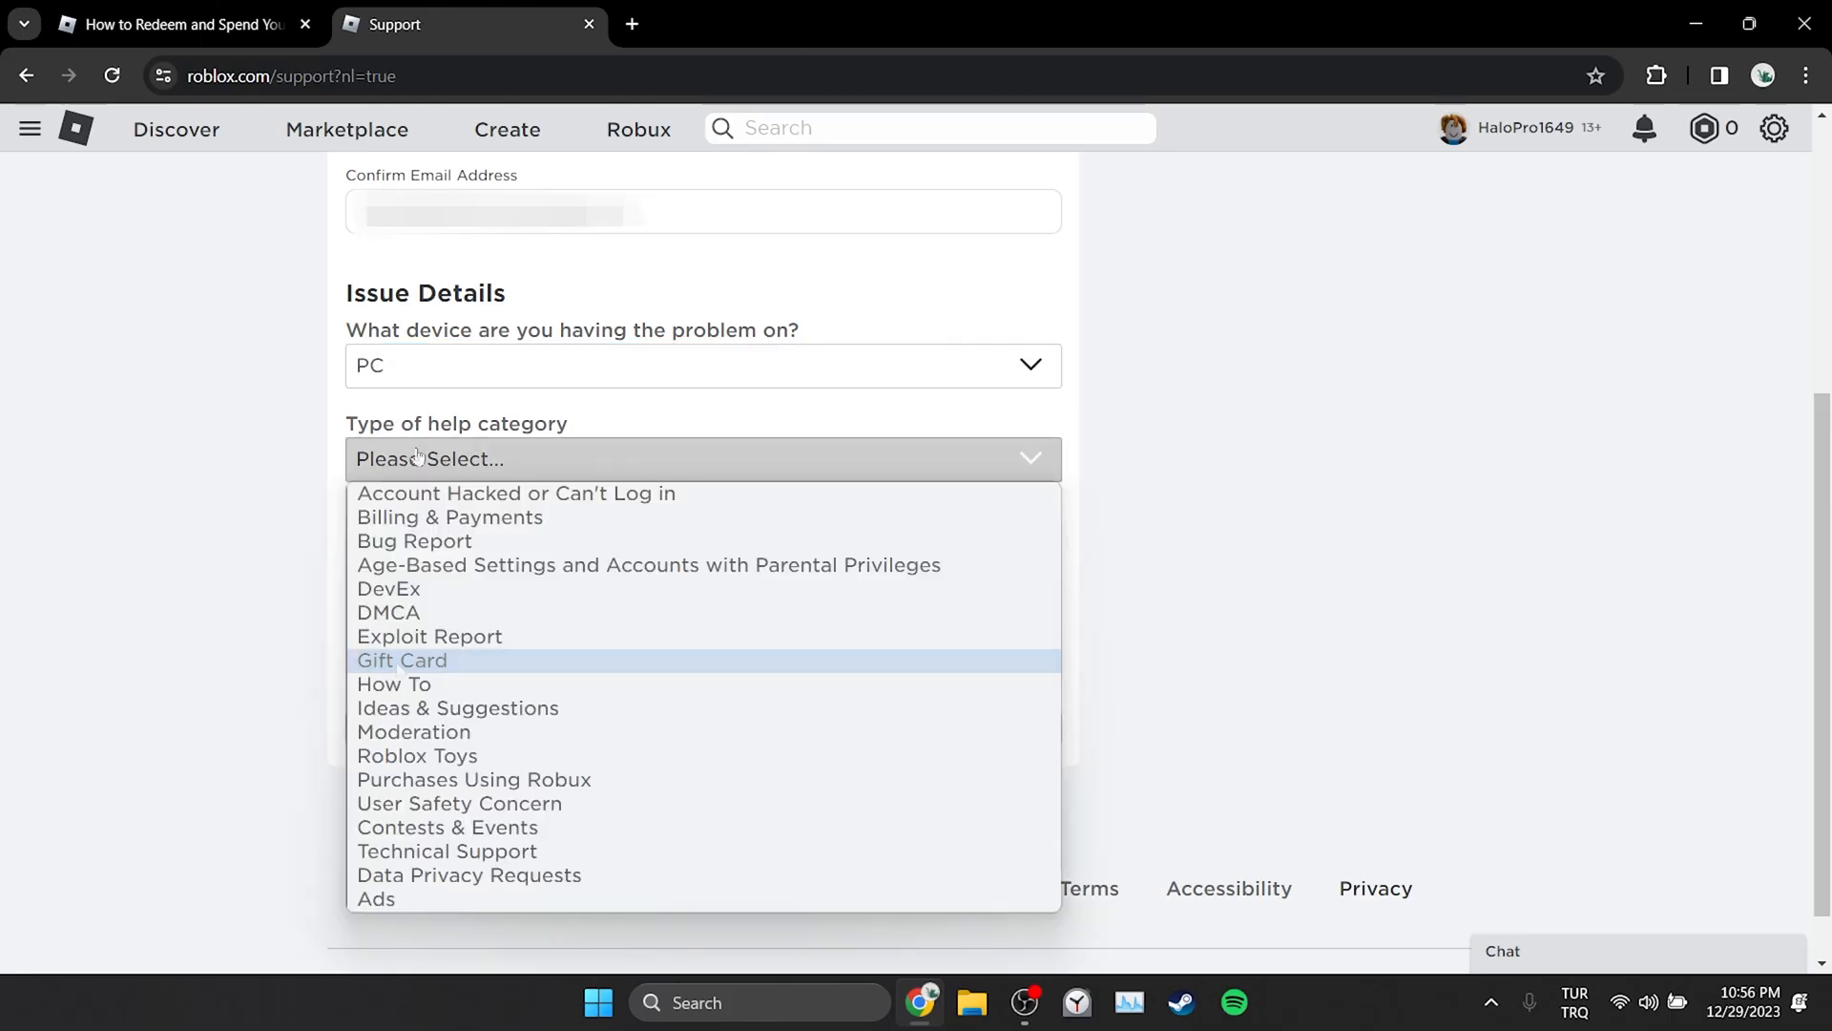
left_click(401, 660)
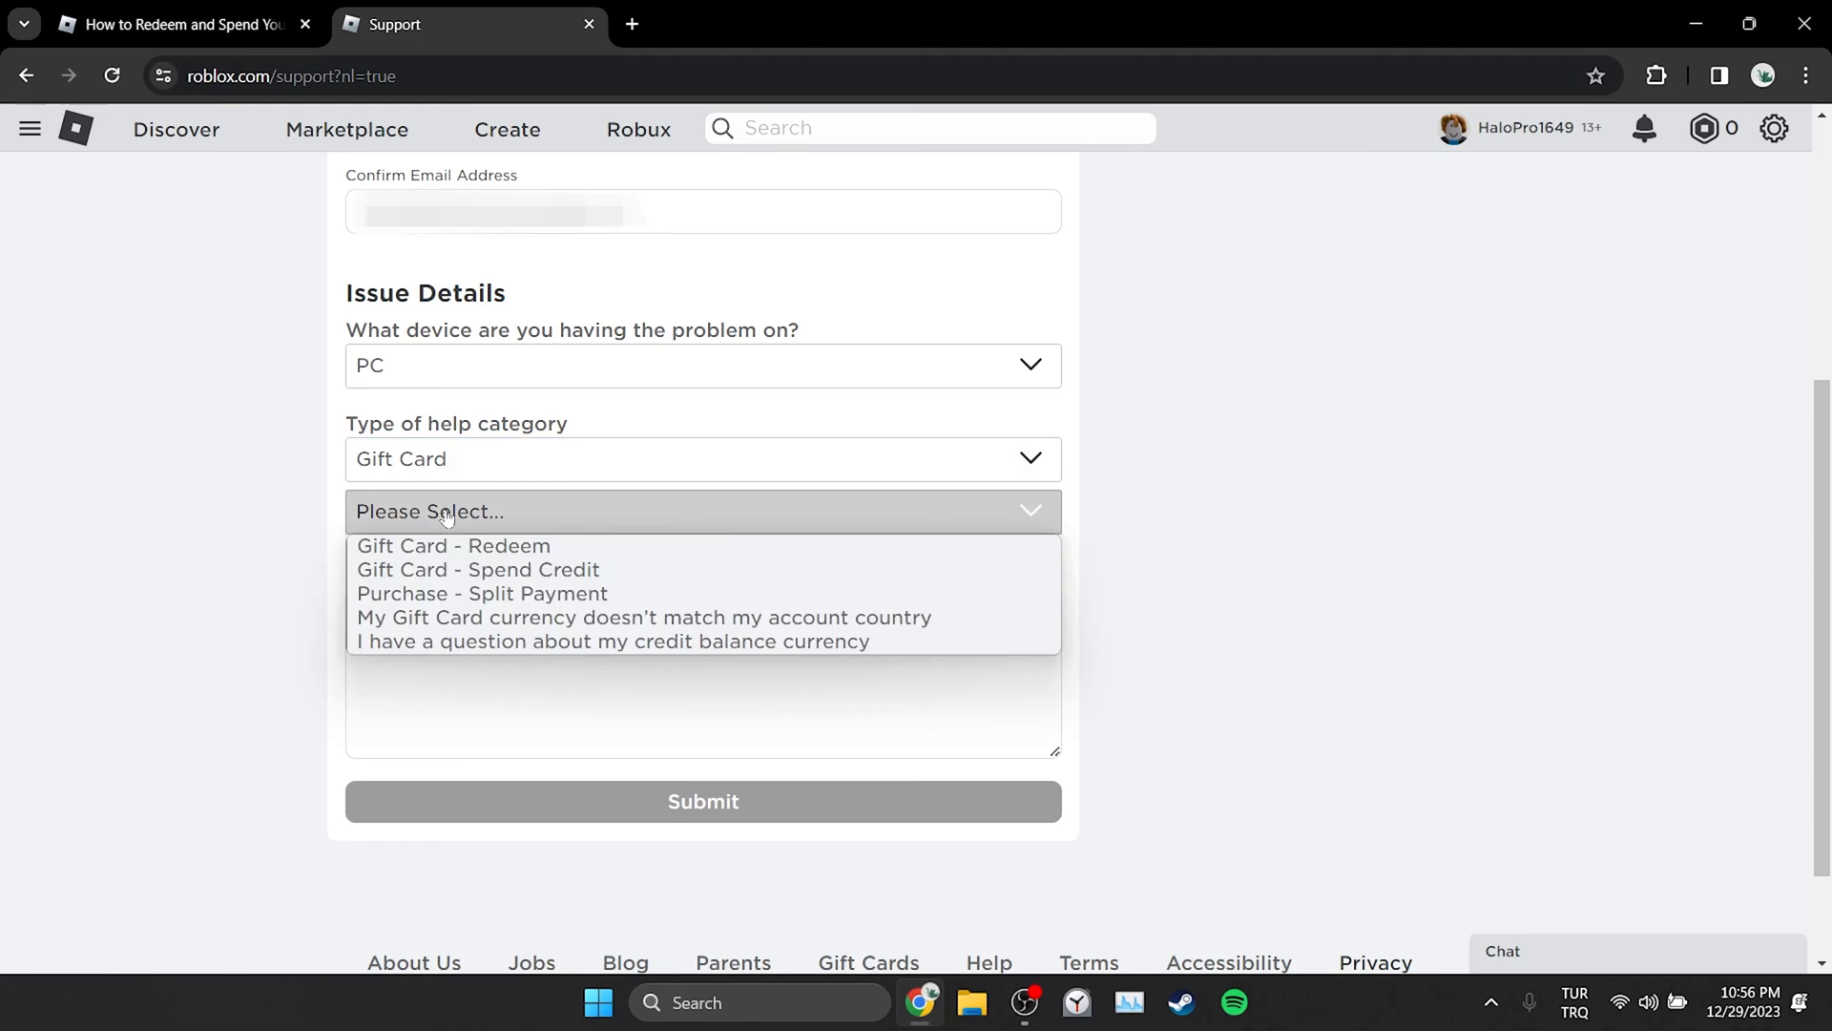
left_click(453, 546)
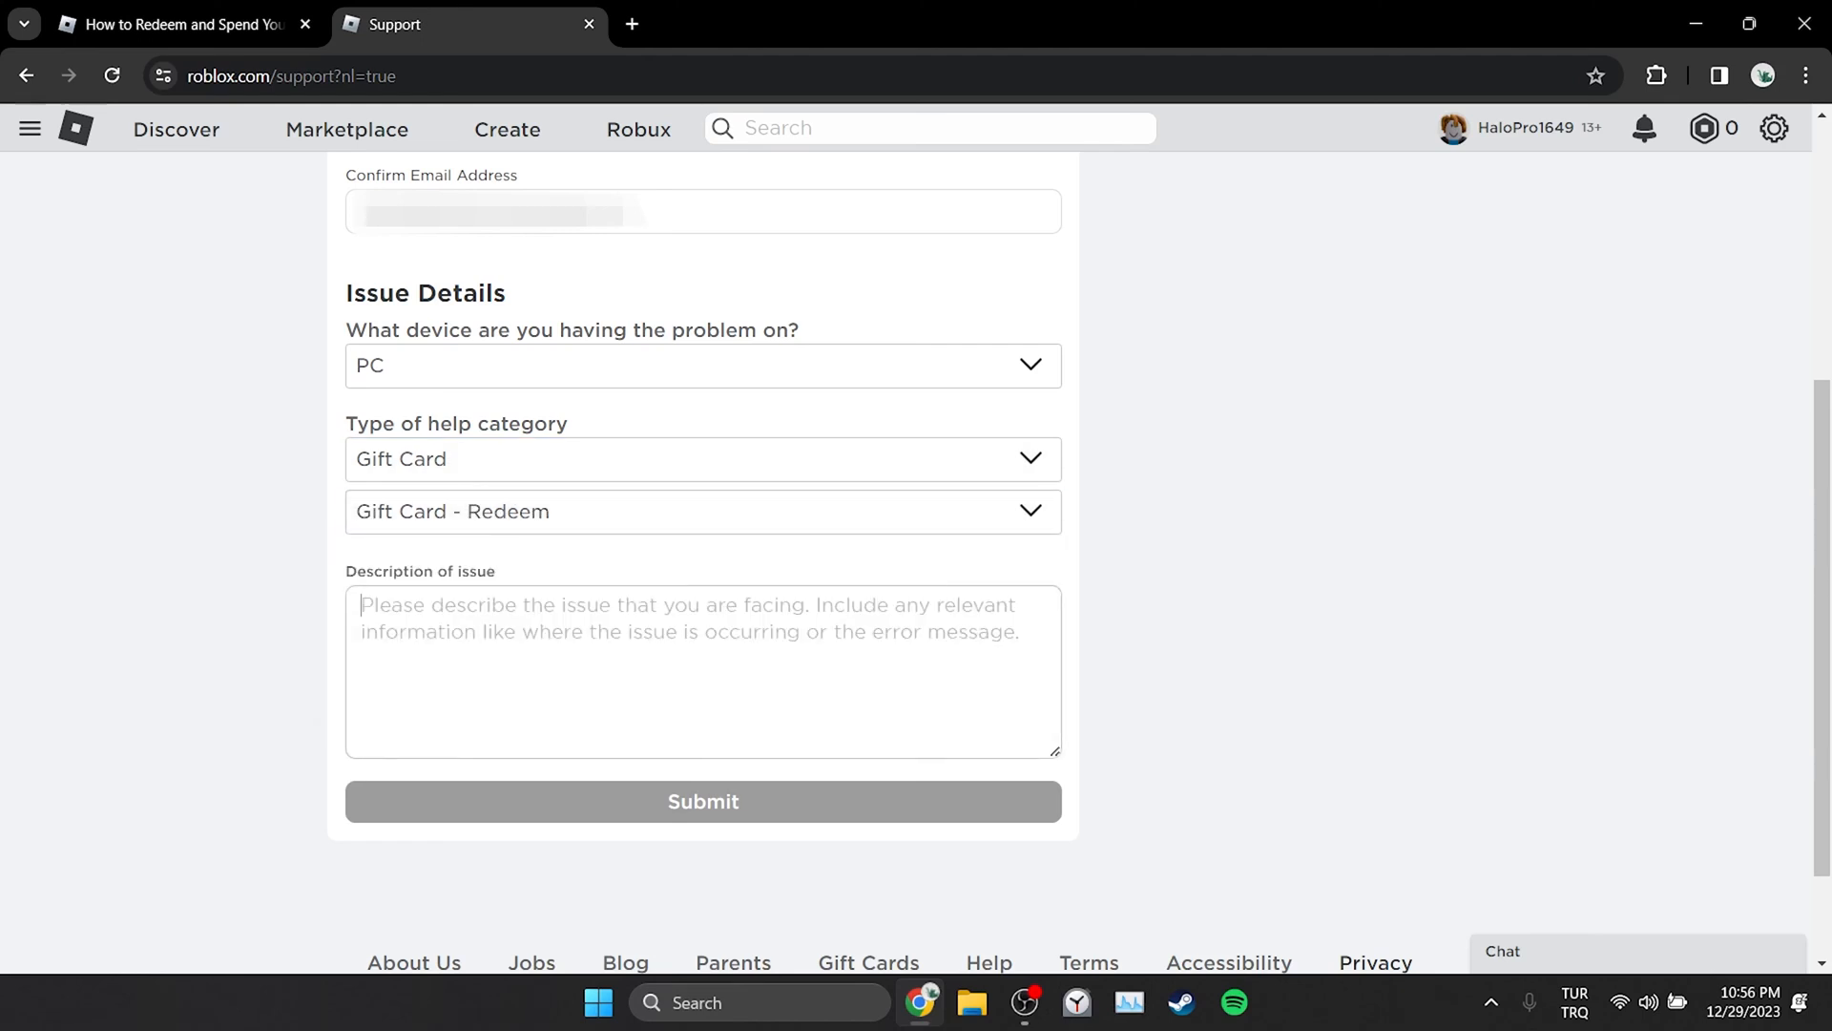
Describe the unexpected error received while redeeming, ask for help, and submit the request.
type("I d")
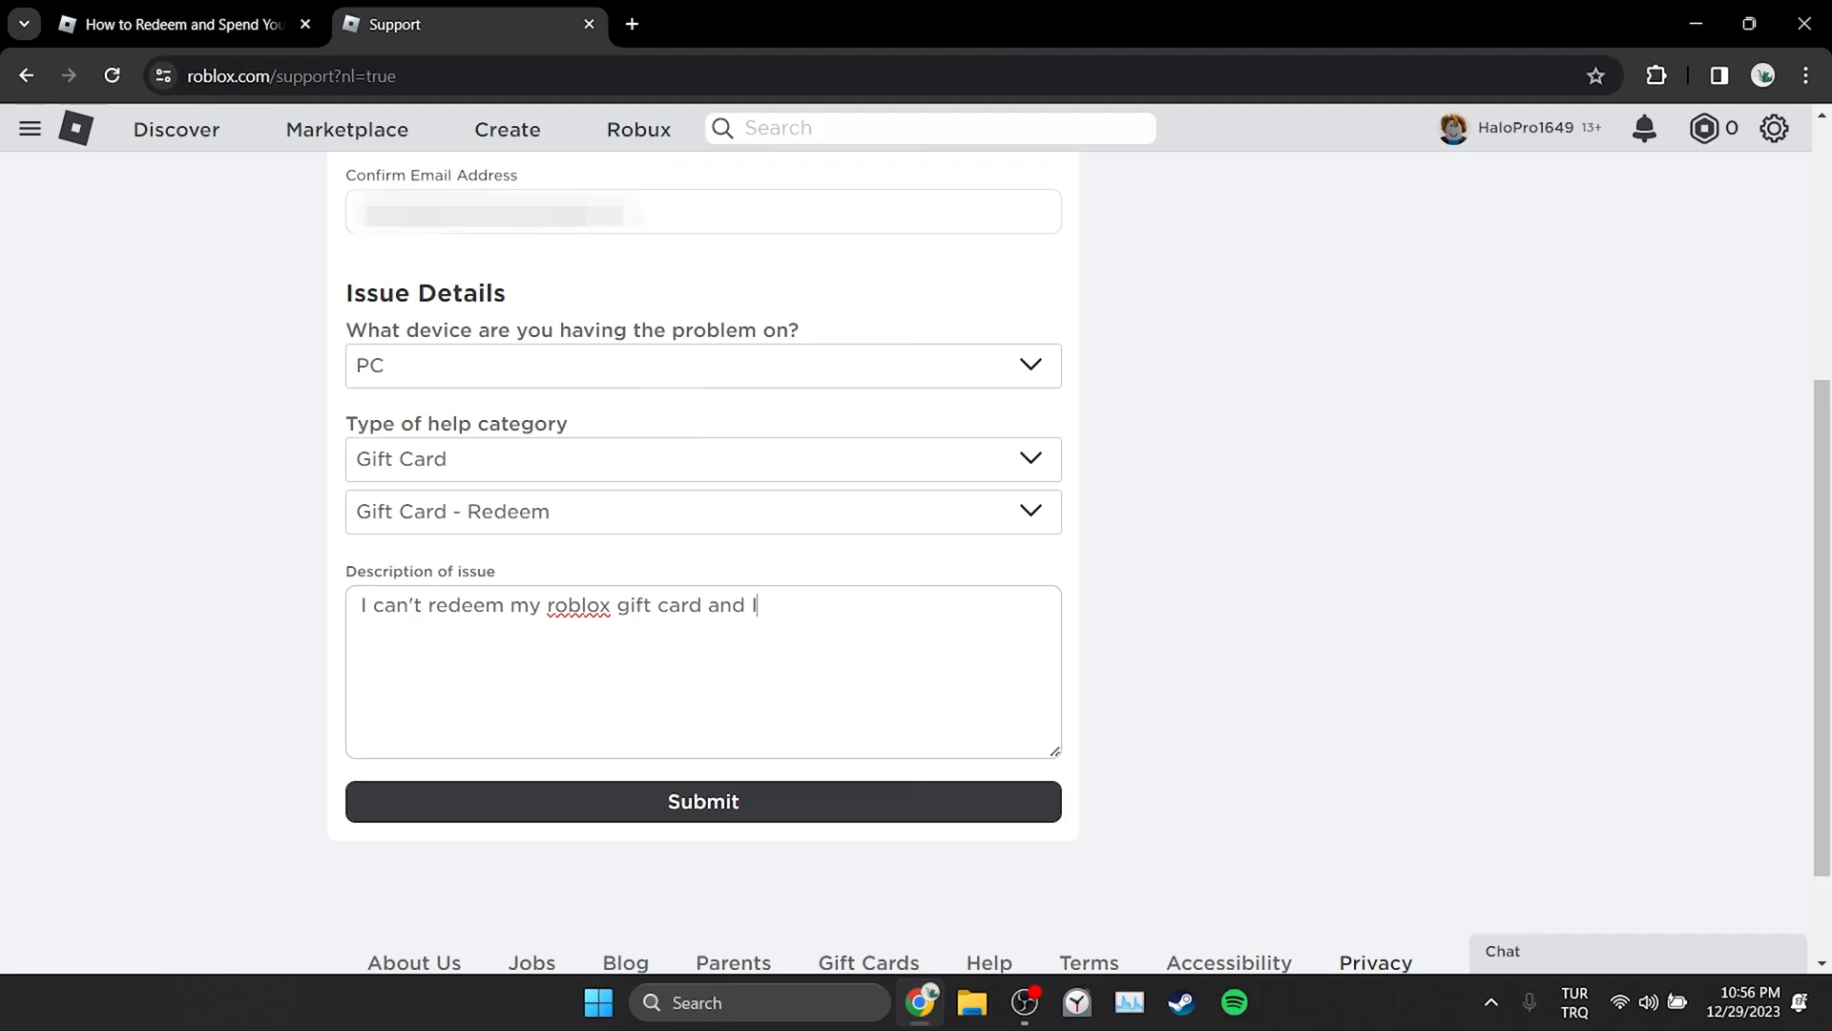
type("I'm receiving")
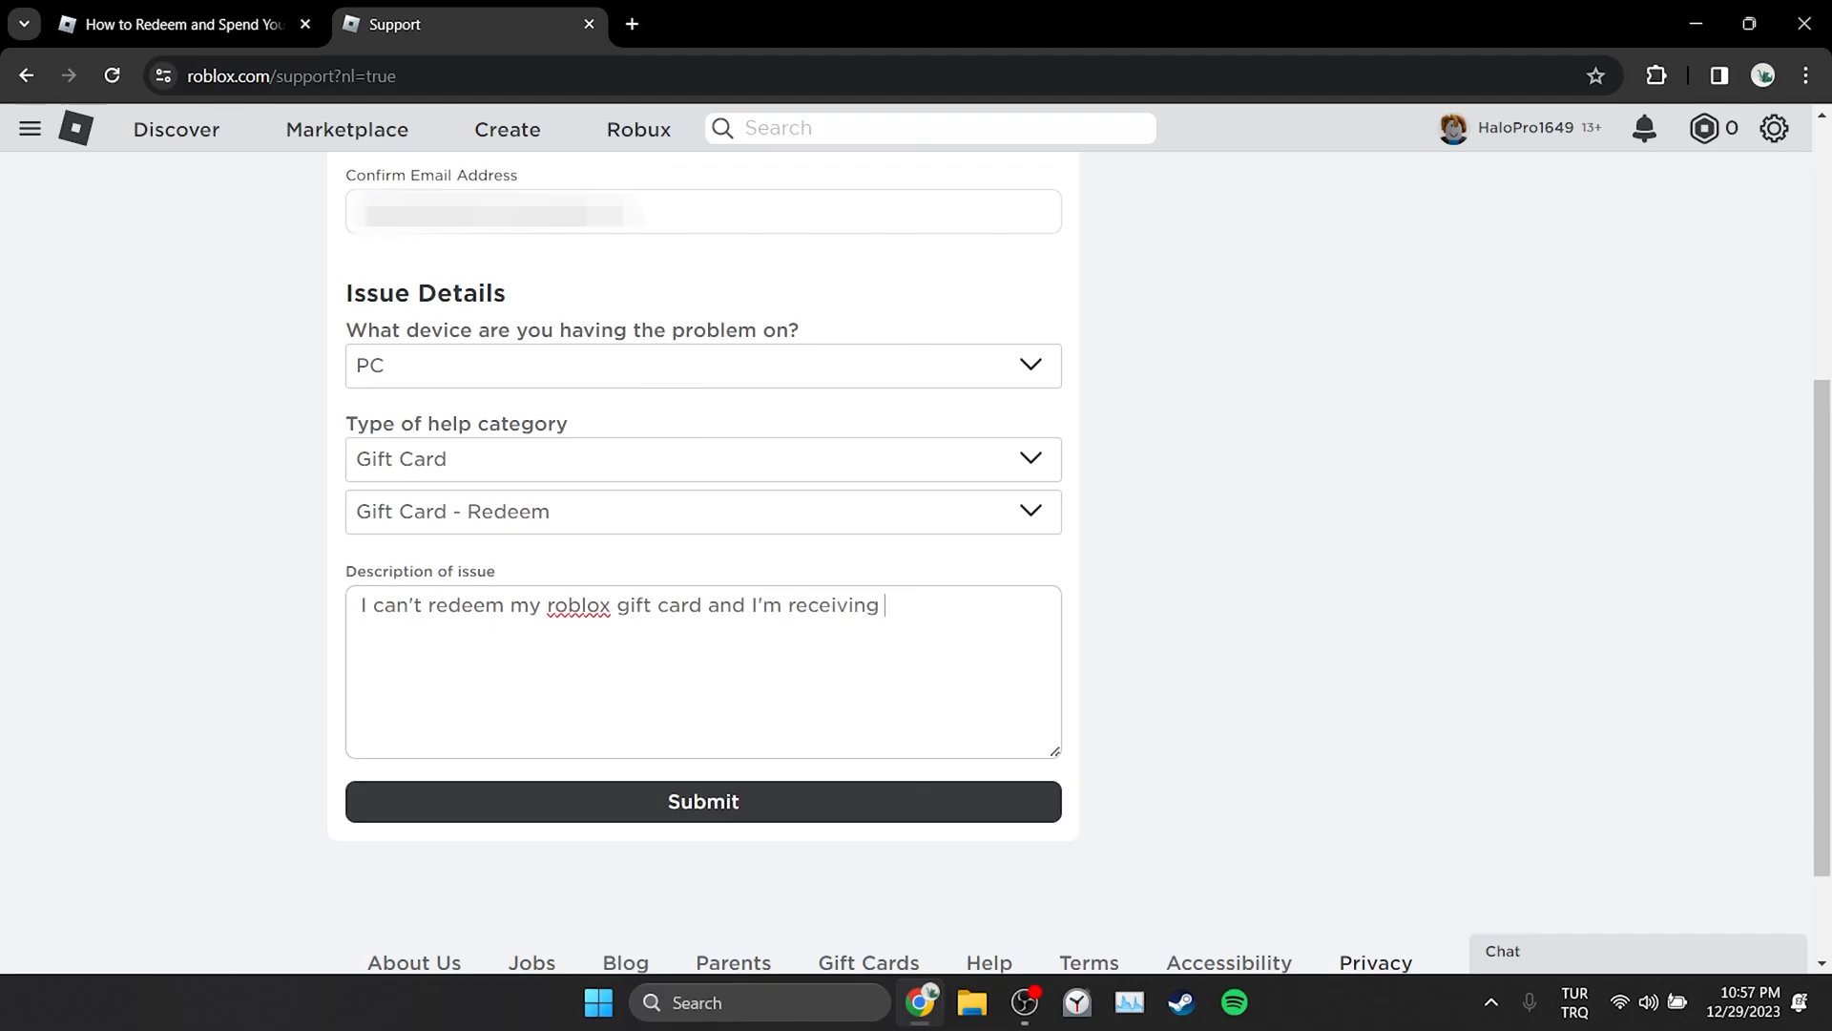
type("unexpected error. C")
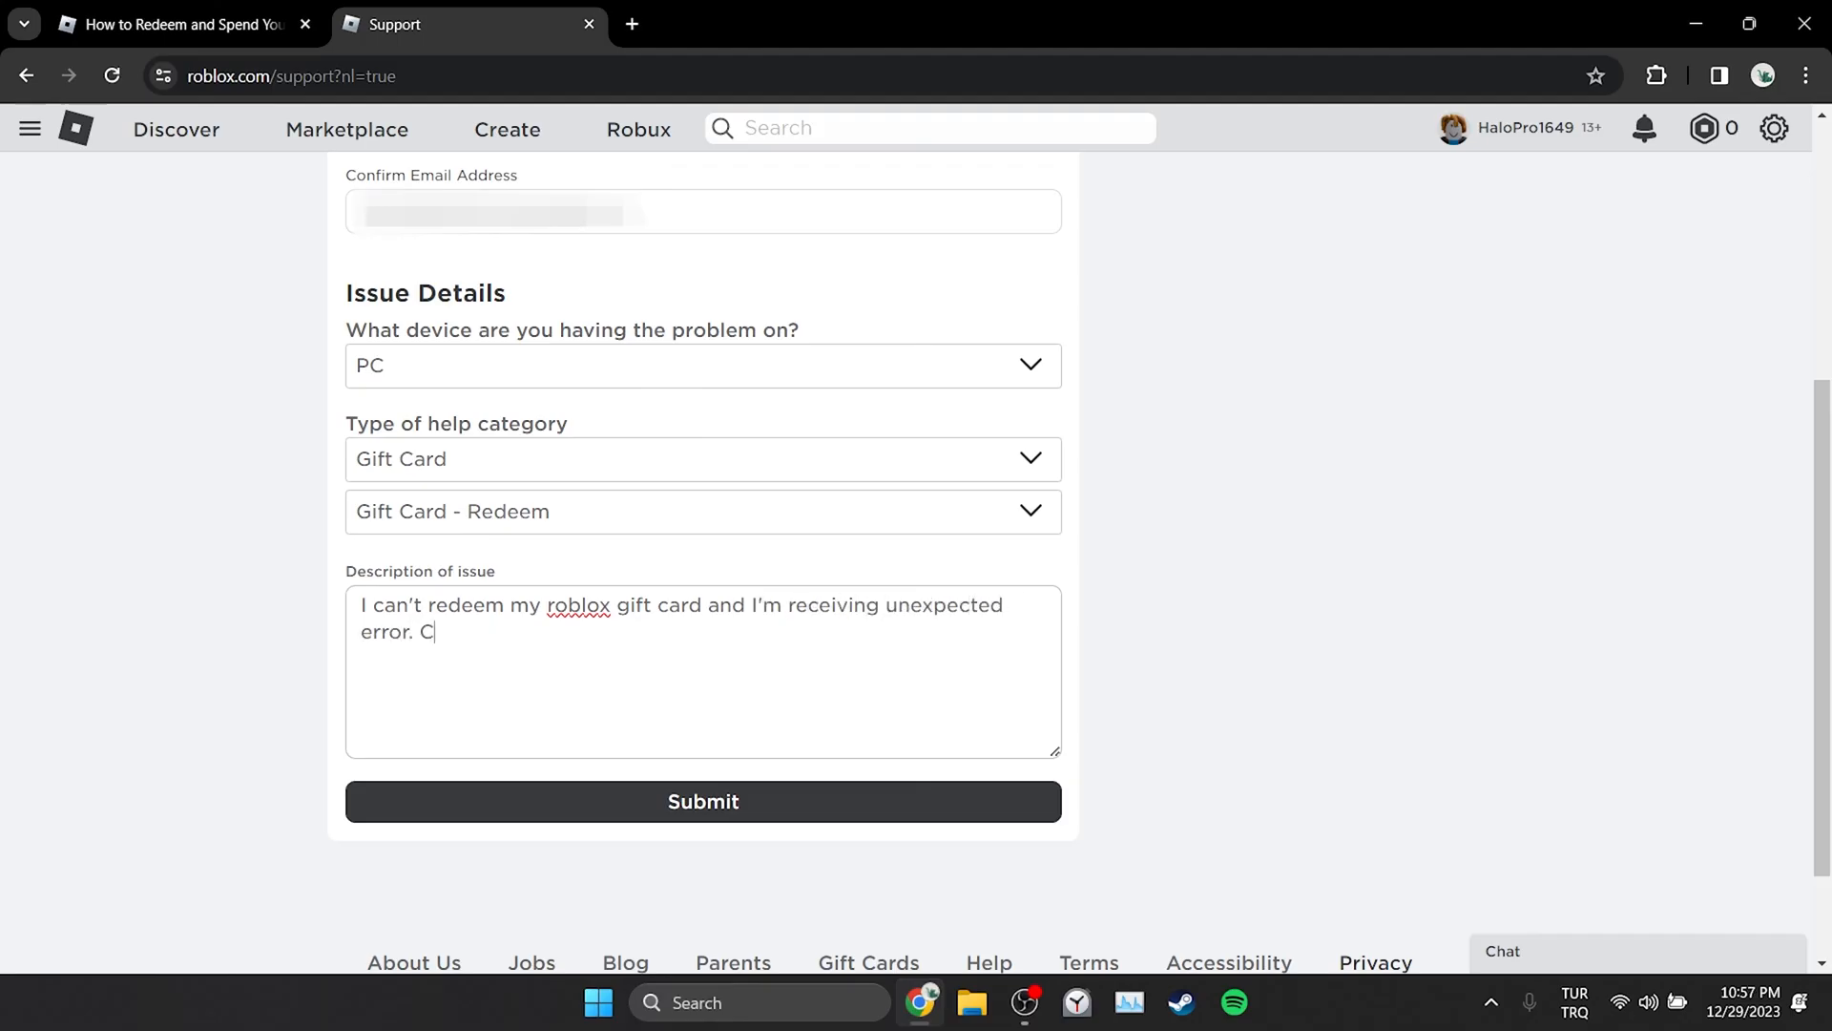
type("an you please help me?")
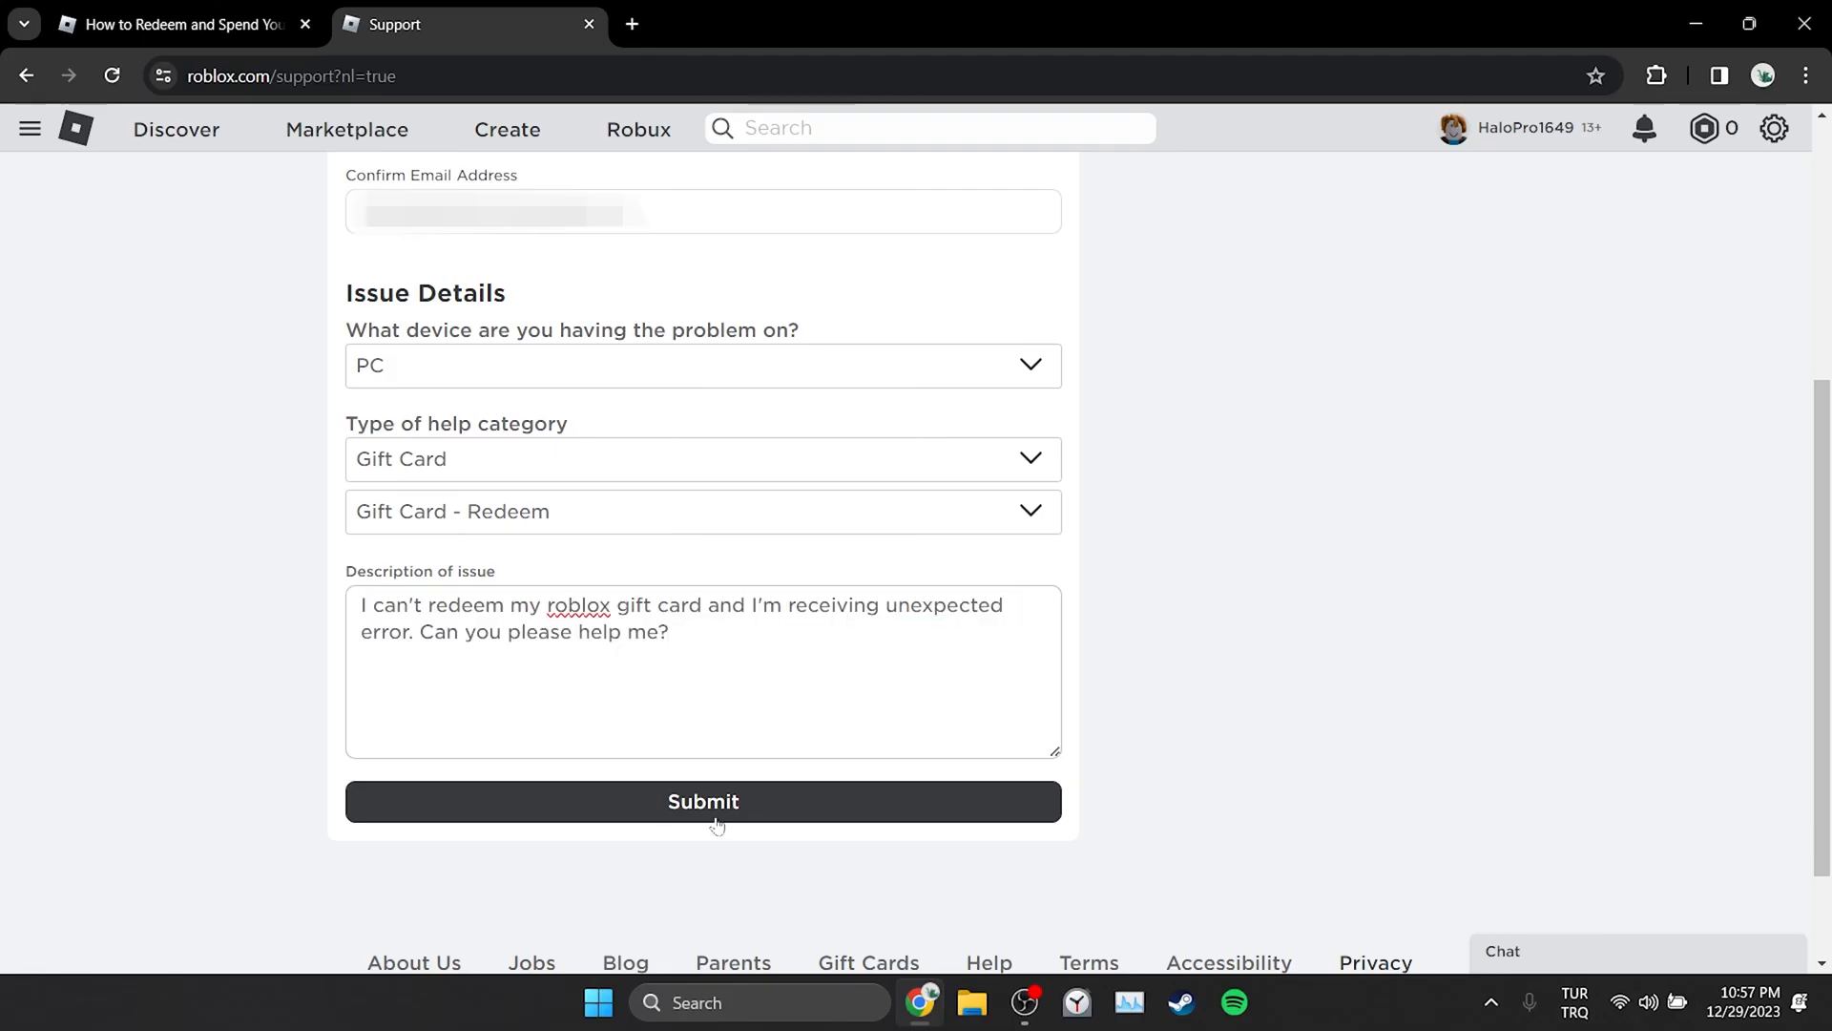
left_click(702, 801)
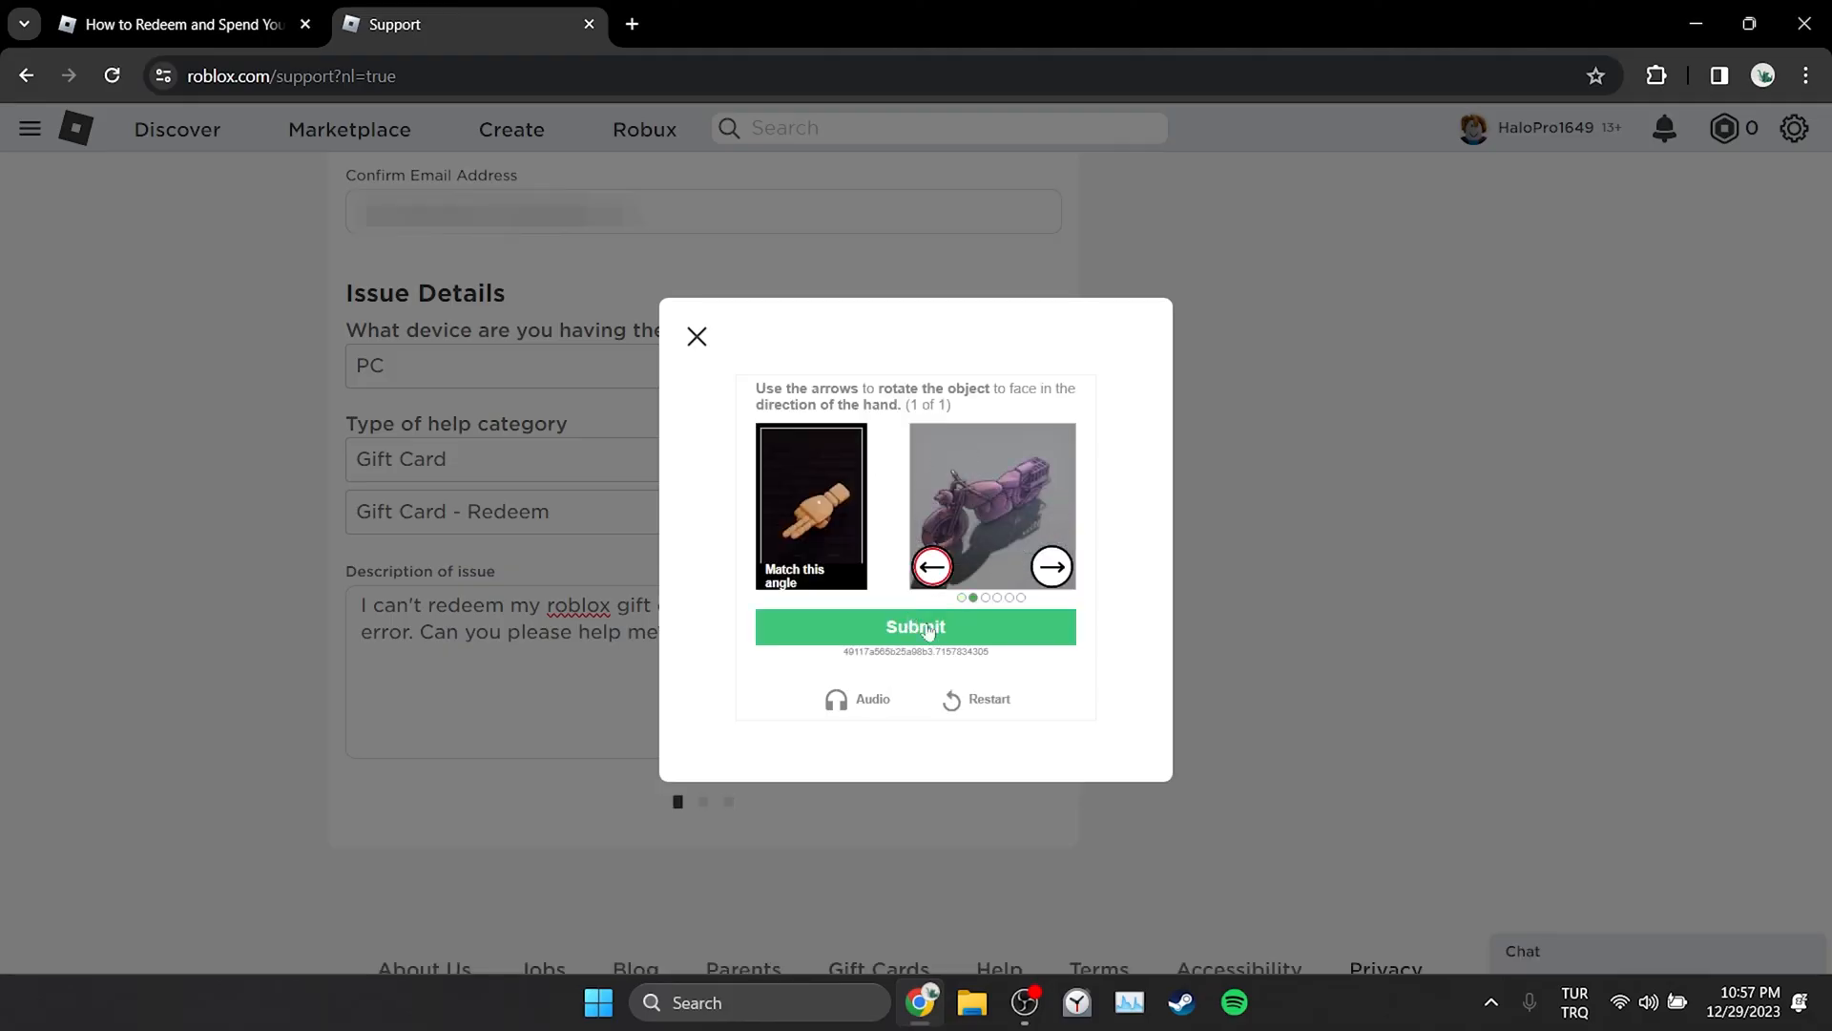
Submit the rotated-object captcha answer and continue once verification completes.
left_click(915, 626)
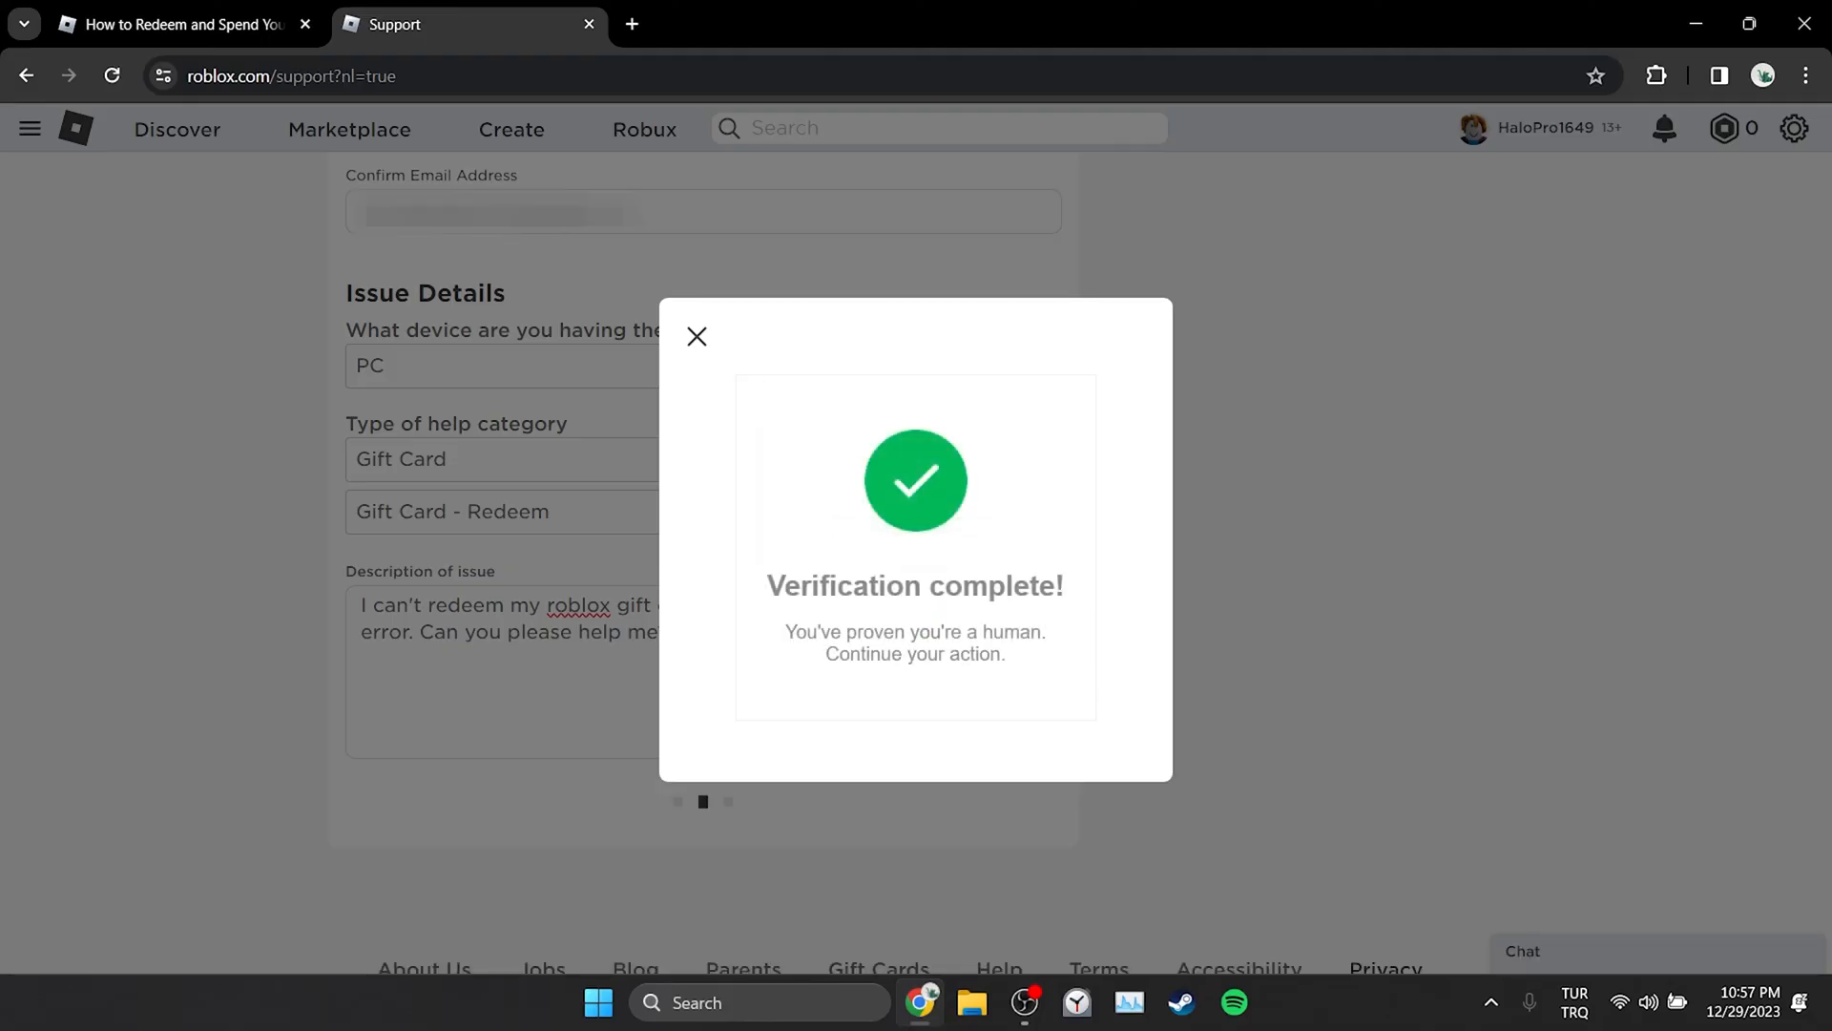
left_click(697, 337)
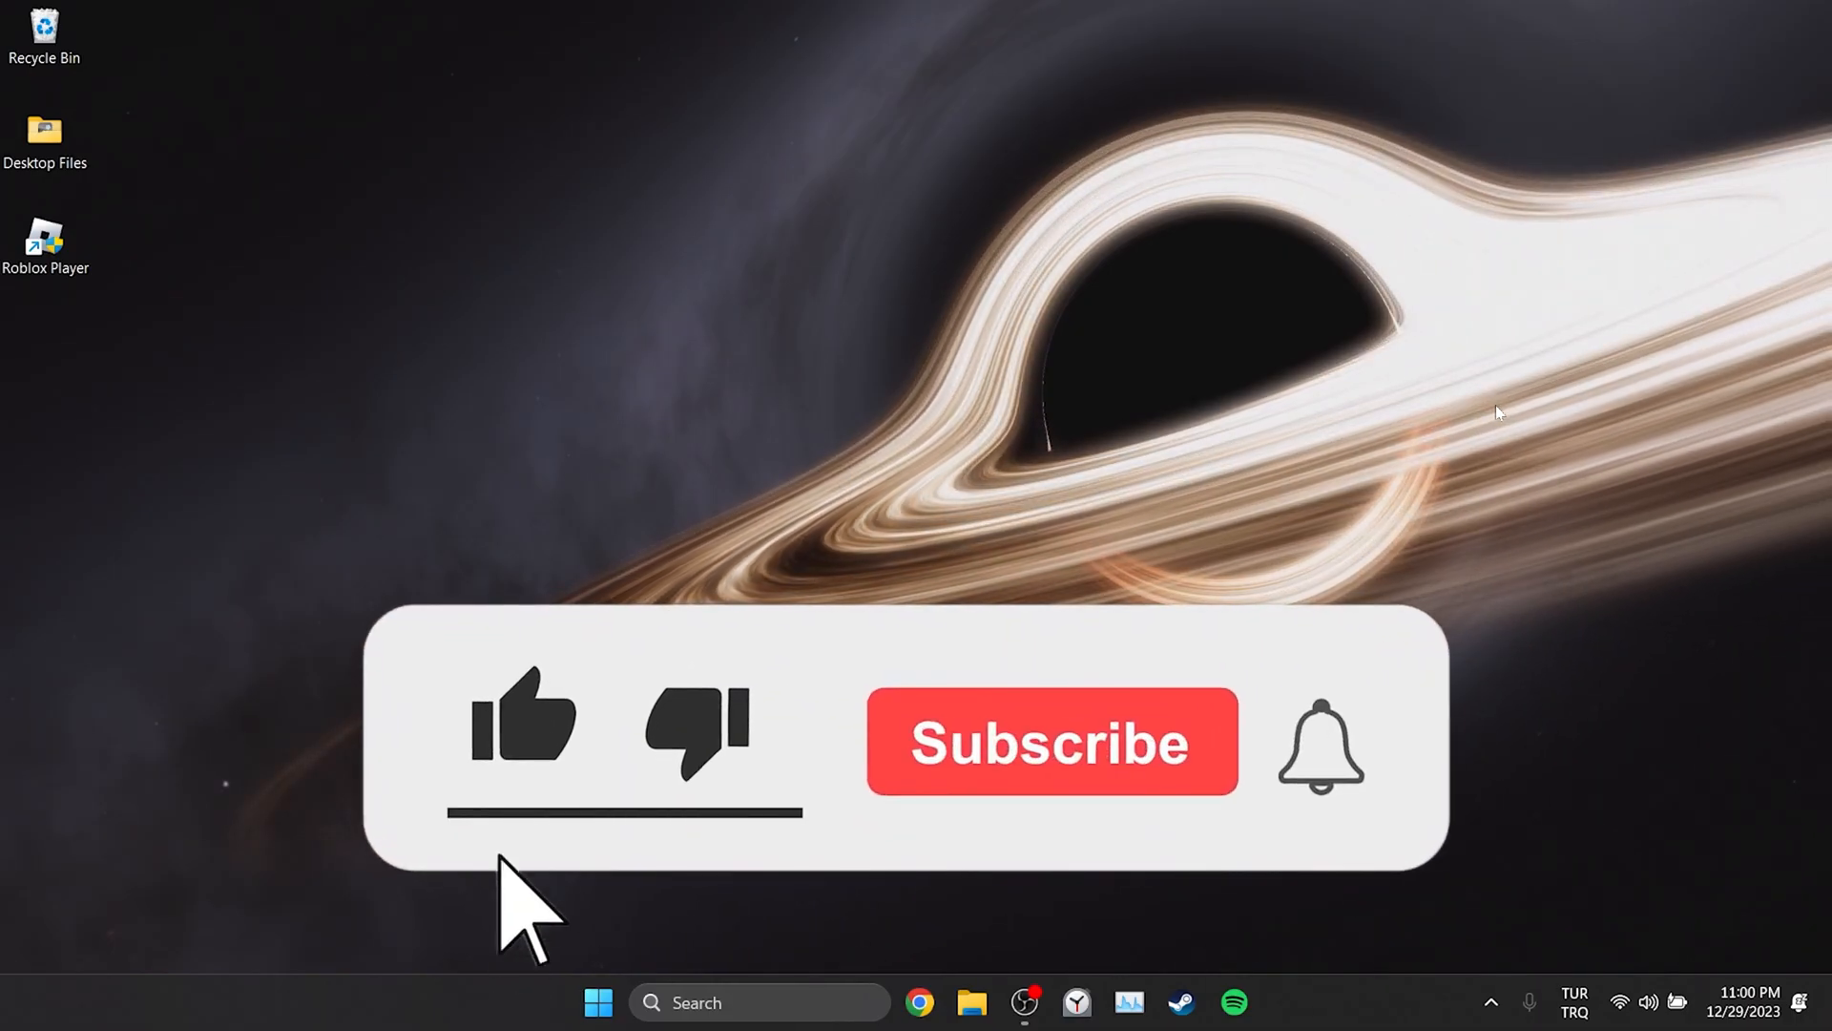
left_click(1048, 741)
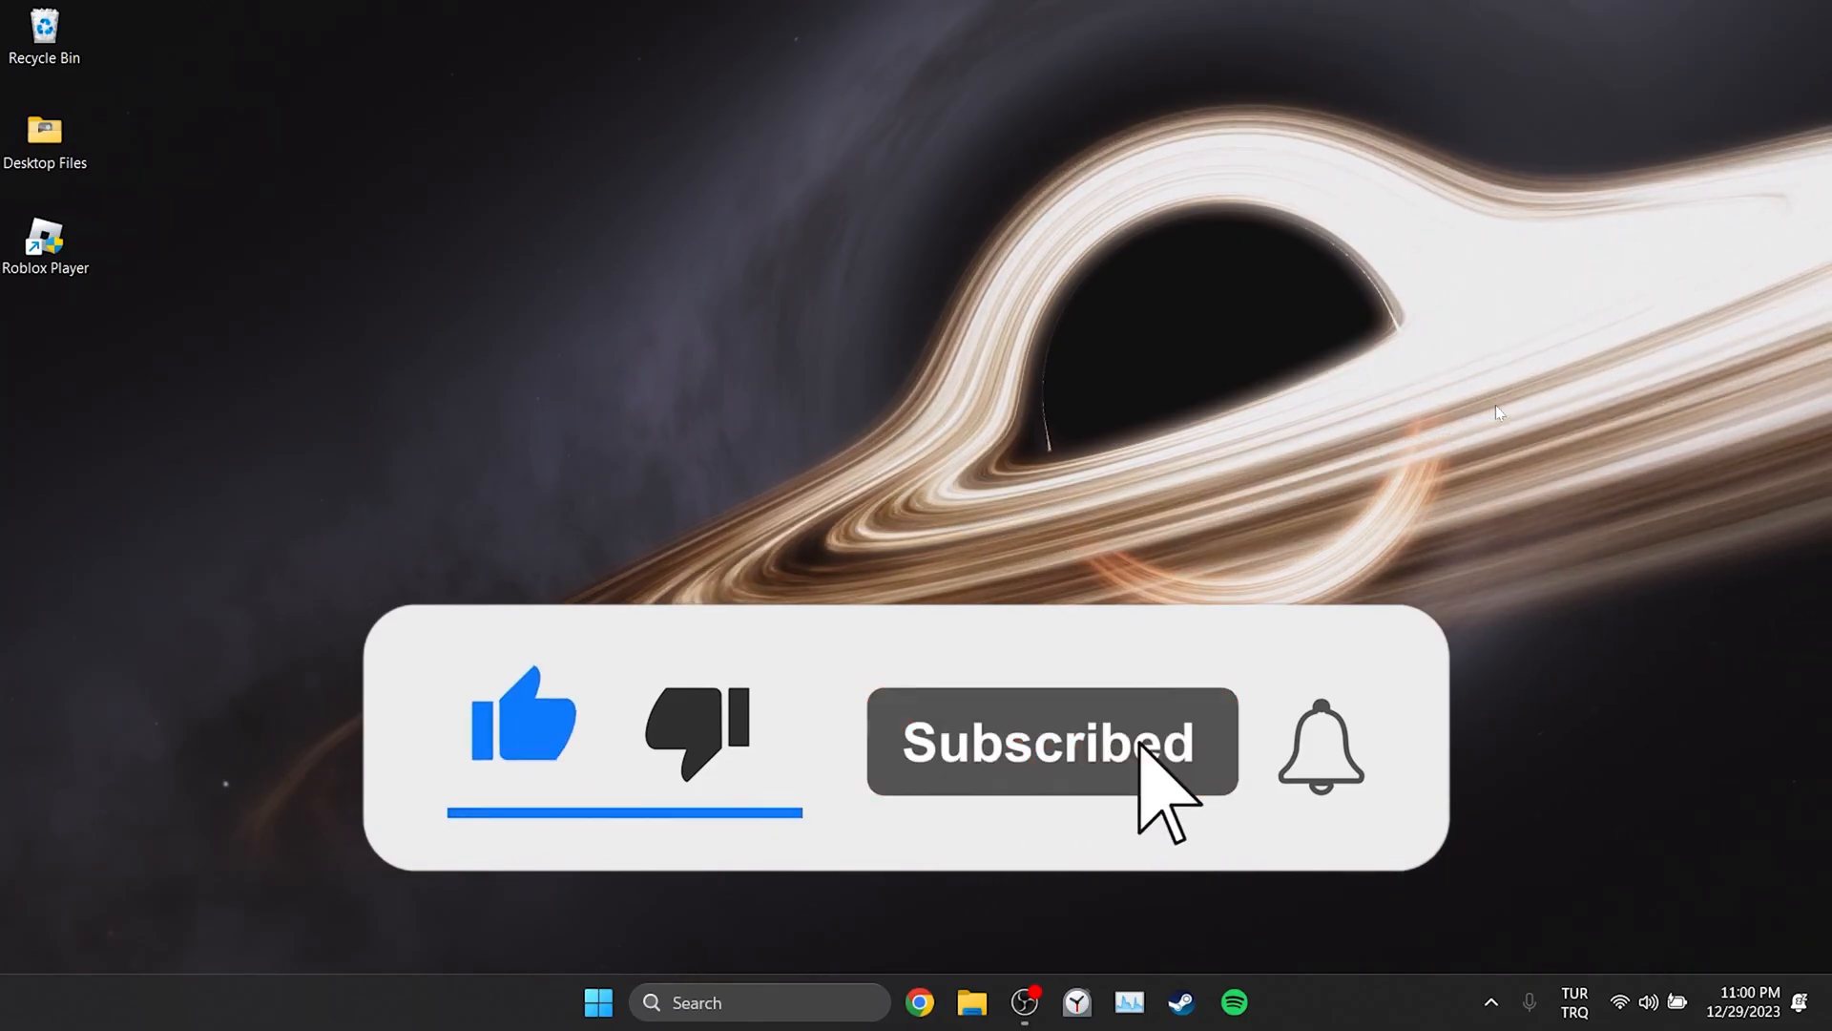